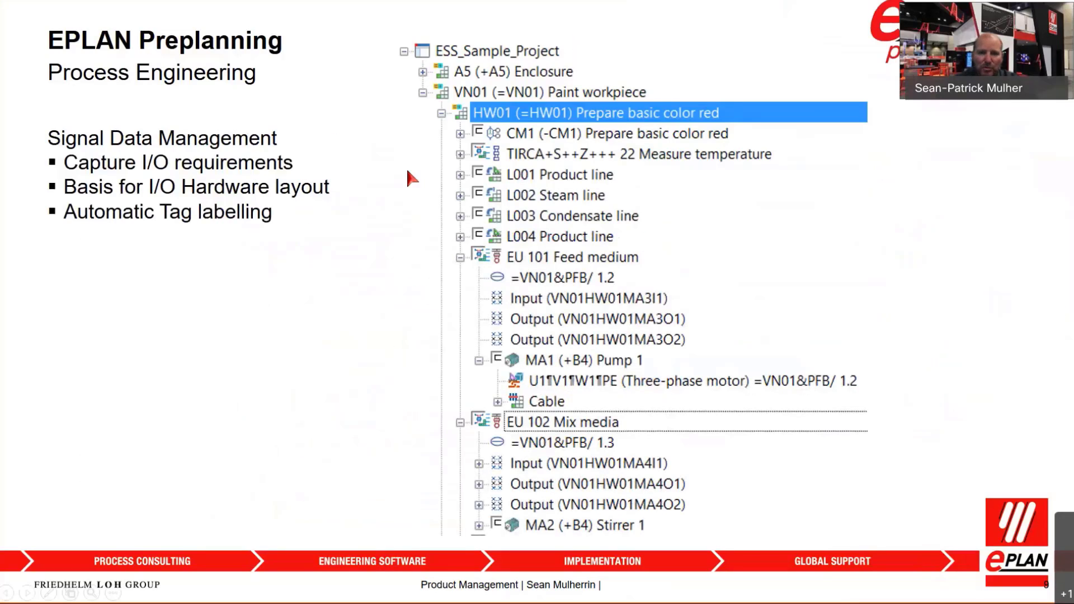
pyautogui.moveTo(336, 216)
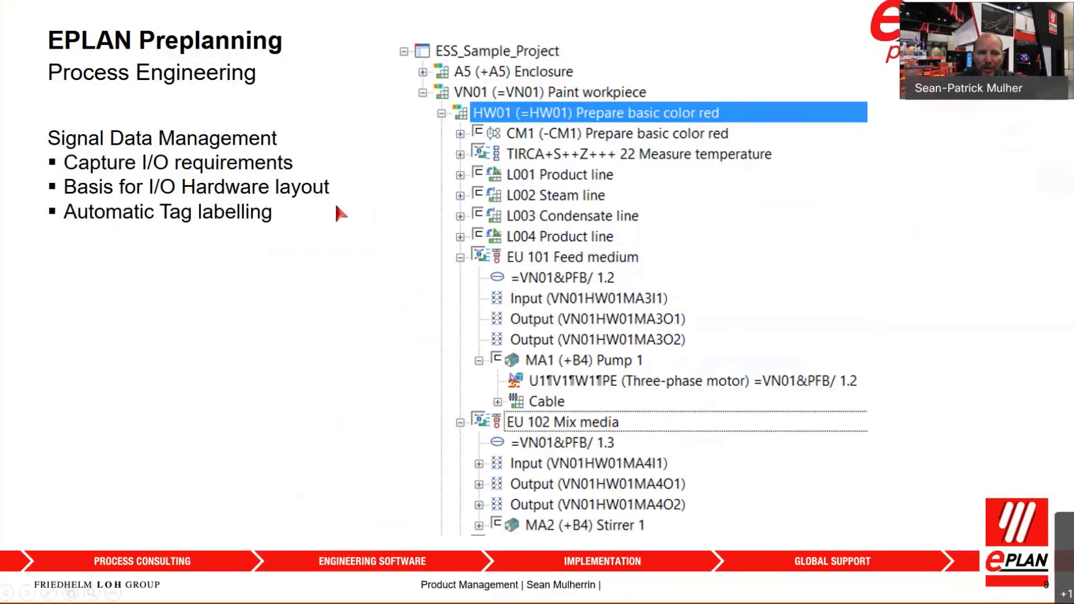
pyautogui.moveTo(528, 312)
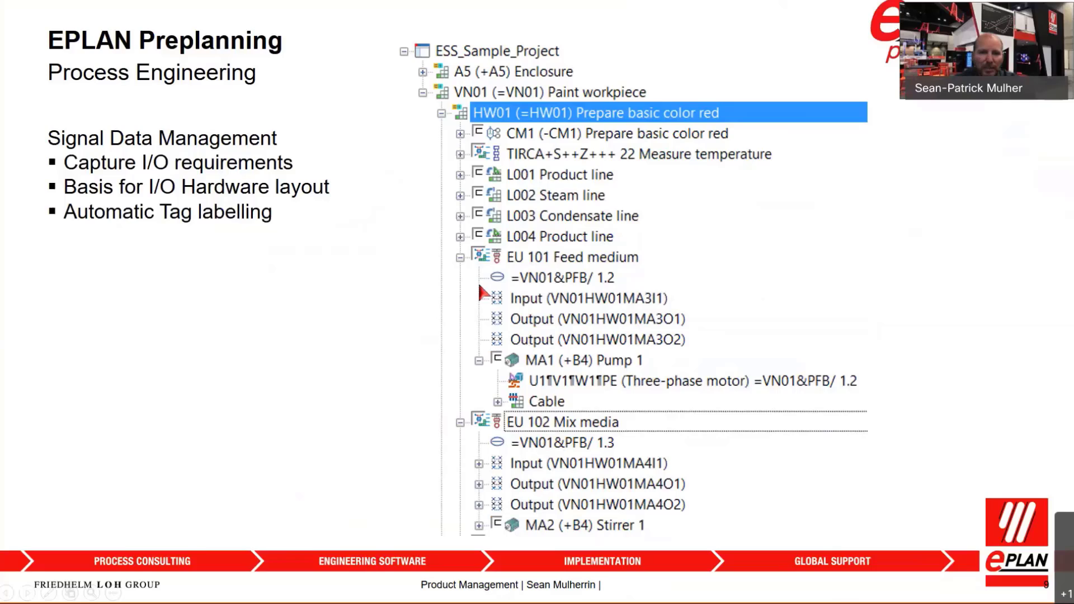
pyautogui.moveTo(484, 353)
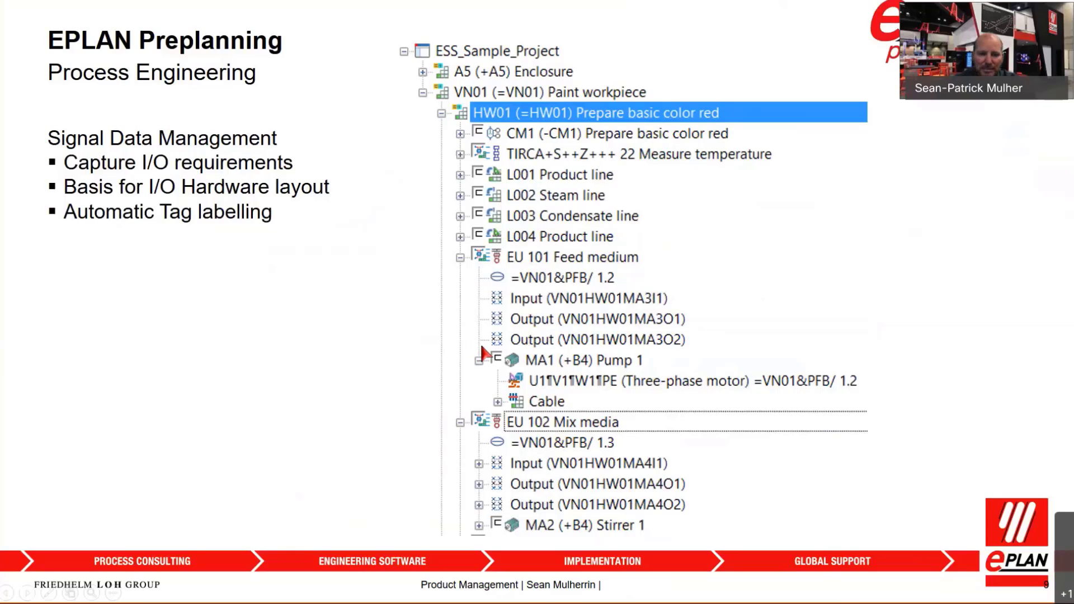
pyautogui.moveTo(486, 293)
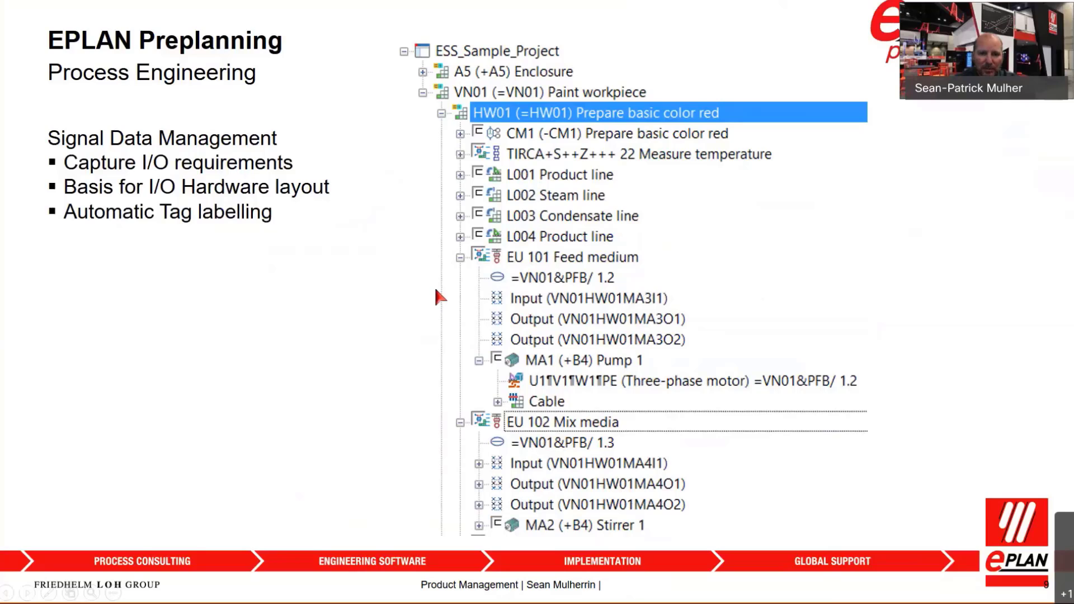
# Advance to the reports slide listing loop data sheets, equipment and signal lists
pyautogui.press('right')
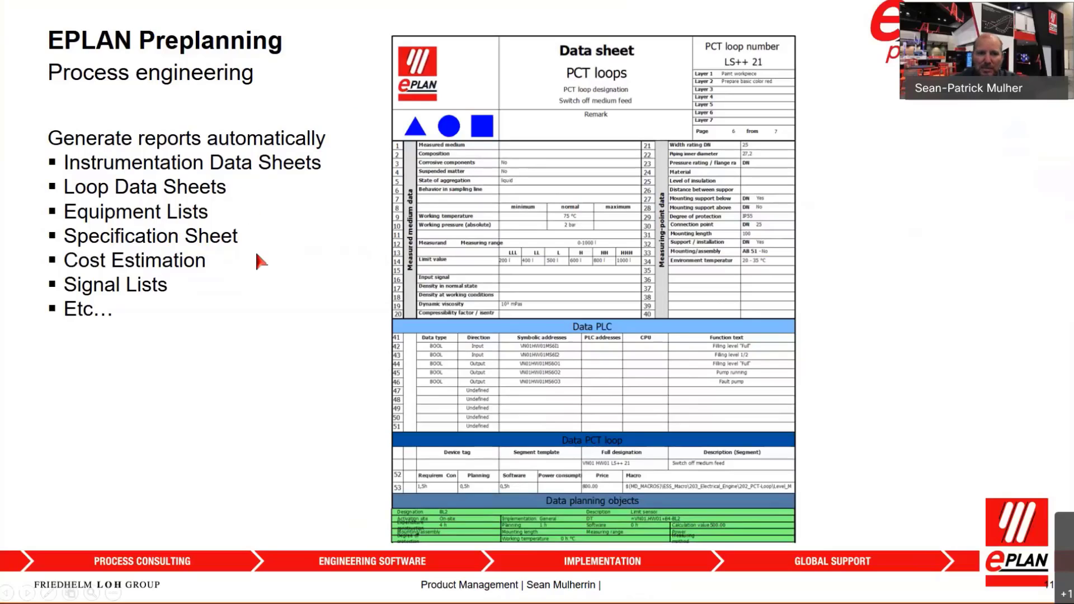
pyautogui.moveTo(327, 332)
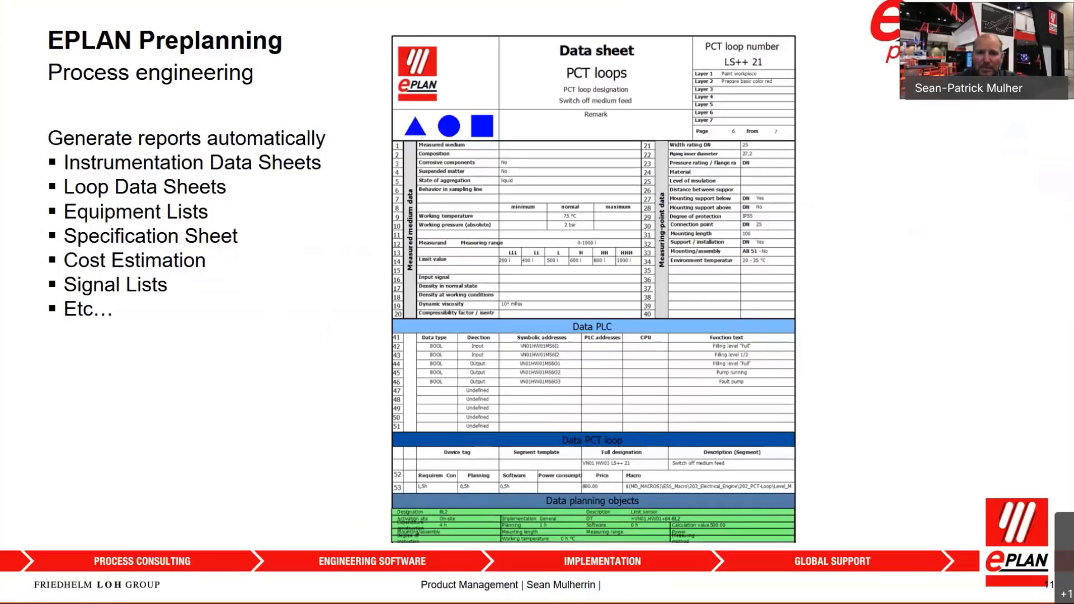
pyautogui.moveTo(317, 346)
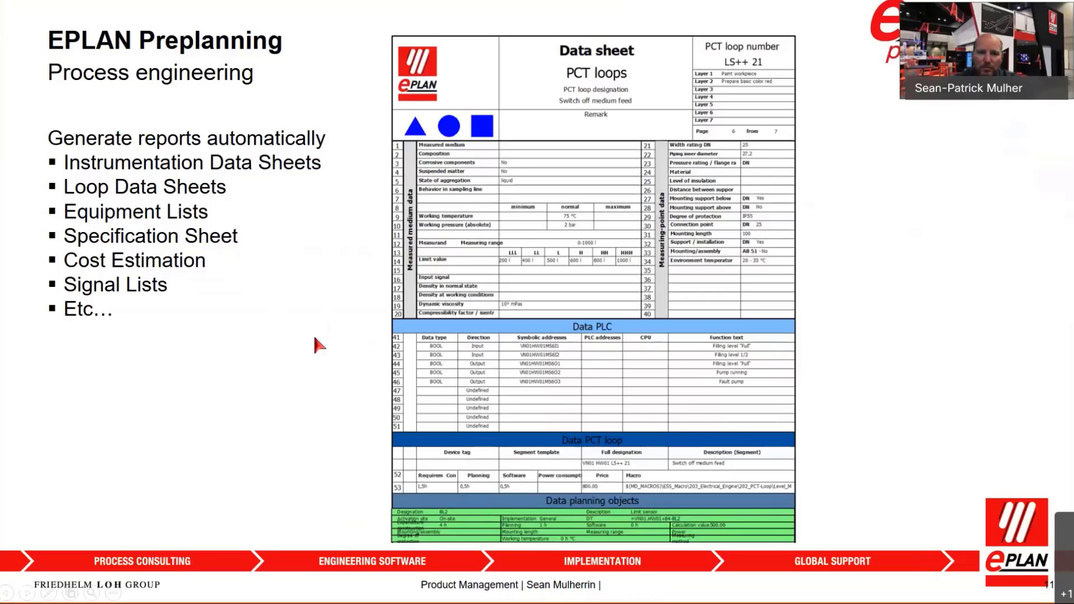
pyautogui.moveTo(343, 284)
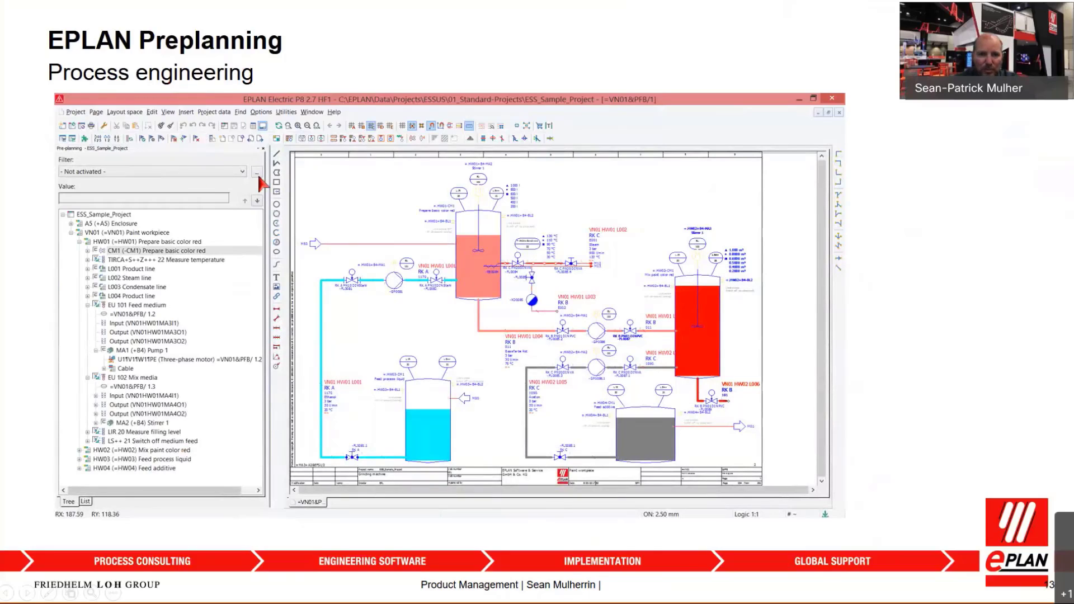
pyautogui.moveTo(315, 199)
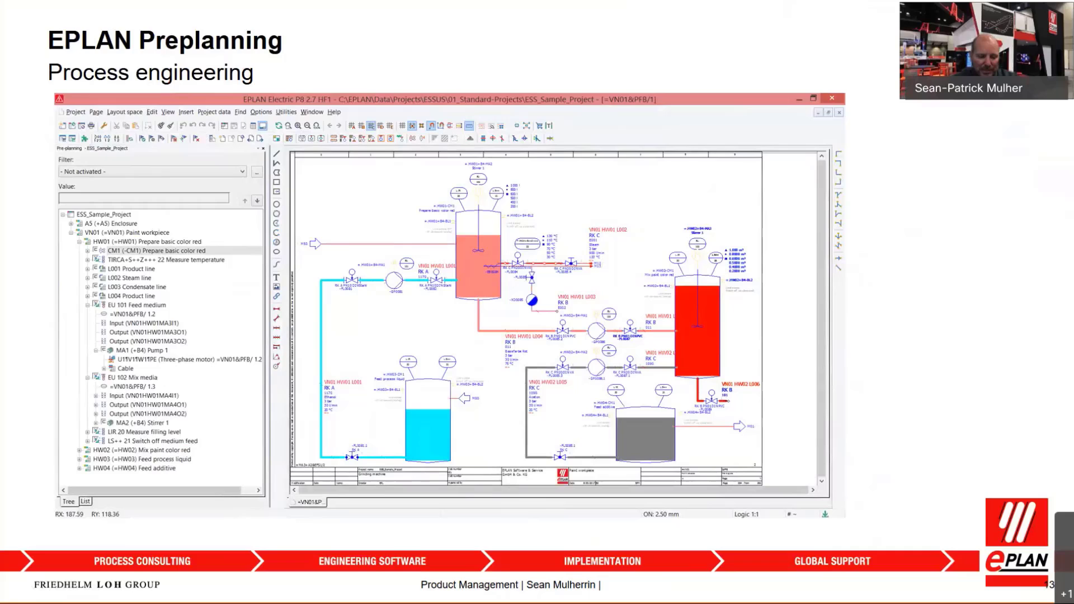
# Switch to EPLAN 2.9 and bring up insertion options on the blank Food_Beverage P&ID page 4
pyautogui.press('alt+tab')
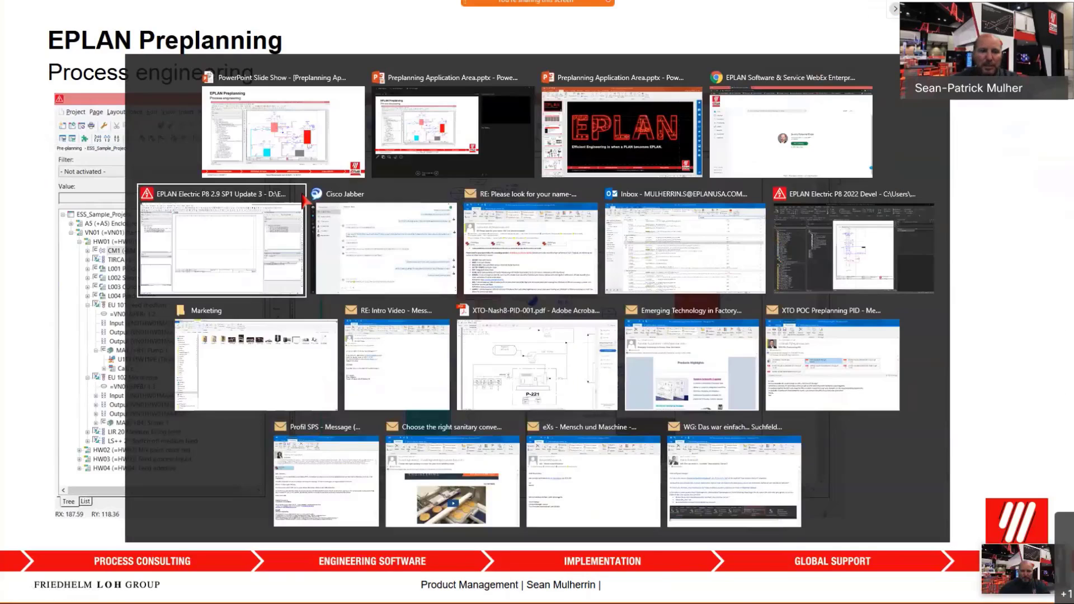
pyautogui.click(221, 241)
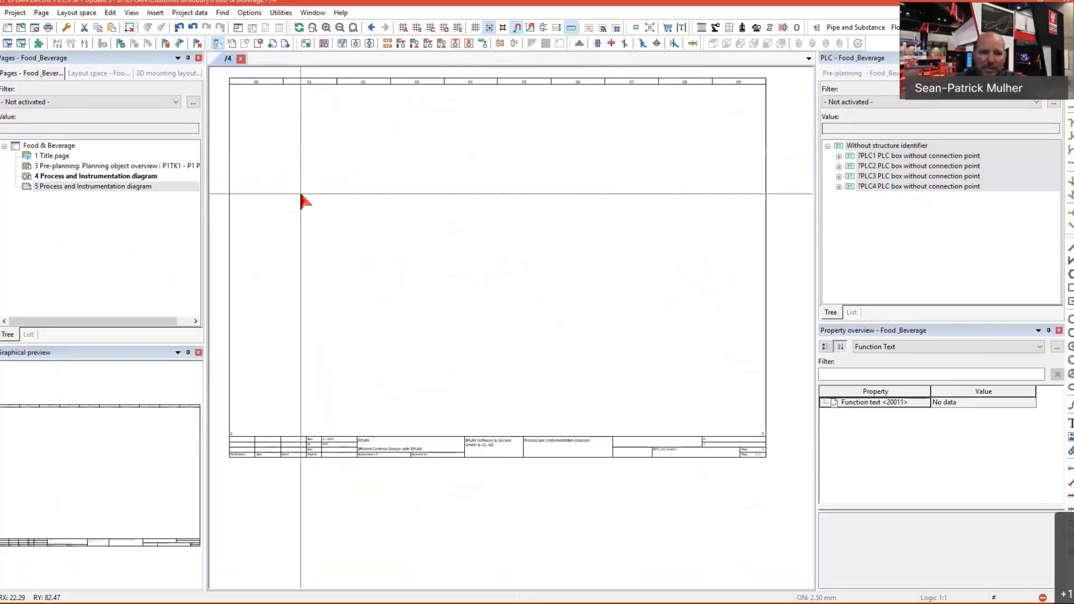
pyautogui.click(95, 176)
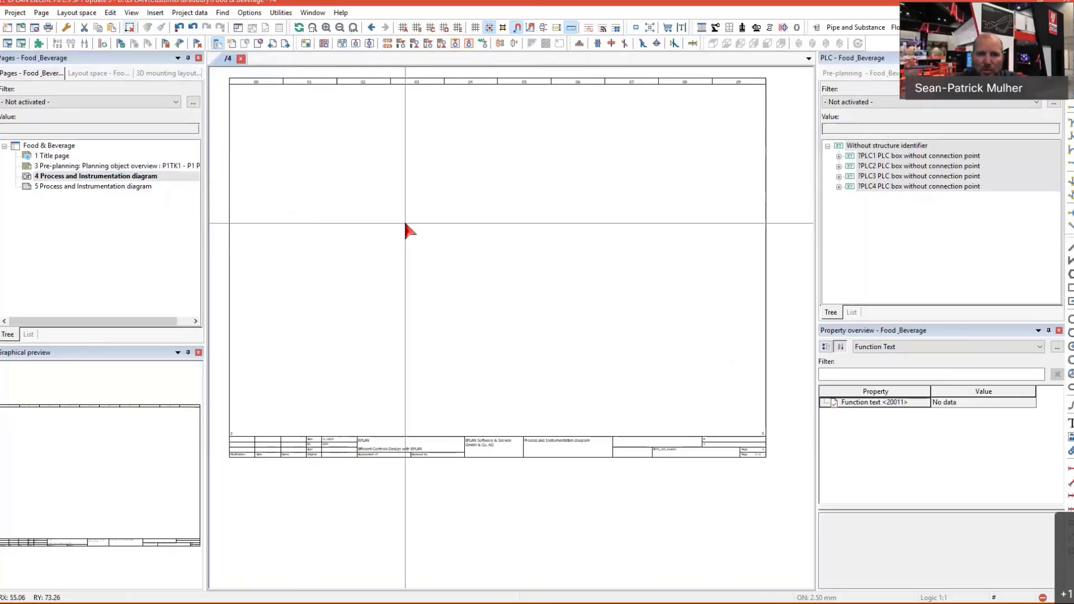
pyautogui.rightClick(408, 230)
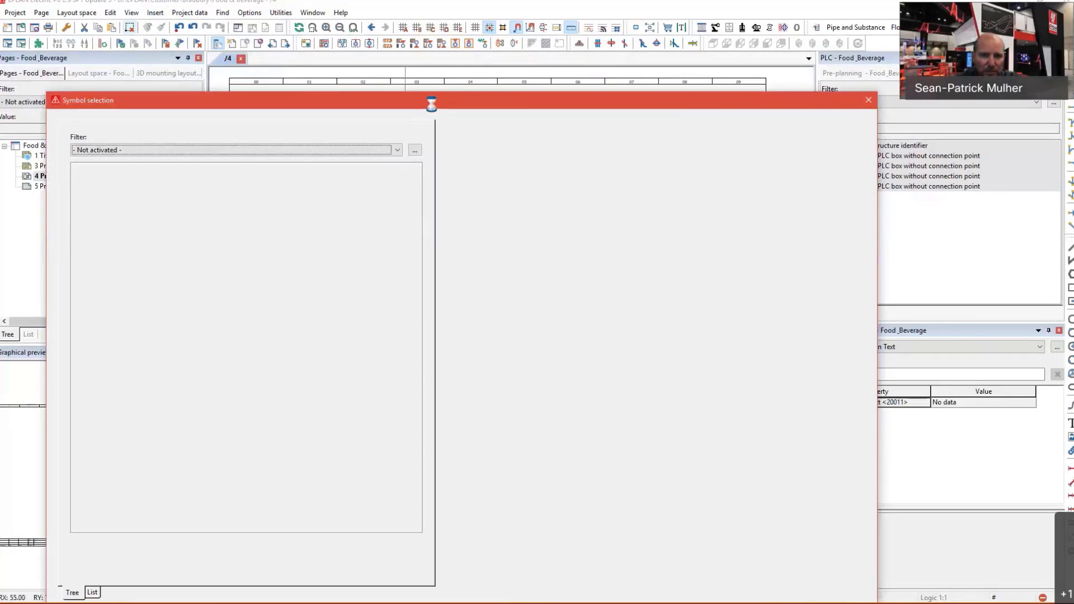
# Browse PID_ESS > Process engineering > Valves and choose the process valve symbol
pyautogui.click(131, 219)
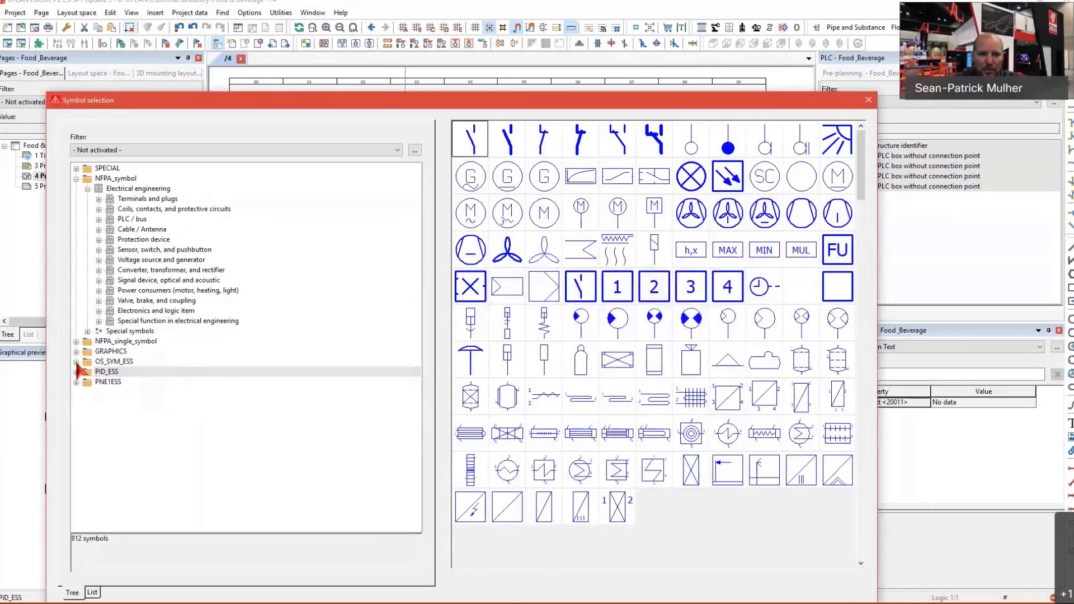
pyautogui.click(107, 372)
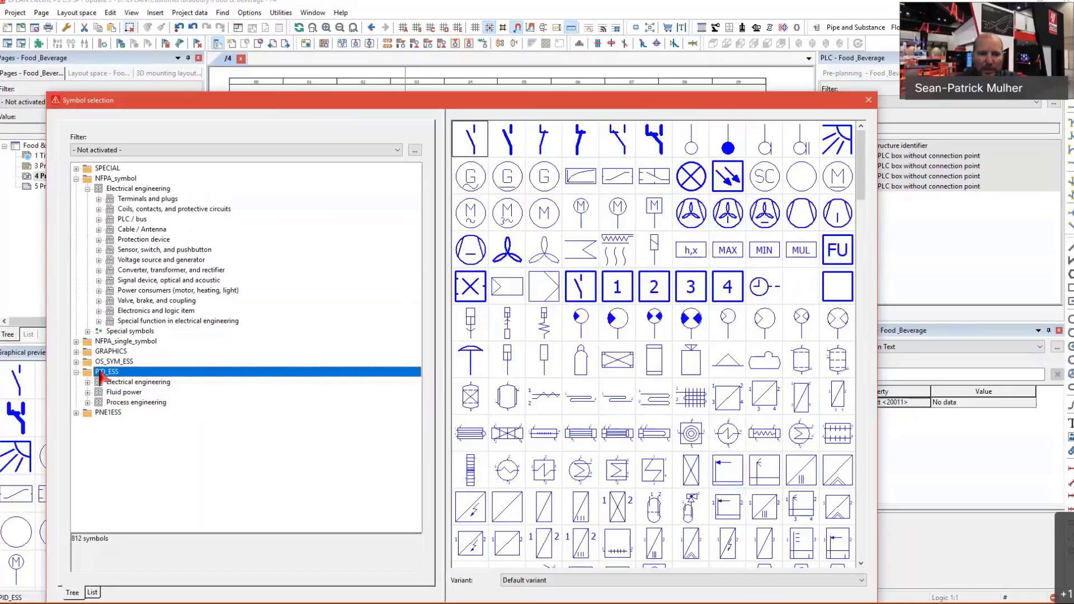
pyautogui.click(137, 382)
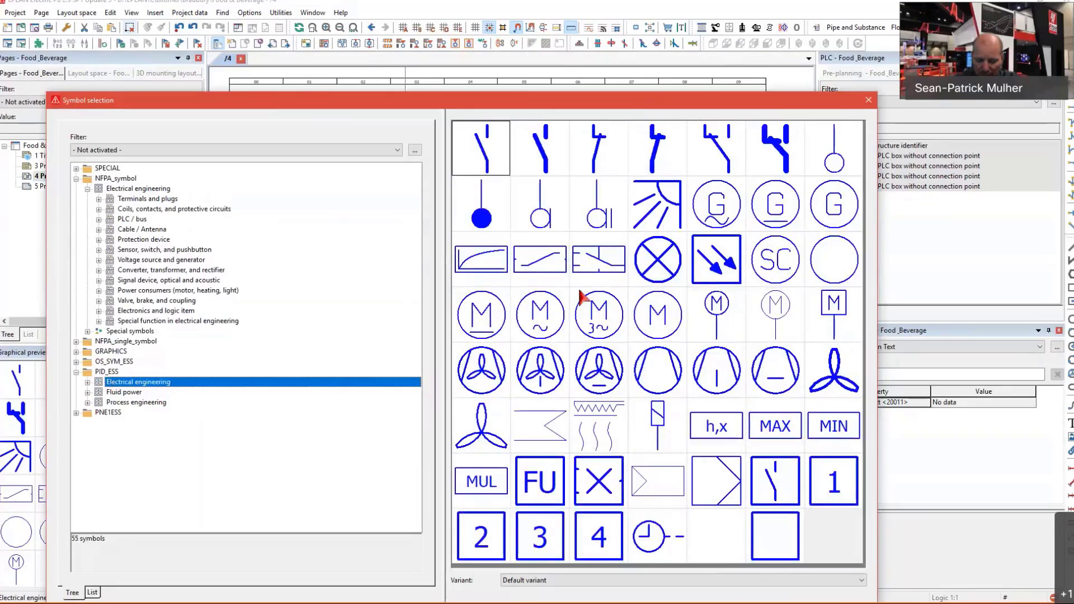
pyautogui.moveTo(496, 322)
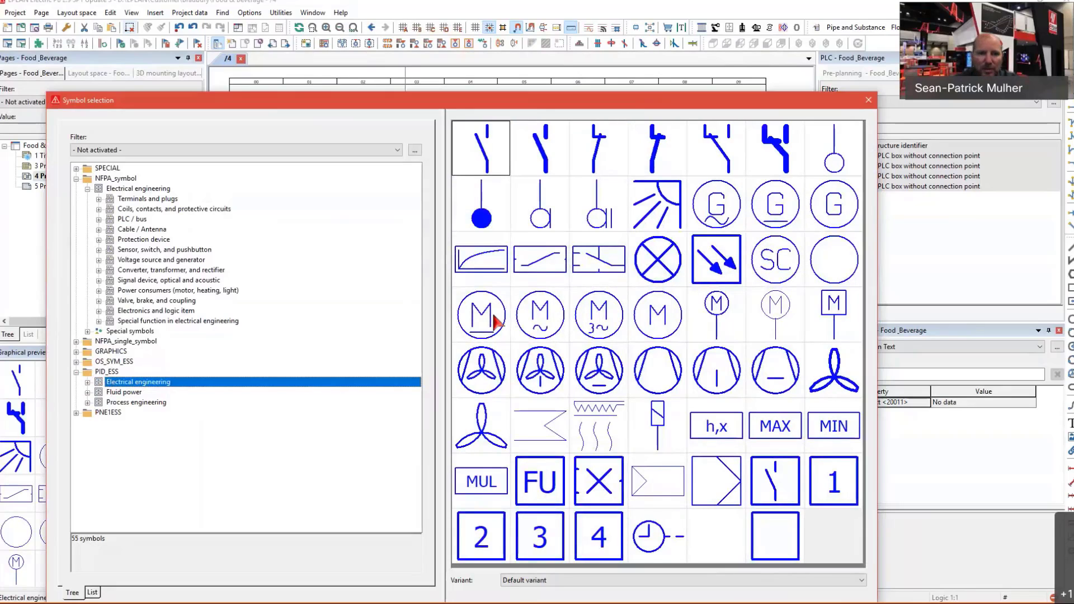
pyautogui.click(124, 392)
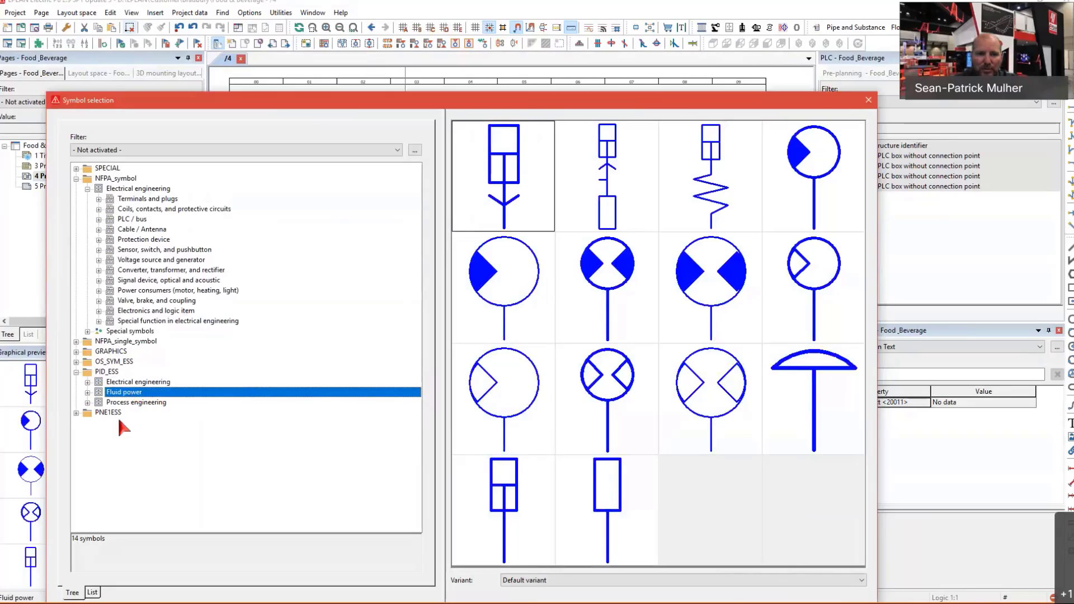
pyautogui.click(135, 402)
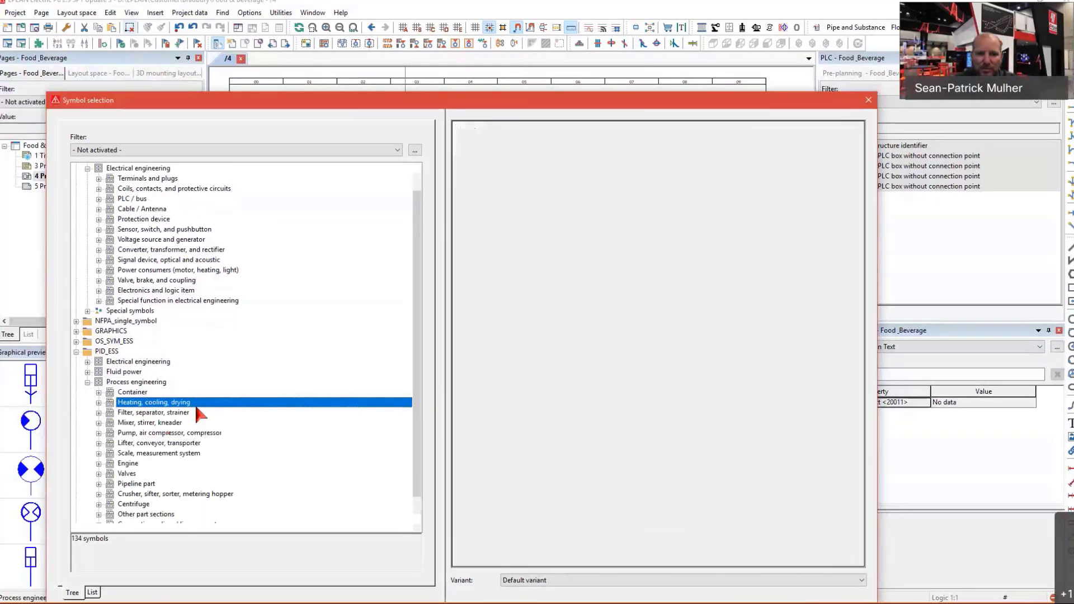
pyautogui.click(136, 483)
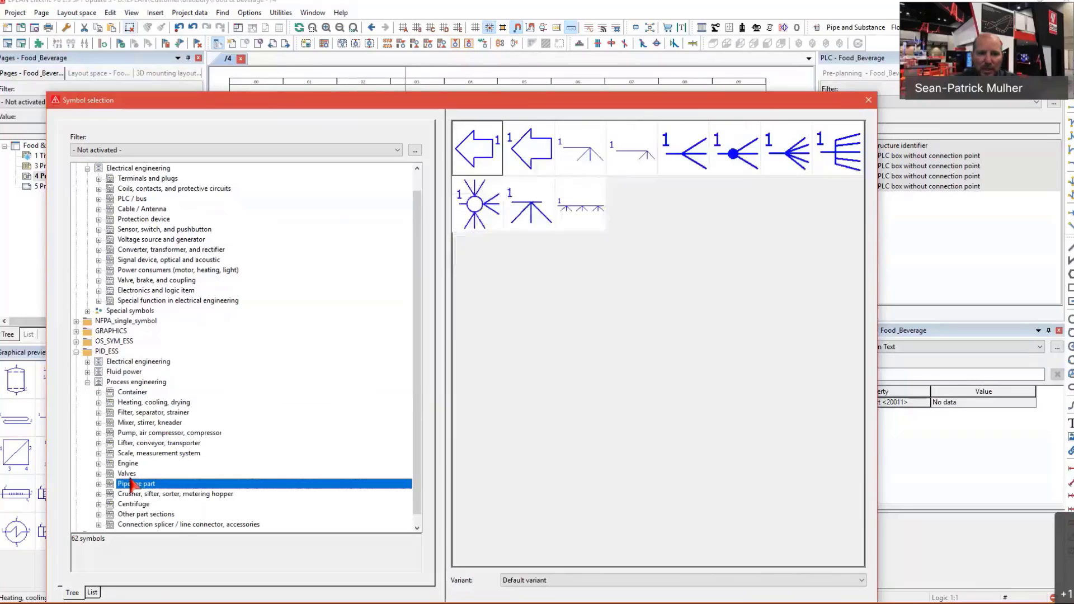
pyautogui.click(127, 474)
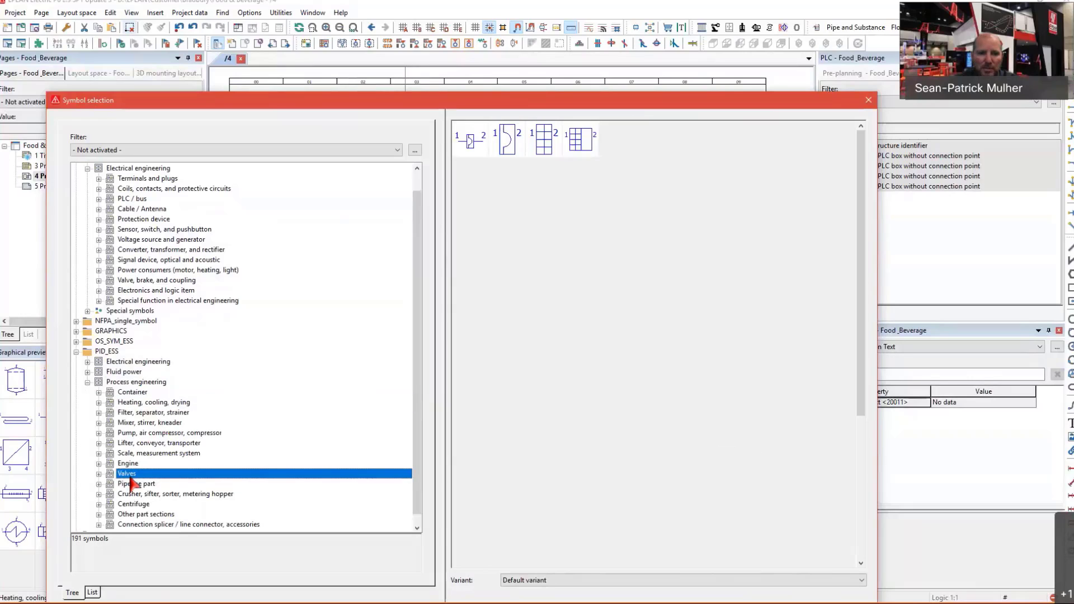
pyautogui.click(127, 474)
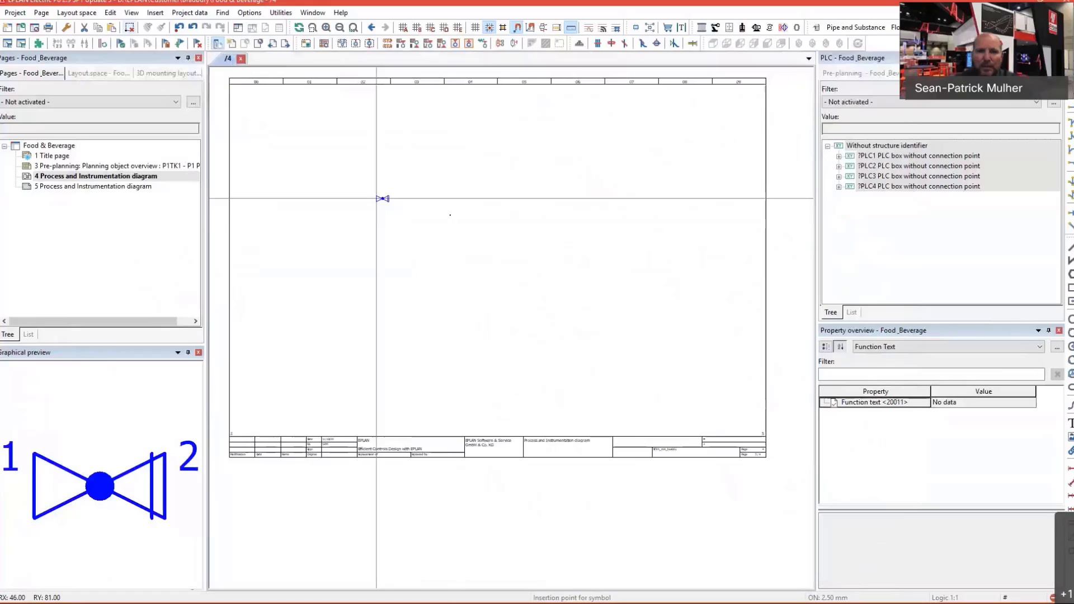
# Cancel the pending valve symbol placement on page 4
pyautogui.click(477, 215)
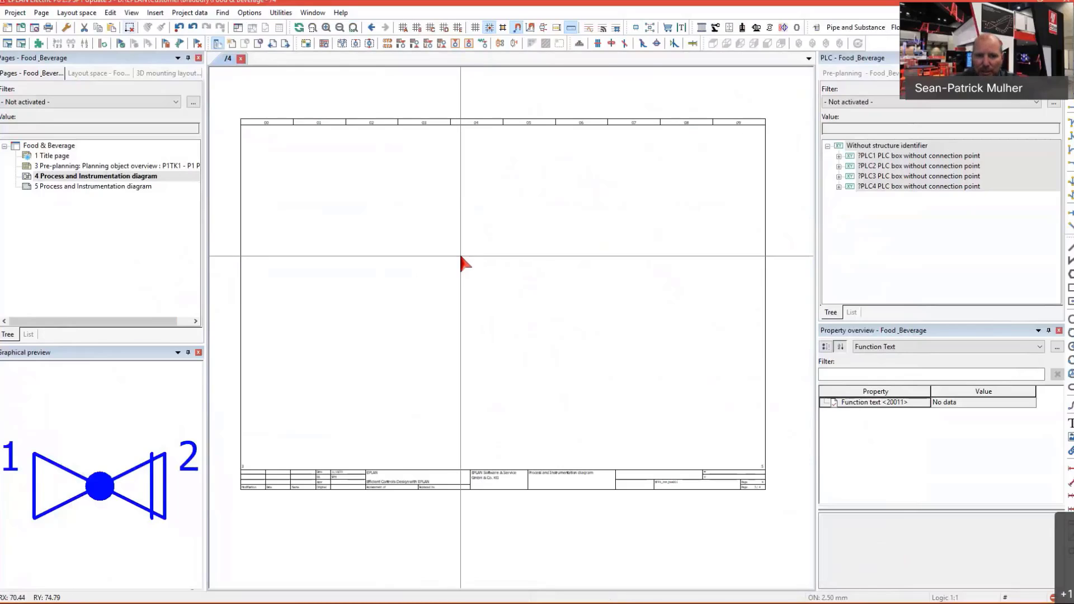
pyautogui.moveTo(477, 293)
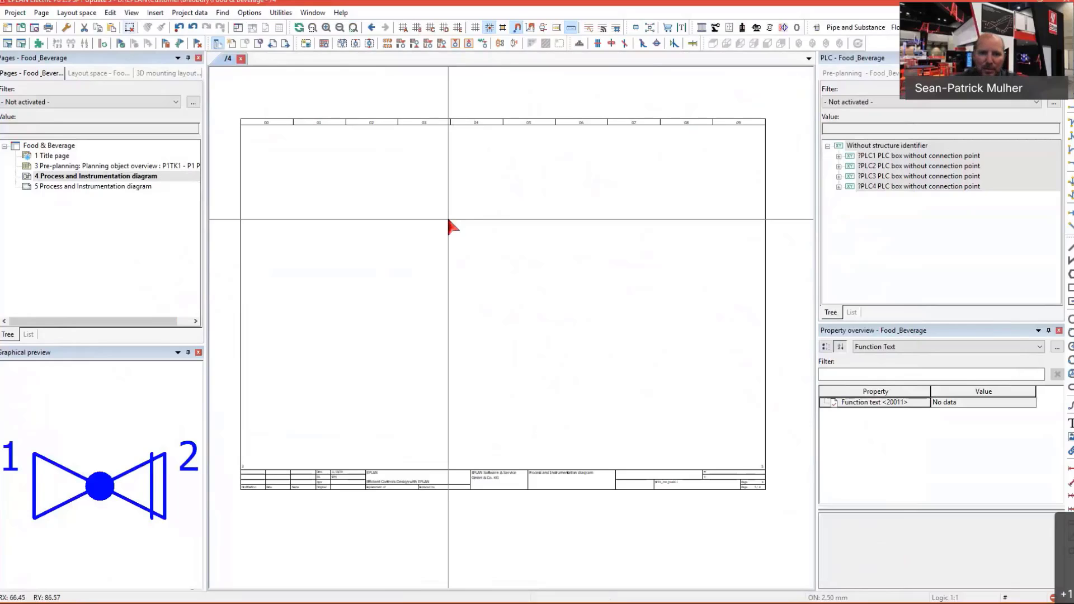
pyautogui.moveTo(482, 301)
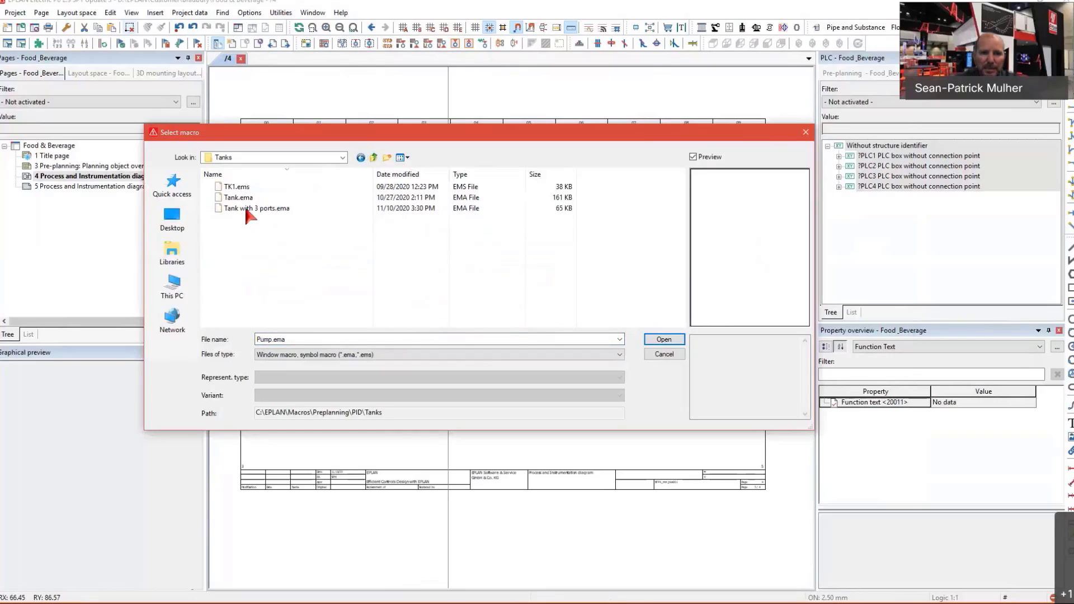
# Insert the 'Tank with 3ports' TK1 macro, merging its structure into P1 (=P1+CAB1)
pyautogui.click(257, 208)
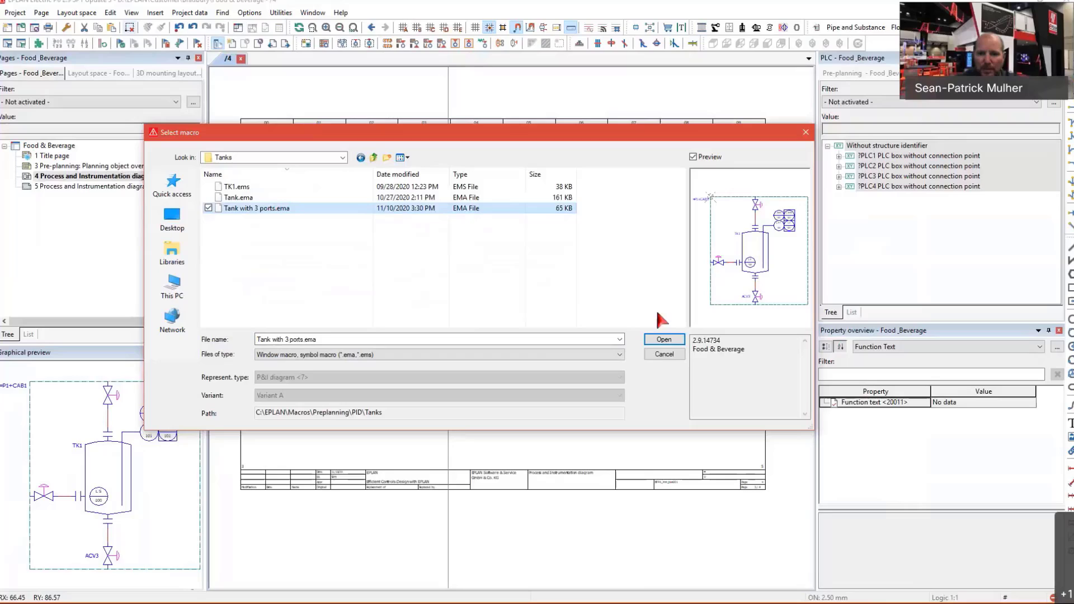
pyautogui.click(662, 339)
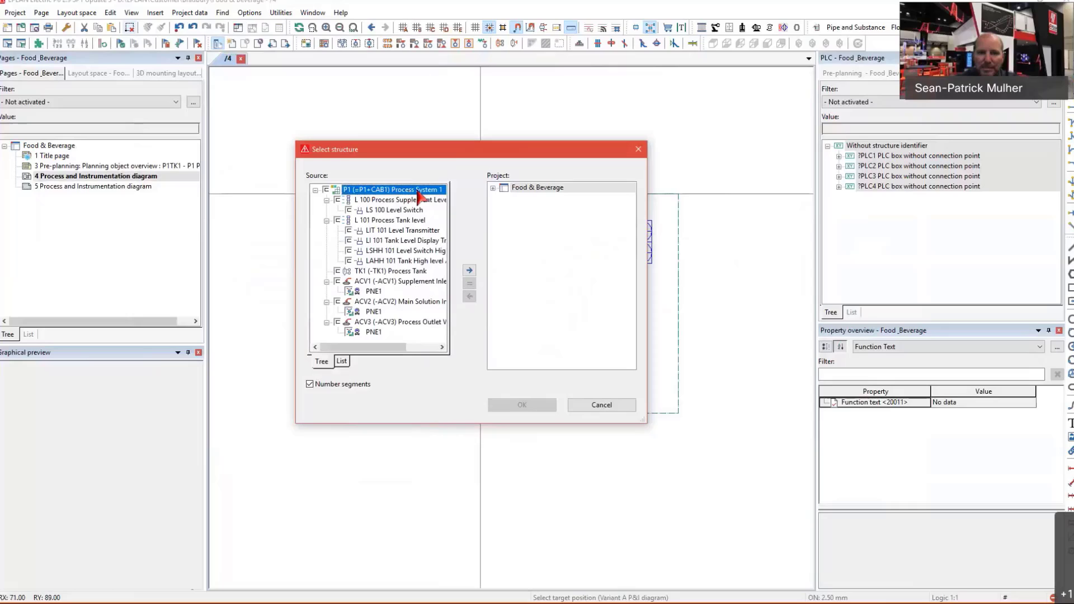
pyautogui.click(401, 199)
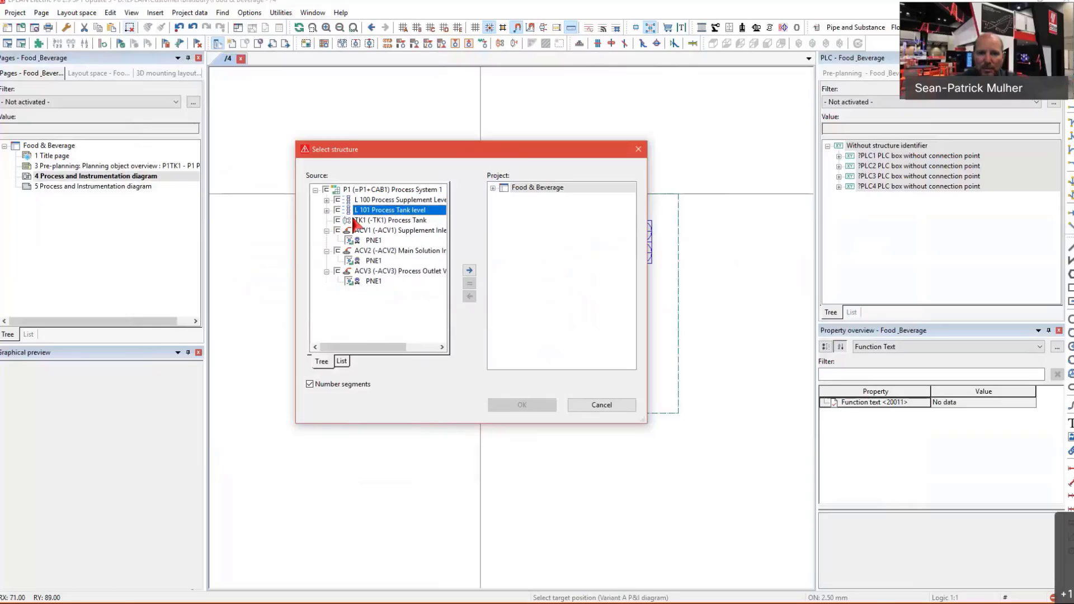
pyautogui.click(397, 230)
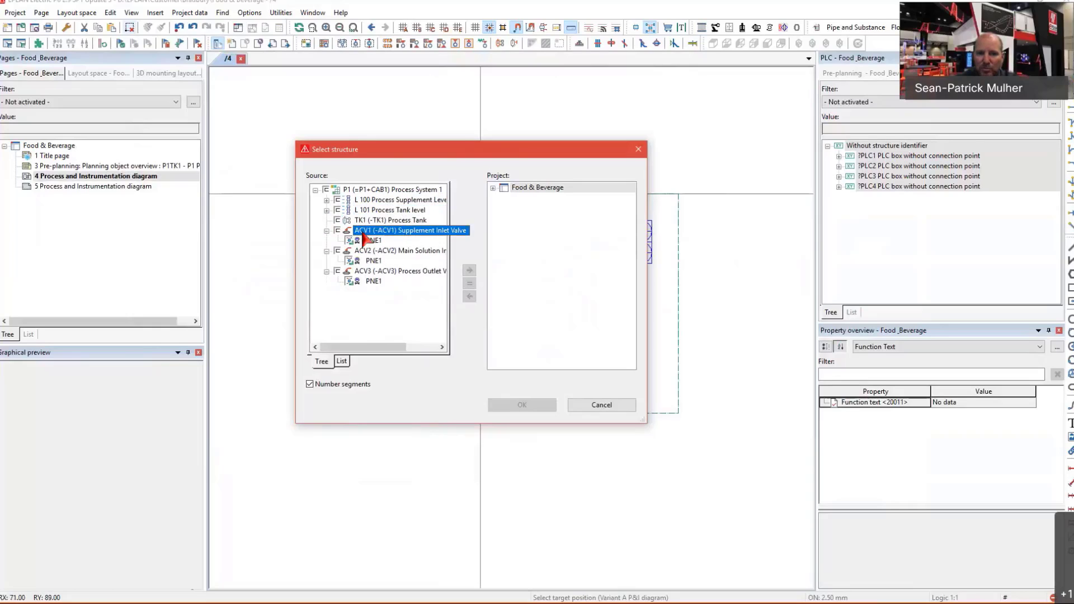
pyautogui.click(402, 251)
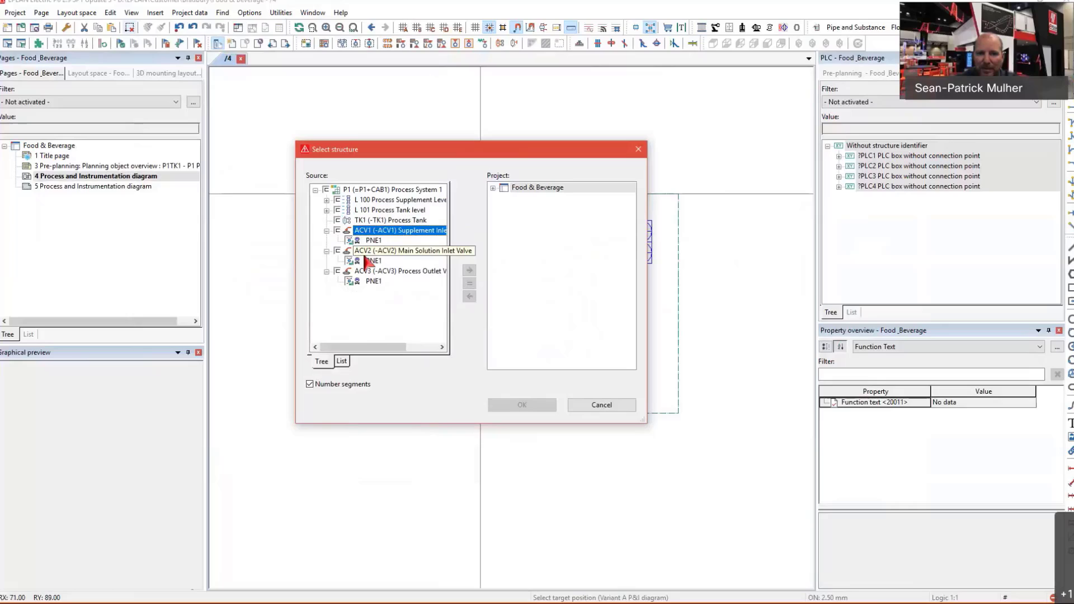
pyautogui.click(374, 241)
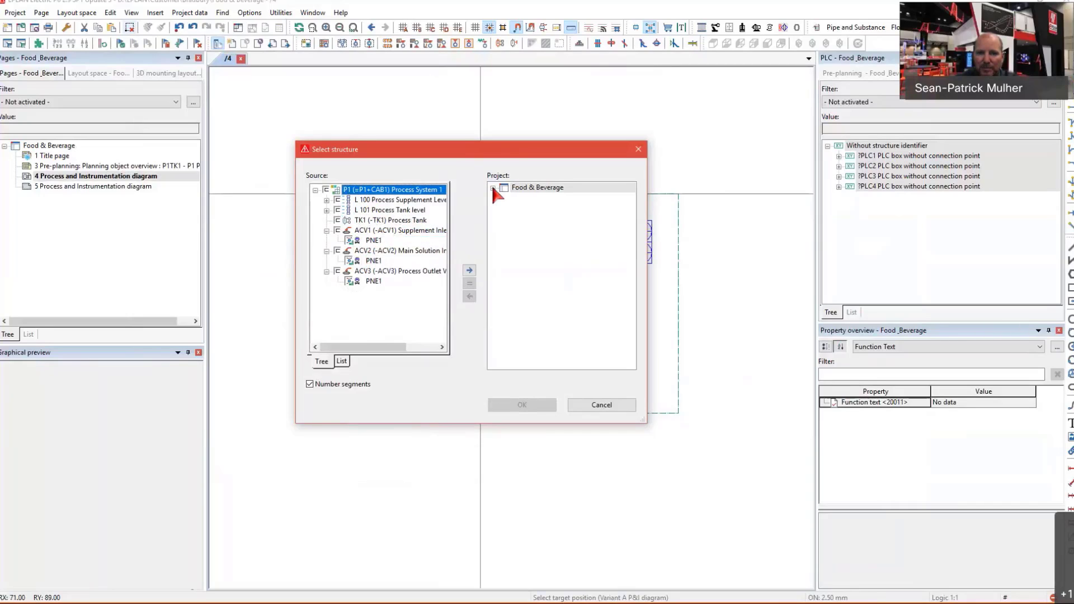
pyautogui.click(469, 269)
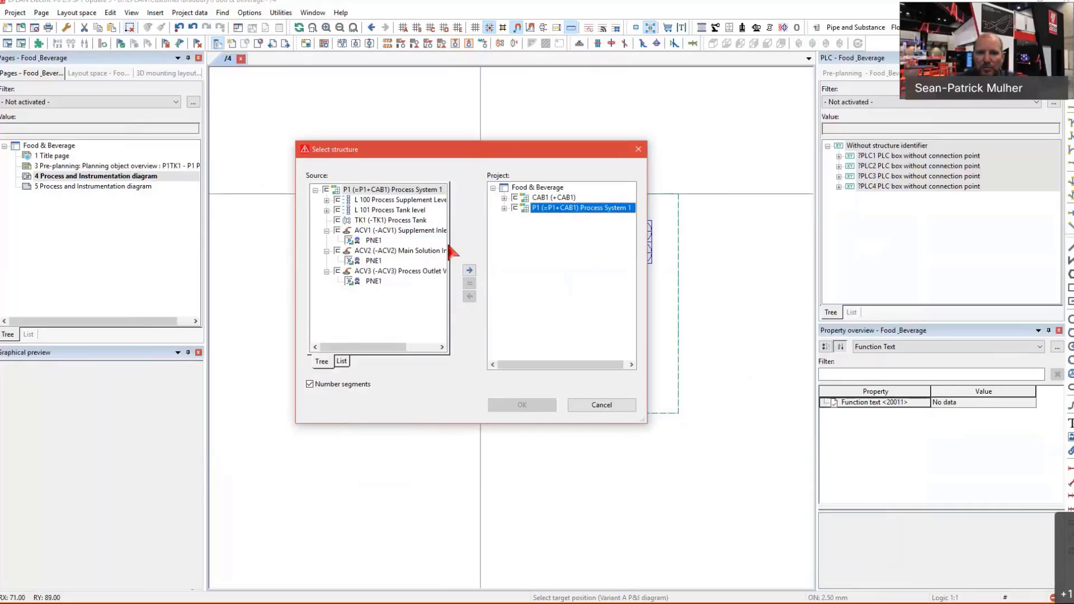
pyautogui.click(469, 270)
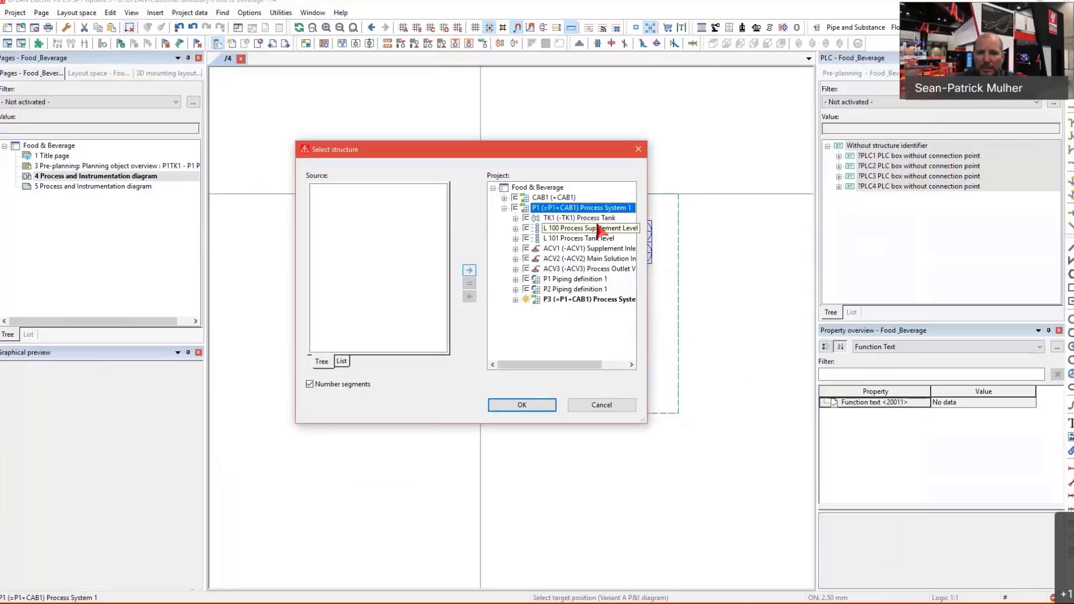
pyautogui.moveTo(592, 423)
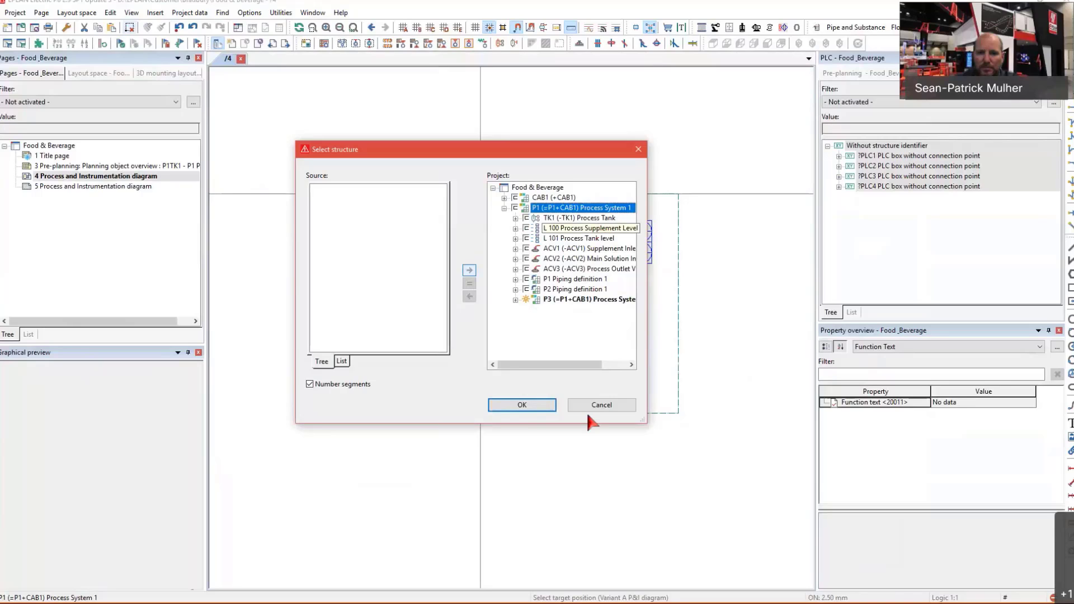
pyautogui.click(521, 405)
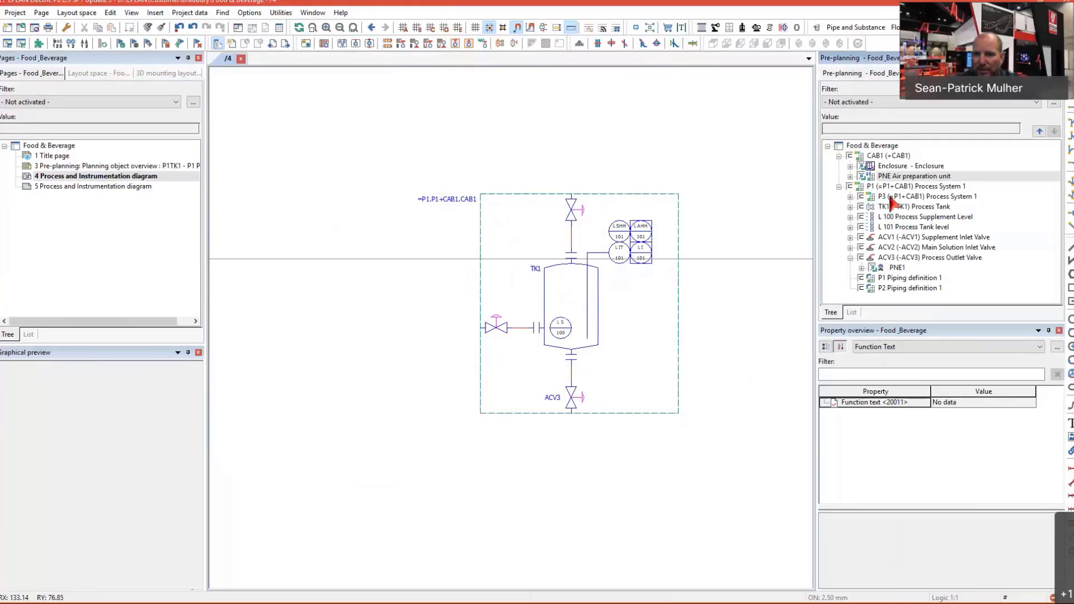
# Review TK1, the ACV valves and L 100/L 101 loops, then open LI 101 properties
pyautogui.click(932, 257)
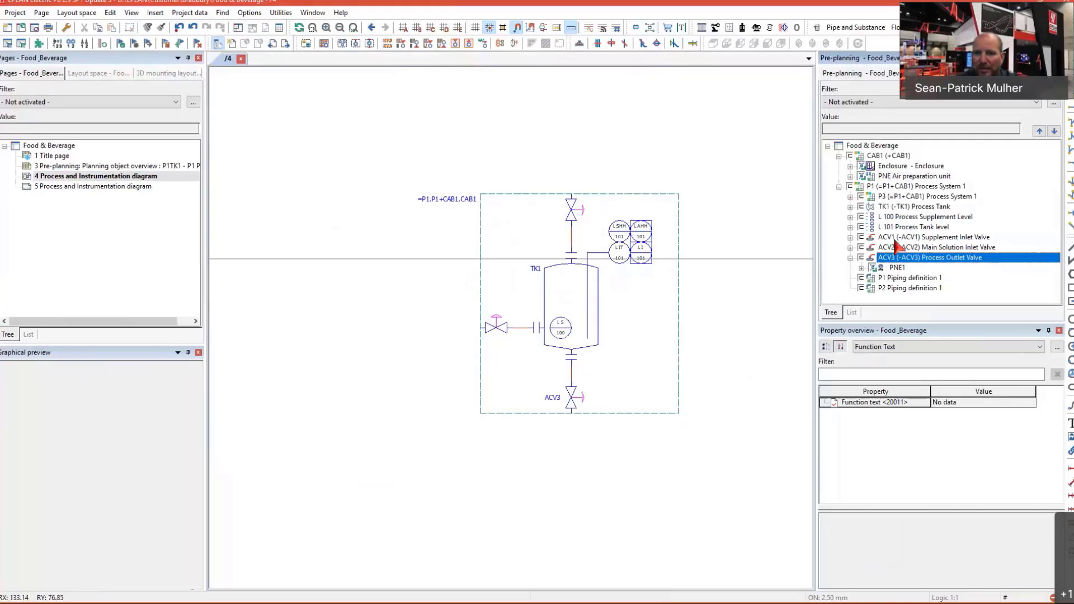
pyautogui.click(925, 217)
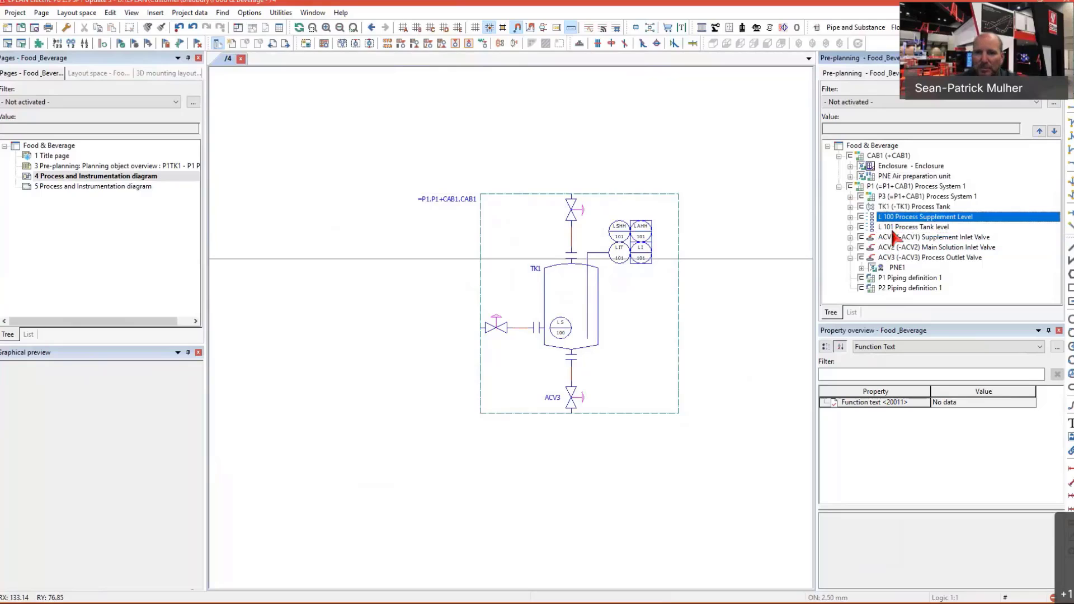
pyautogui.click(915, 226)
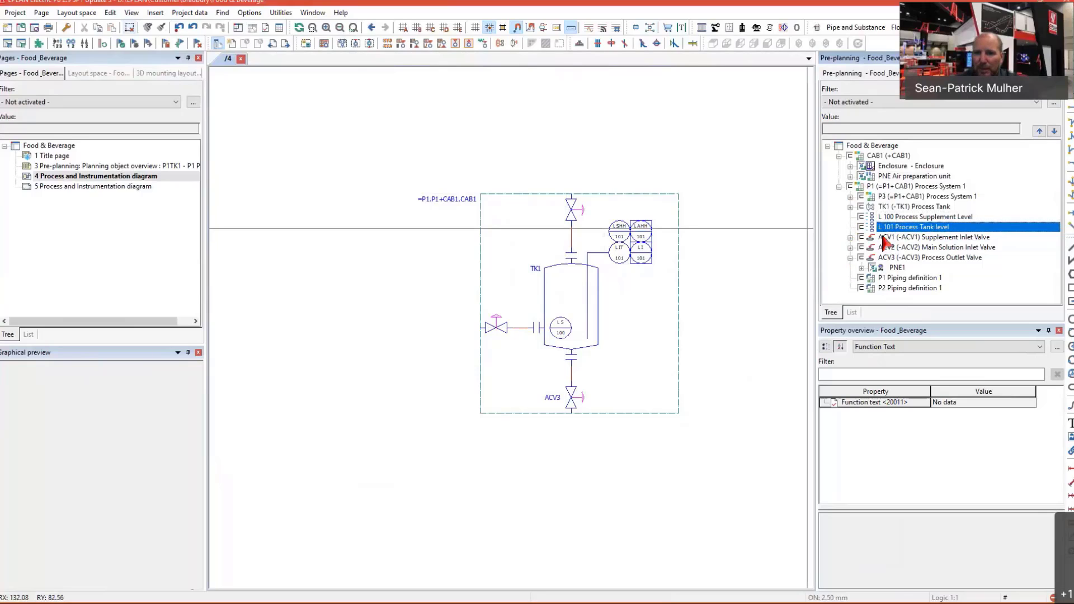
pyautogui.click(915, 207)
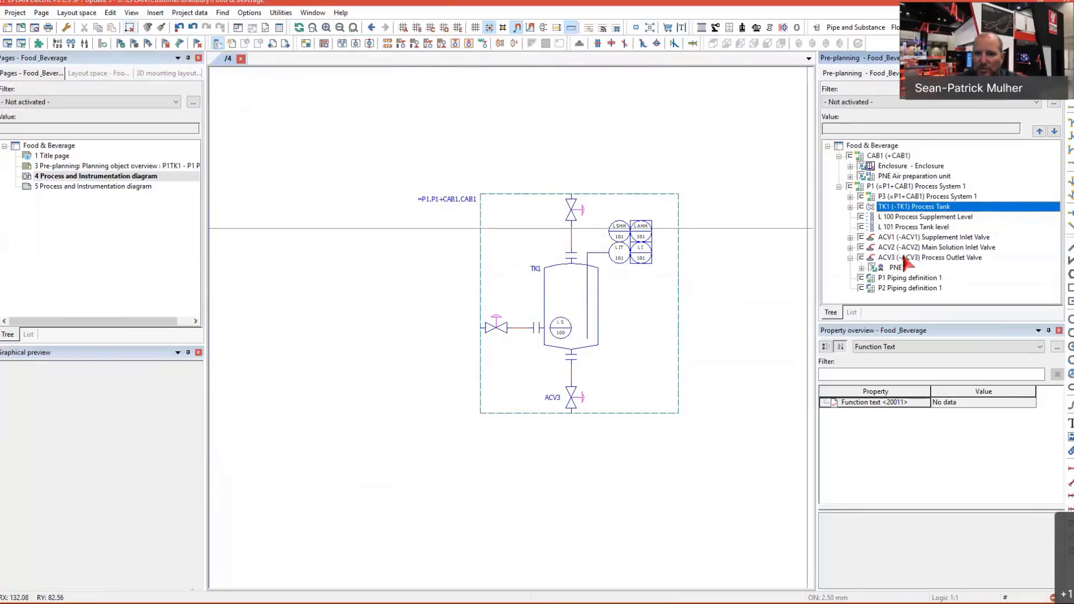
pyautogui.click(936, 248)
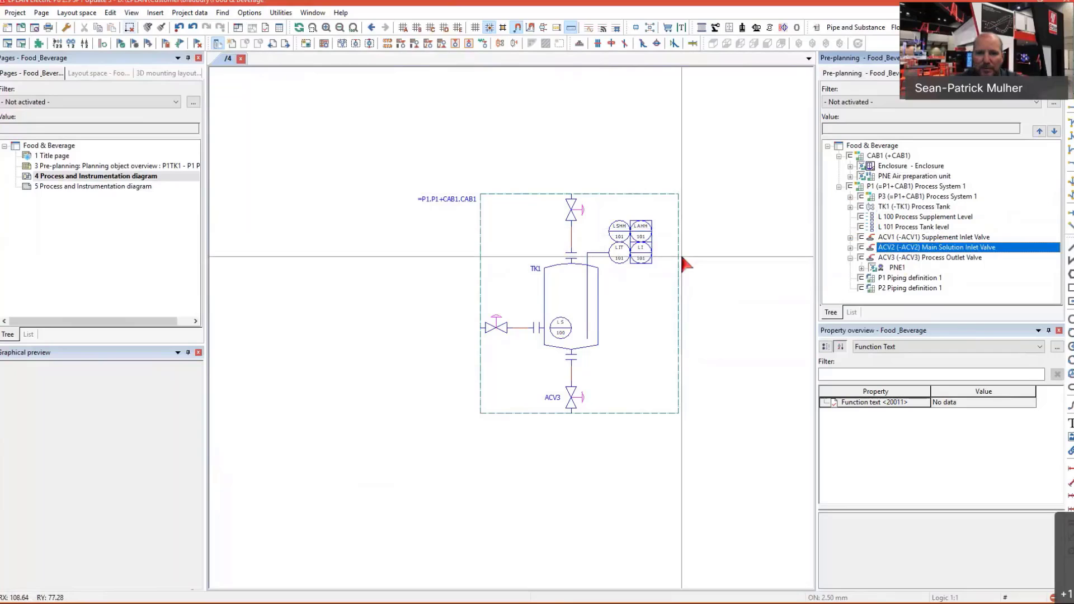
pyautogui.rightClick(629, 255)
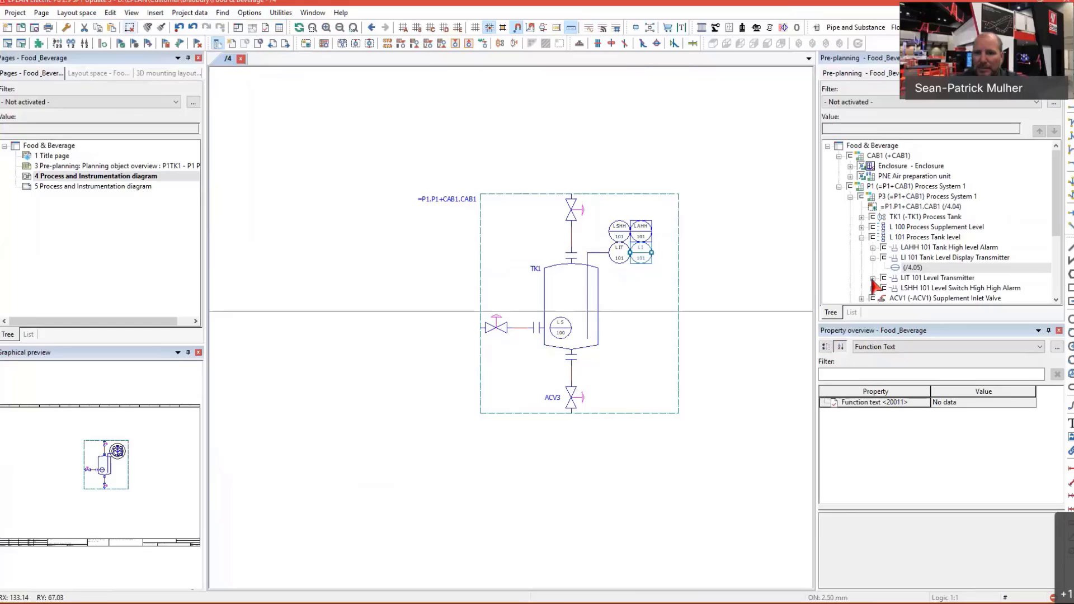
pyautogui.click(955, 238)
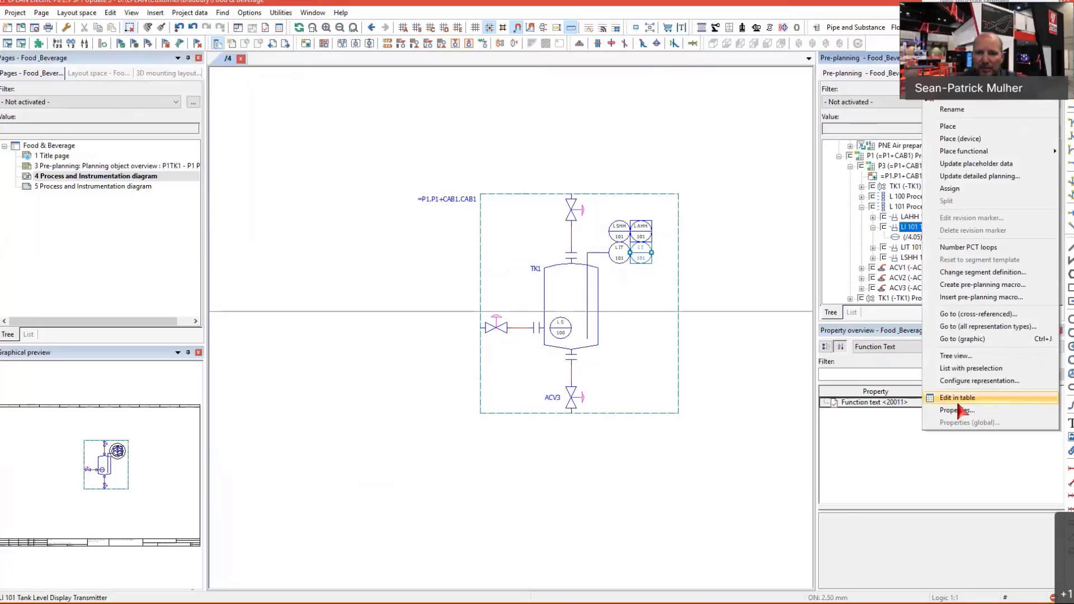
pyautogui.click(956, 397)
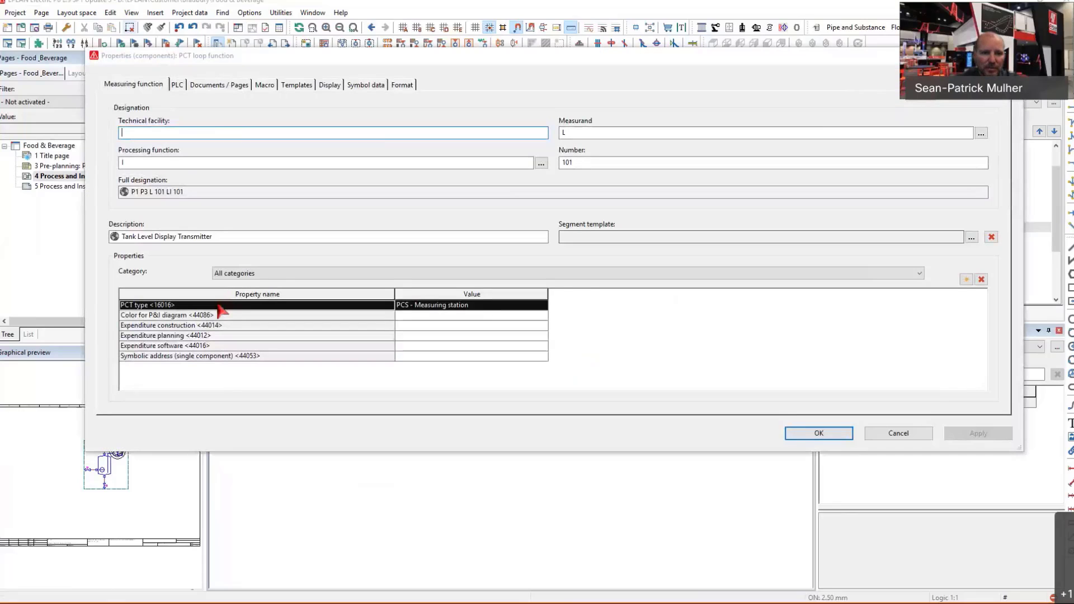
# Check LI 101's PCT type (measuring station) and accept the properties dialog
pyautogui.click(164, 335)
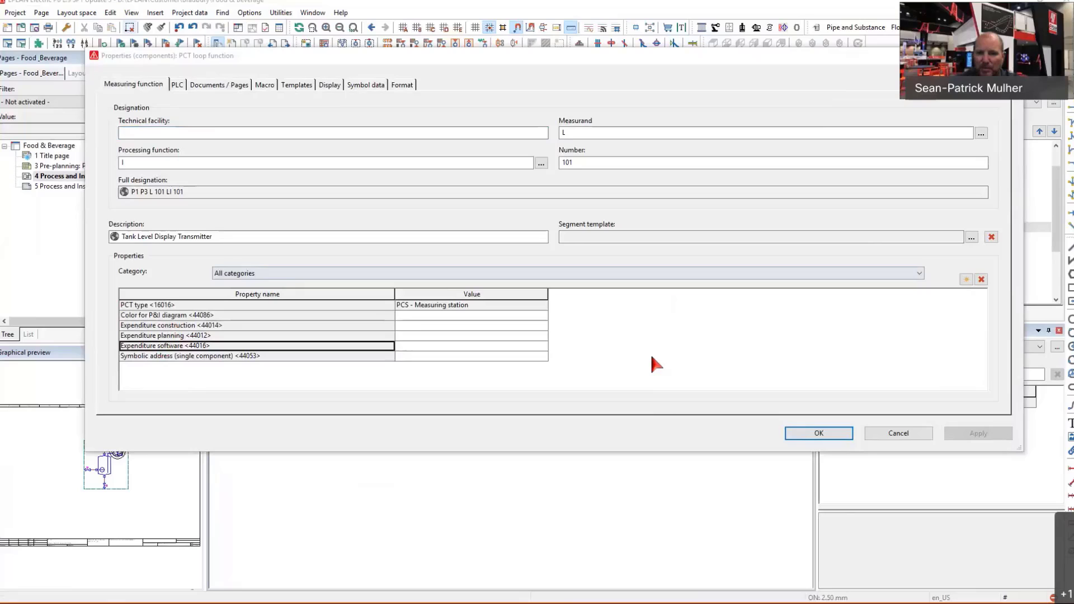
pyautogui.moveTo(834, 439)
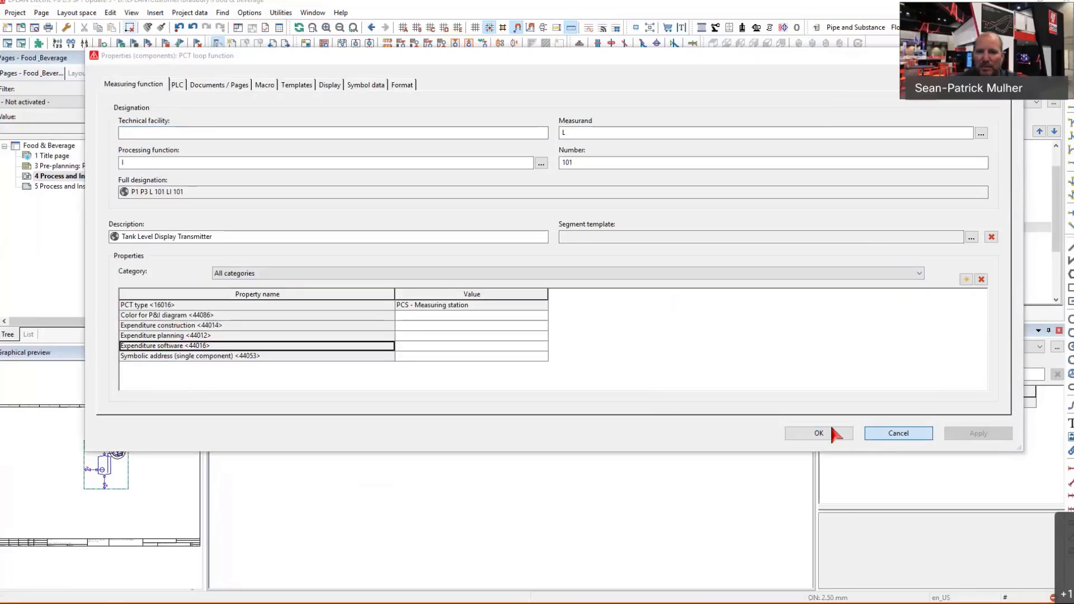
pyautogui.click(818, 433)
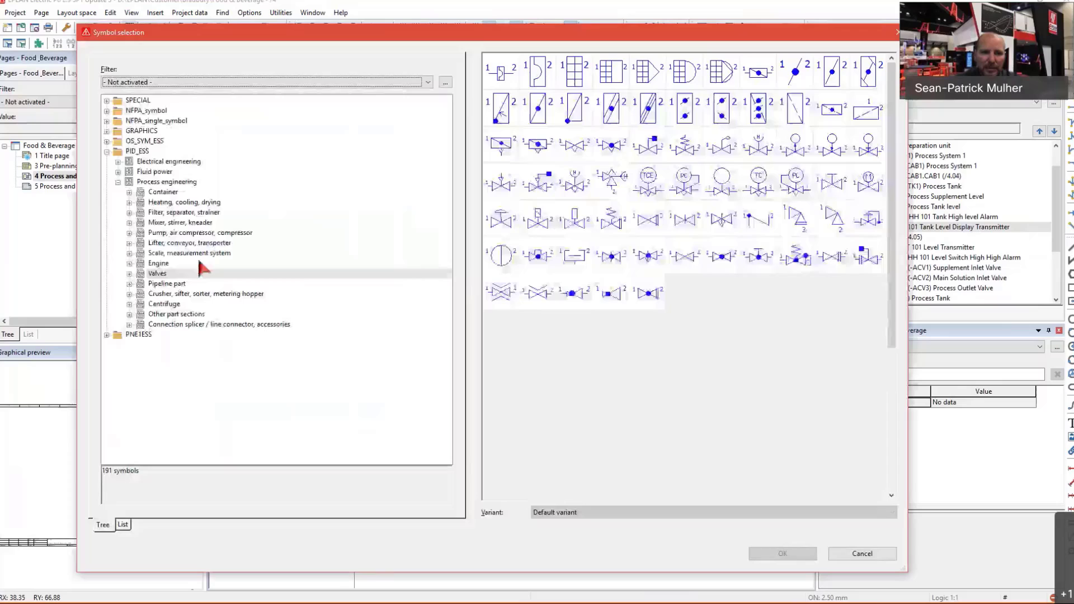
# Dismiss symbol selection and pick Pump.ema from the PID\Pumps macro folder
pyautogui.click(157, 274)
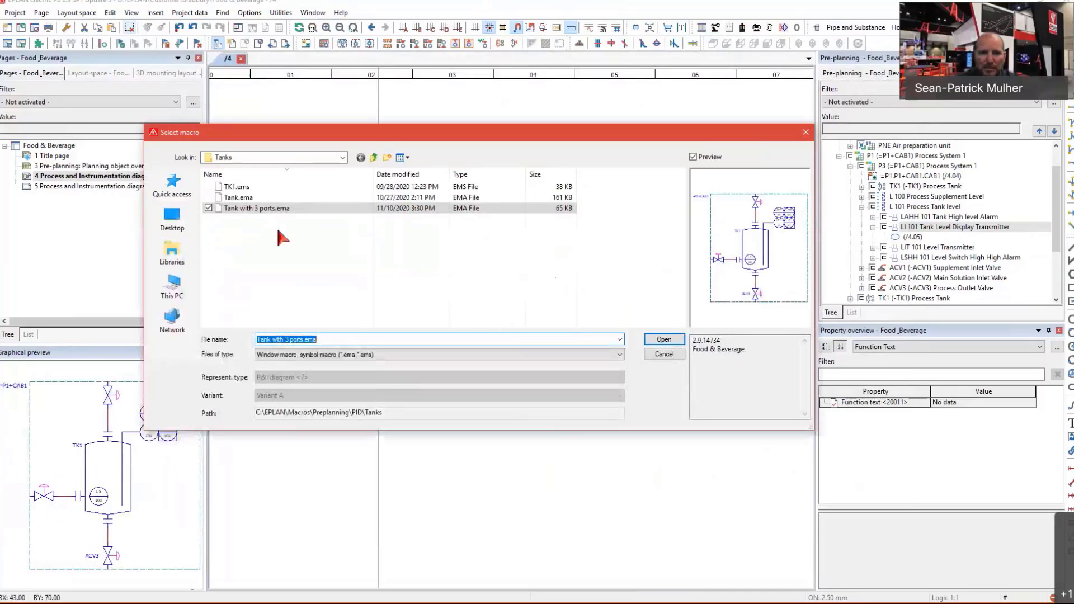
pyautogui.click(373, 157)
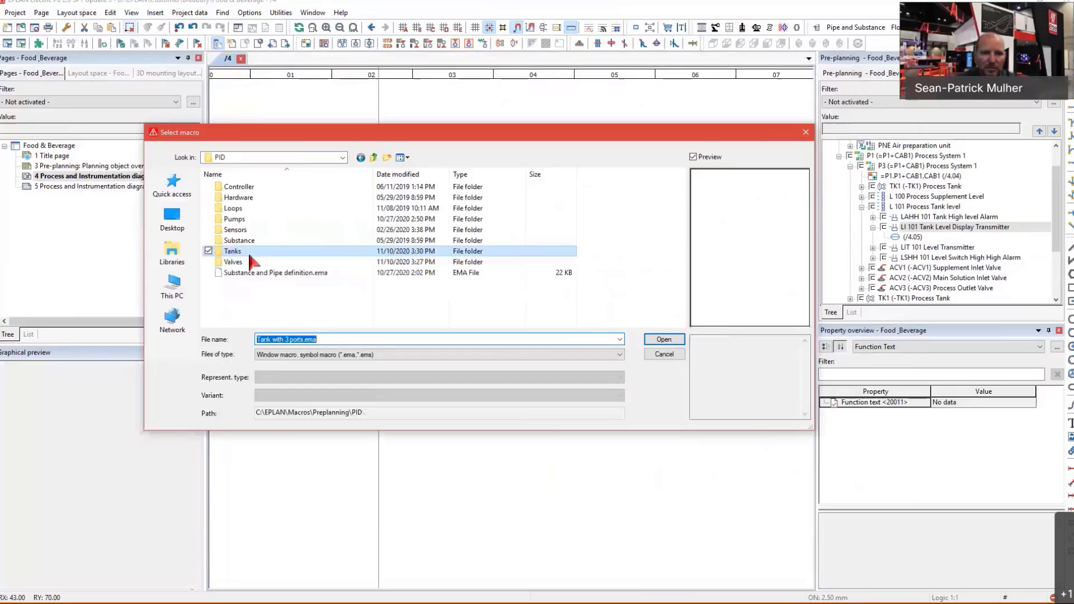
pyautogui.doubleClick(234, 219)
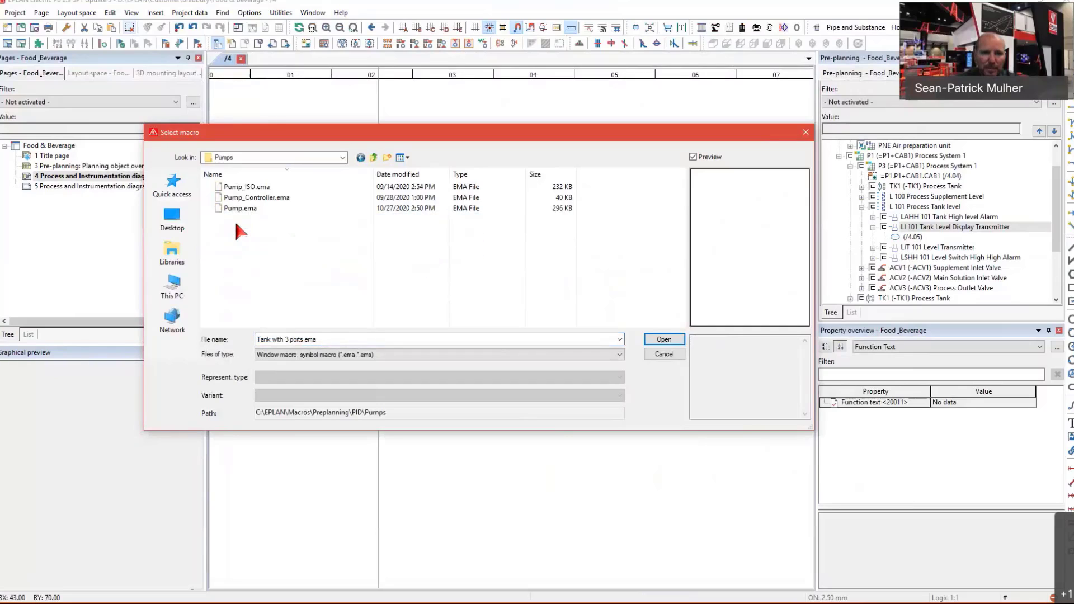
pyautogui.click(240, 208)
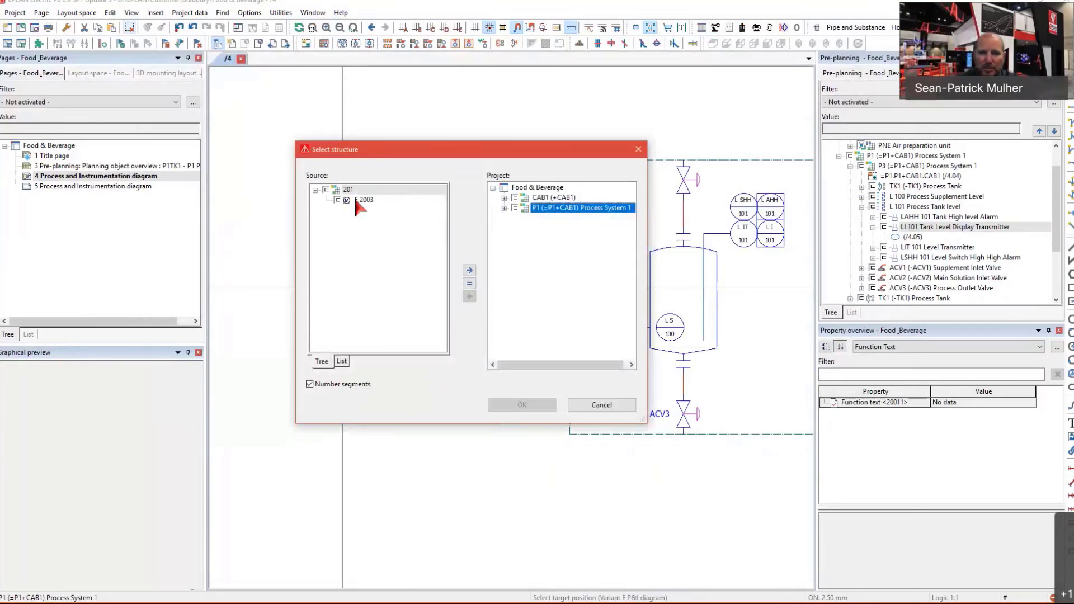
# Place two pumps, assigning E 2003 and E 2004 to process system P1
pyautogui.click(365, 200)
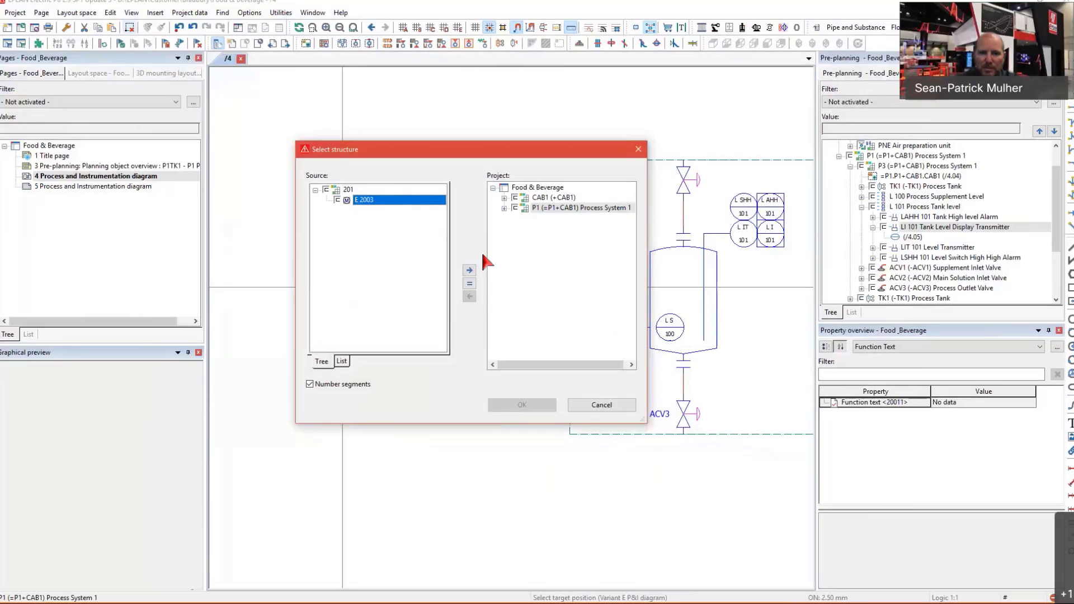
pyautogui.click(469, 270)
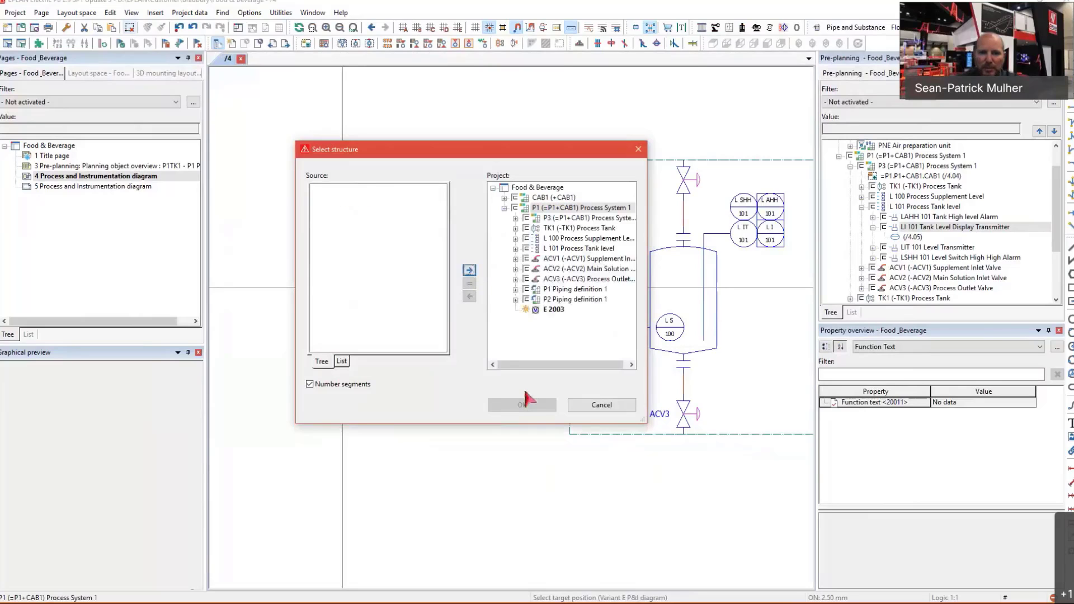
pyautogui.click(522, 405)
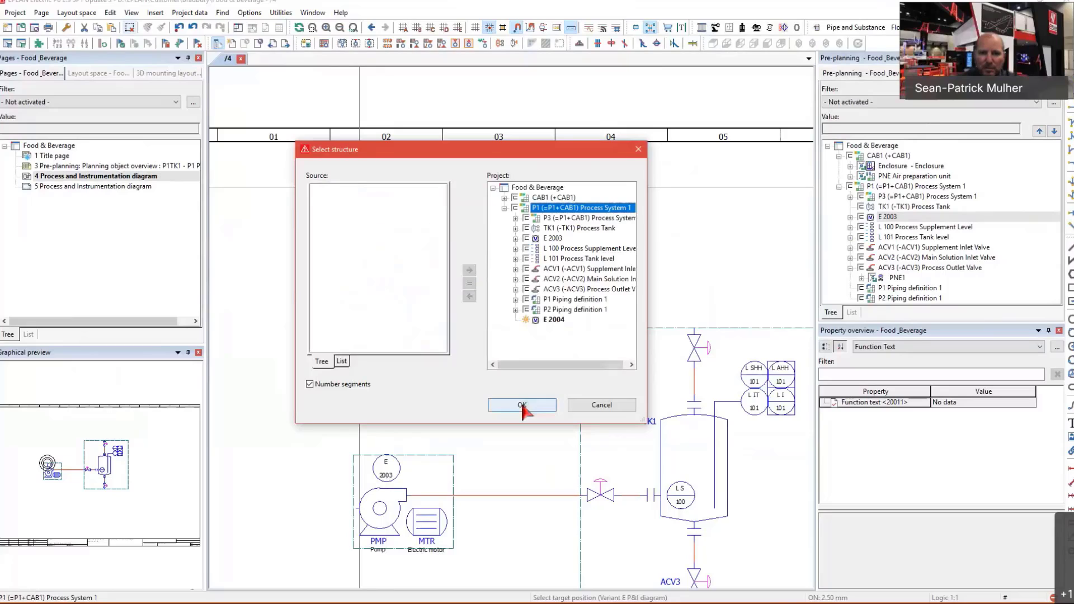
pyautogui.click(522, 405)
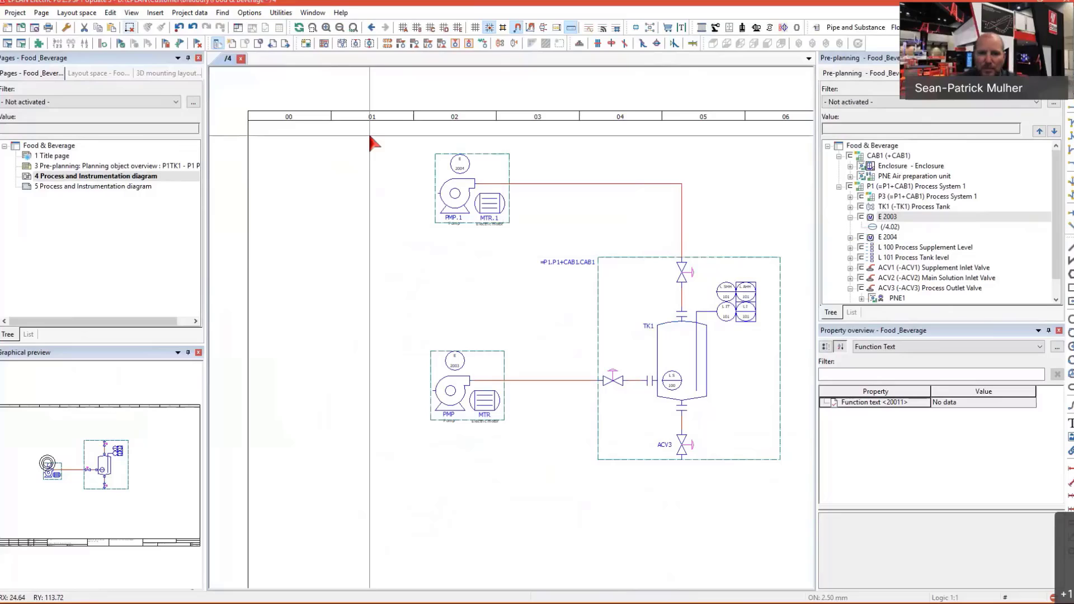
pyautogui.moveTo(343, 303)
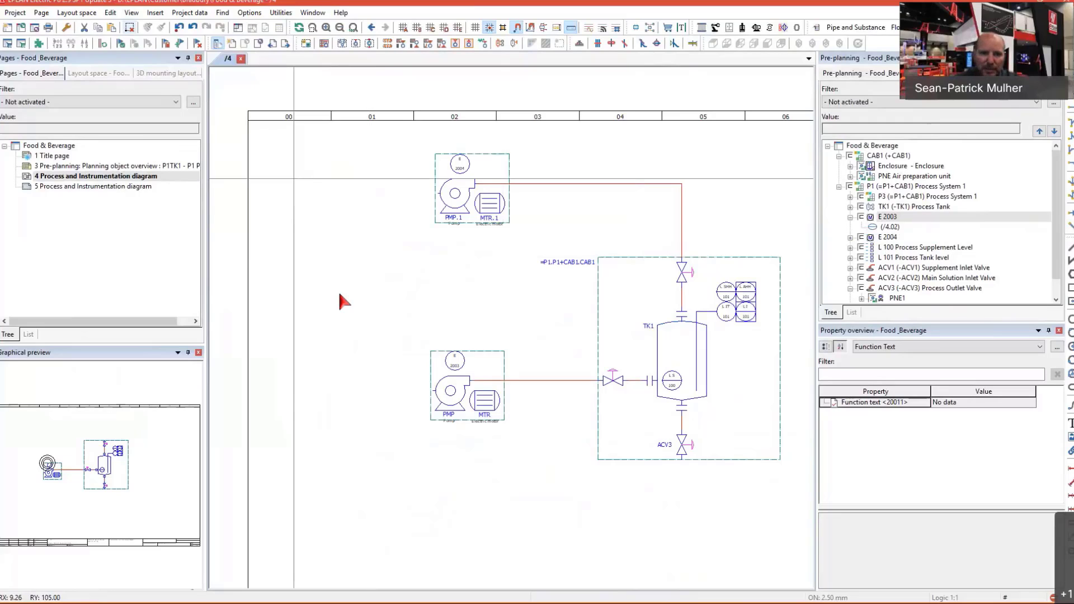
pyautogui.moveTo(430, 296)
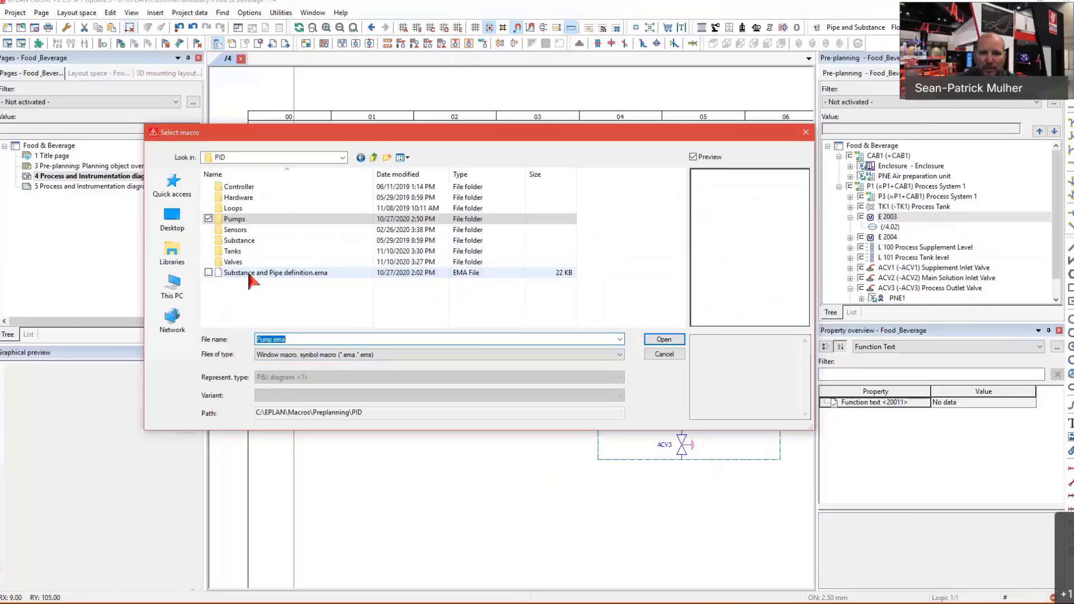
# Place Substance and Pipe definition macros (40 °F, 10 psi, 1 ft/s) under P1 Process System 1
pyautogui.click(275, 272)
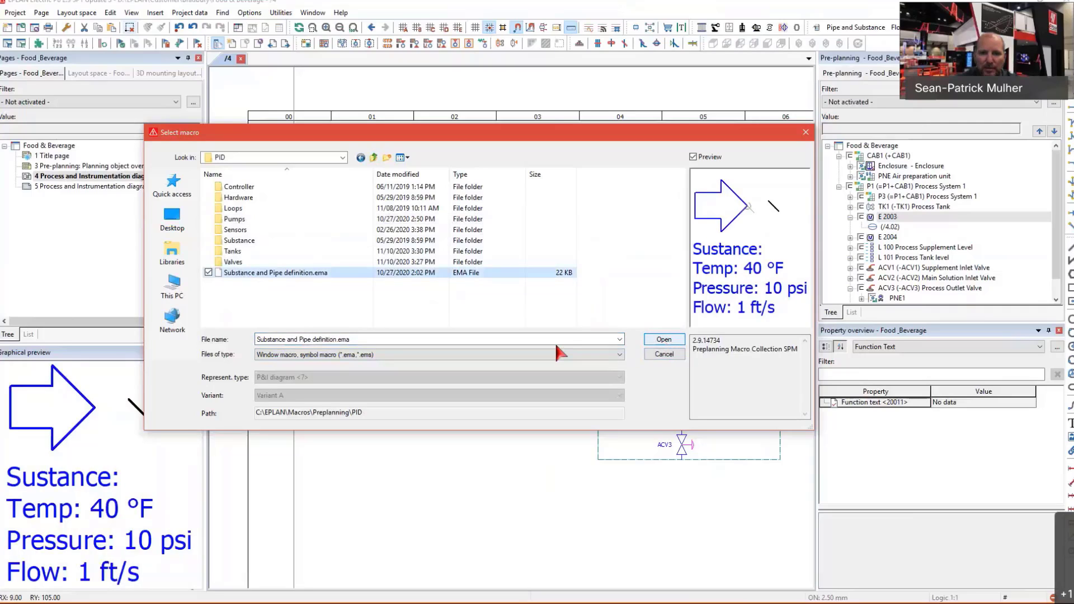
pyautogui.click(661, 339)
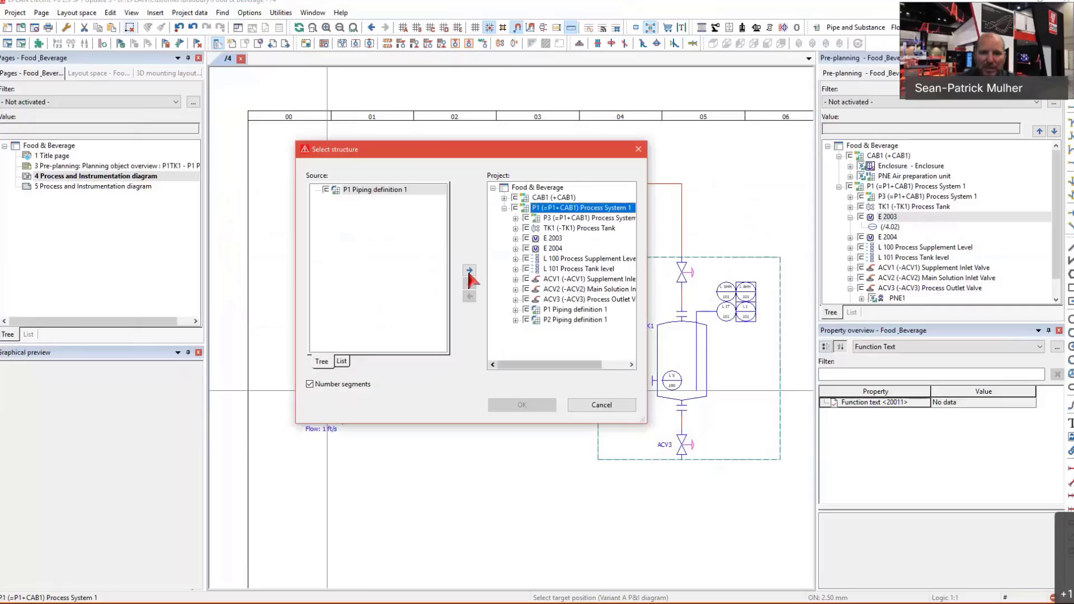
pyautogui.click(470, 269)
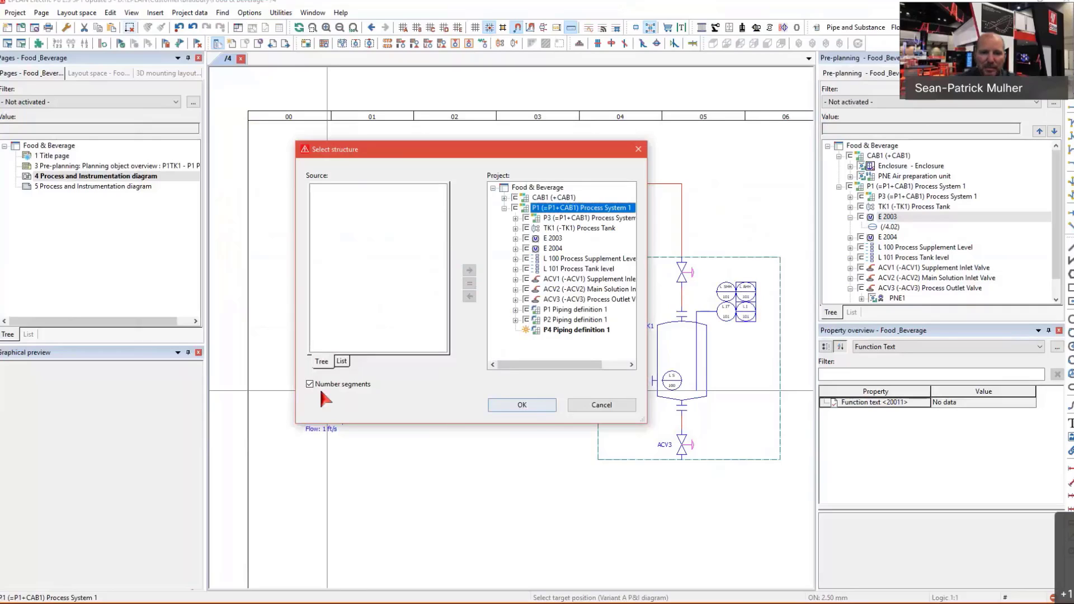
pyautogui.click(521, 405)
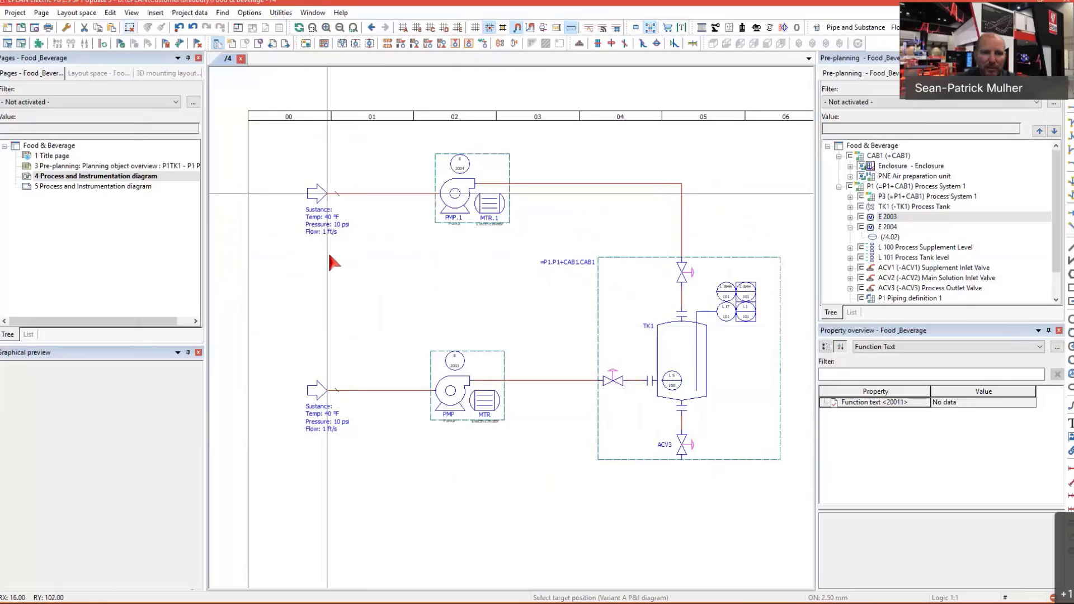
pyautogui.click(581, 208)
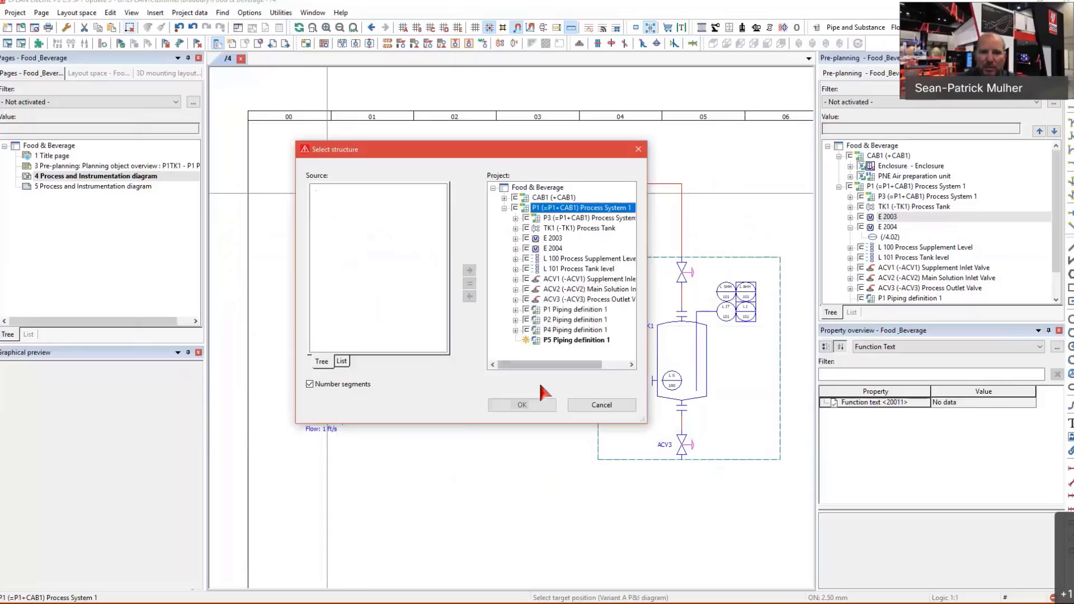
pyautogui.click(521, 405)
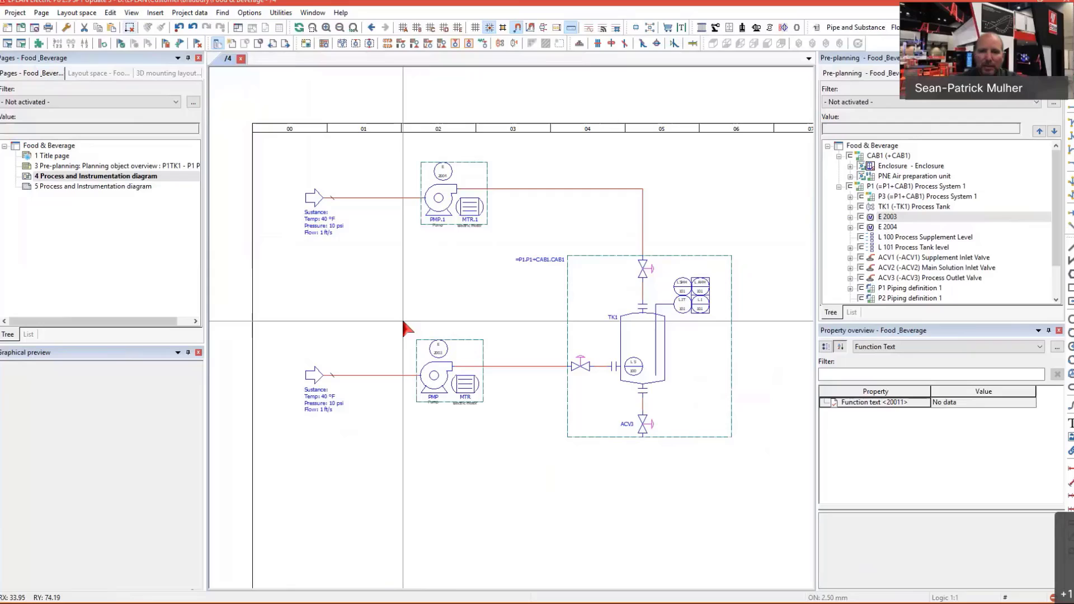
pyautogui.click(918, 186)
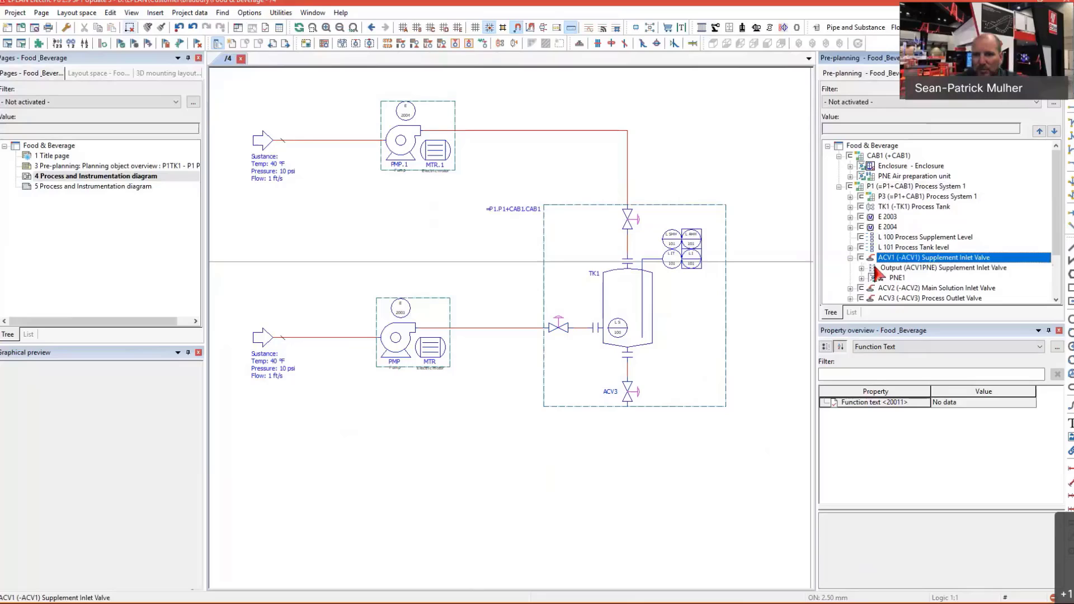
# Select the PNE1 actuator under ACV1's pneumatic output in the Pre-planning navigator
pyautogui.click(898, 277)
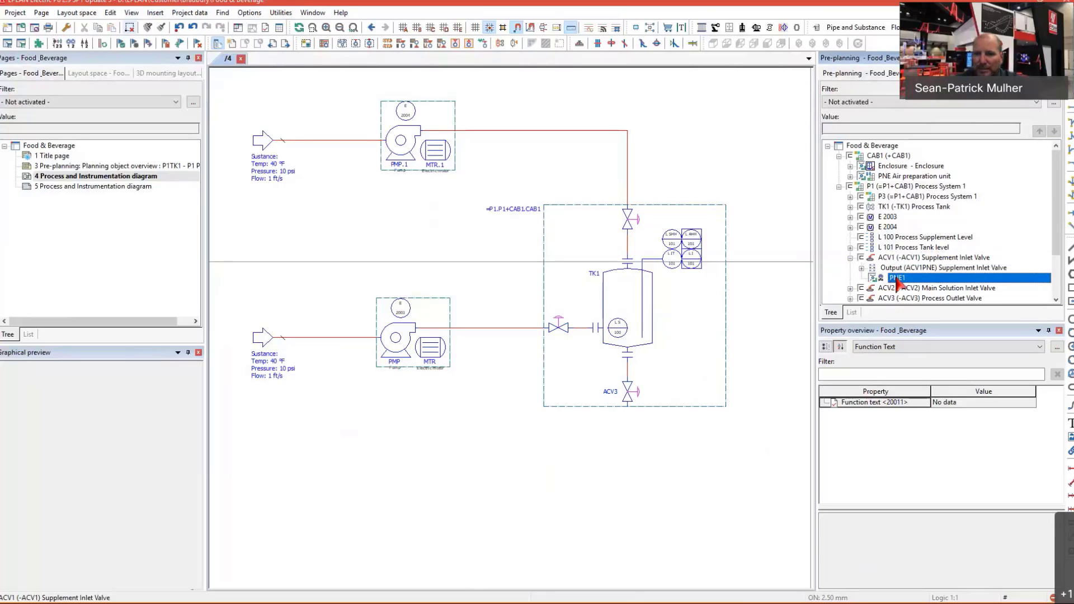
# Set PNE1's properties macro to Pneumatic Air Valve Control.emp and confirm
pyautogui.rightClick(894, 278)
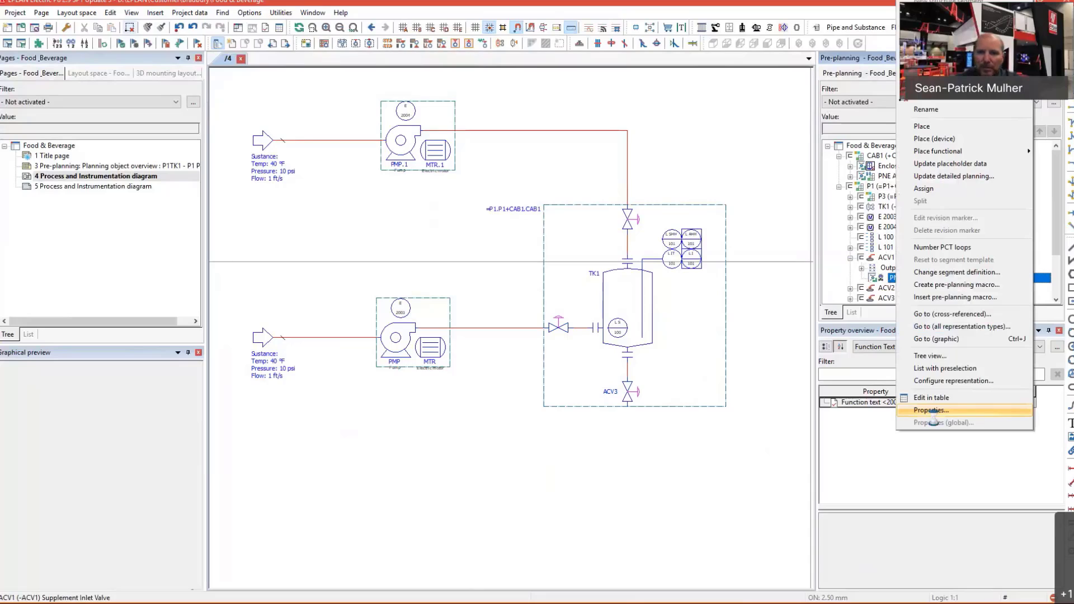
pyautogui.click(931, 410)
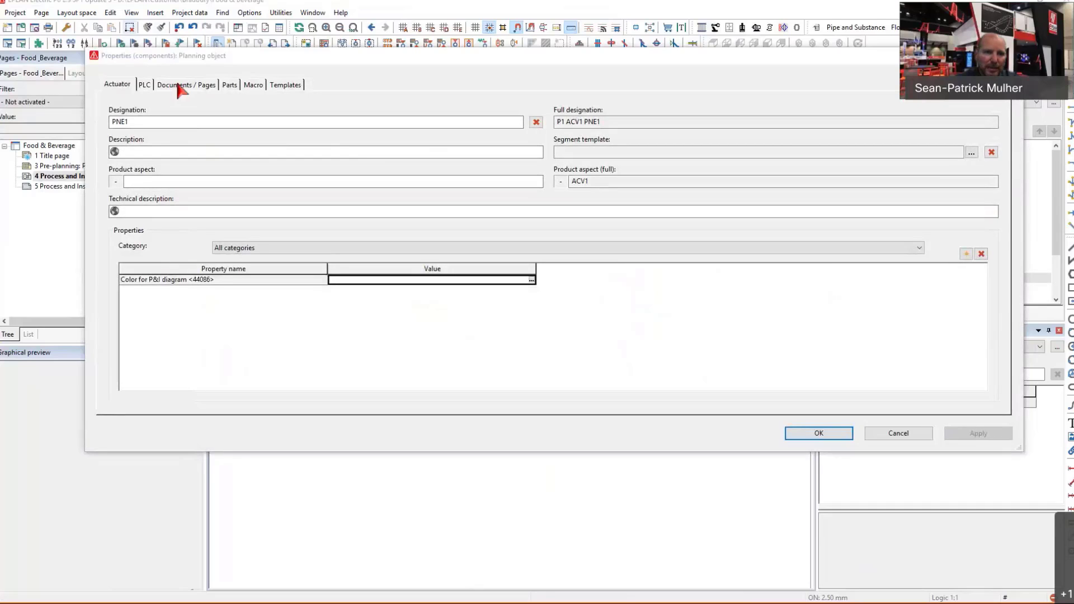
pyautogui.click(251, 84)
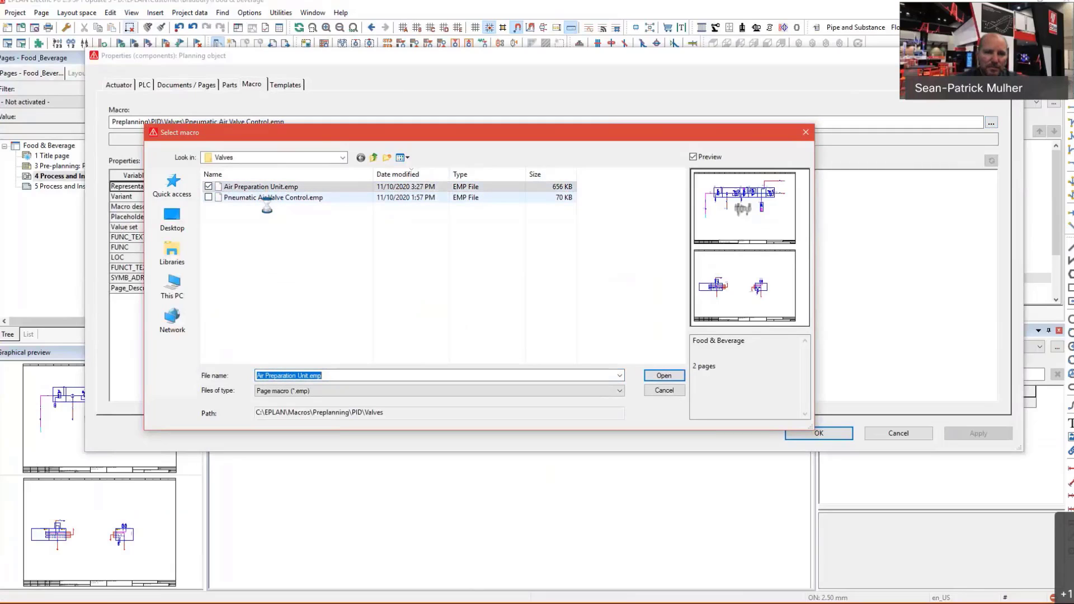
pyautogui.moveTo(272, 197)
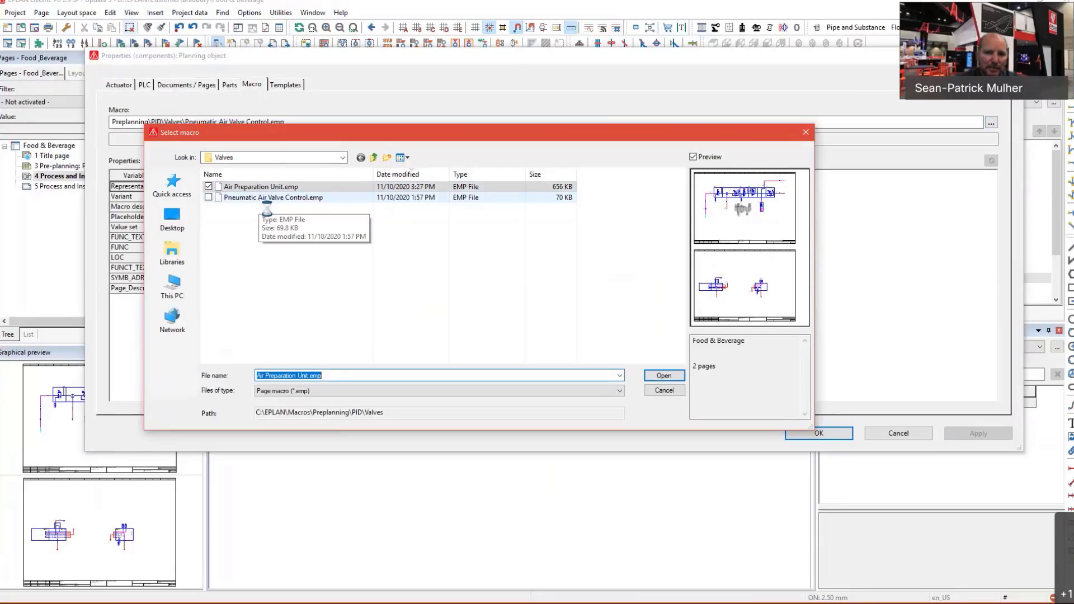
pyautogui.click(273, 197)
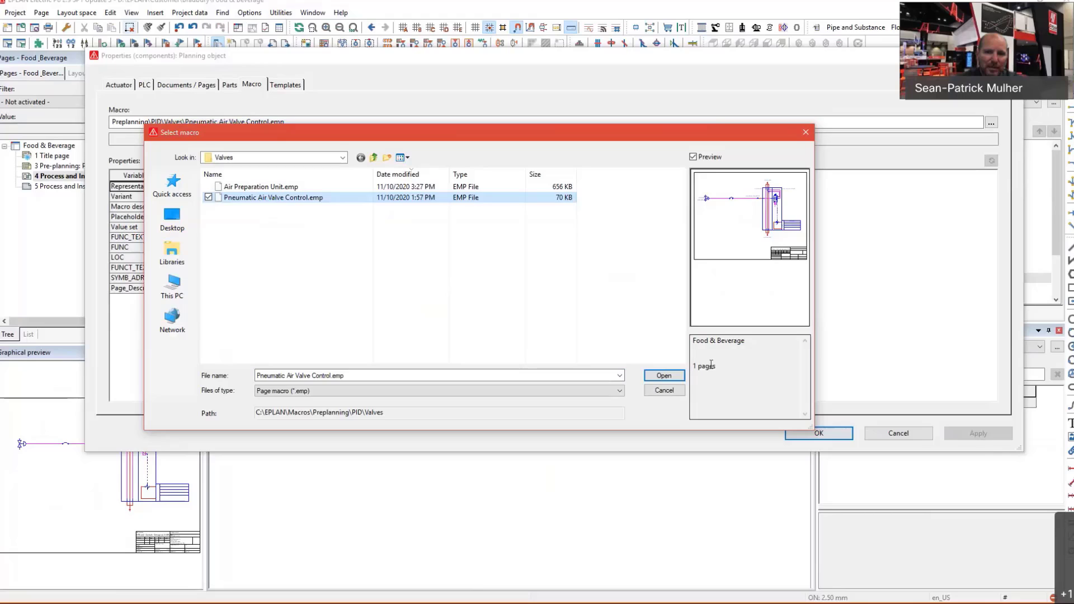
pyautogui.click(662, 375)
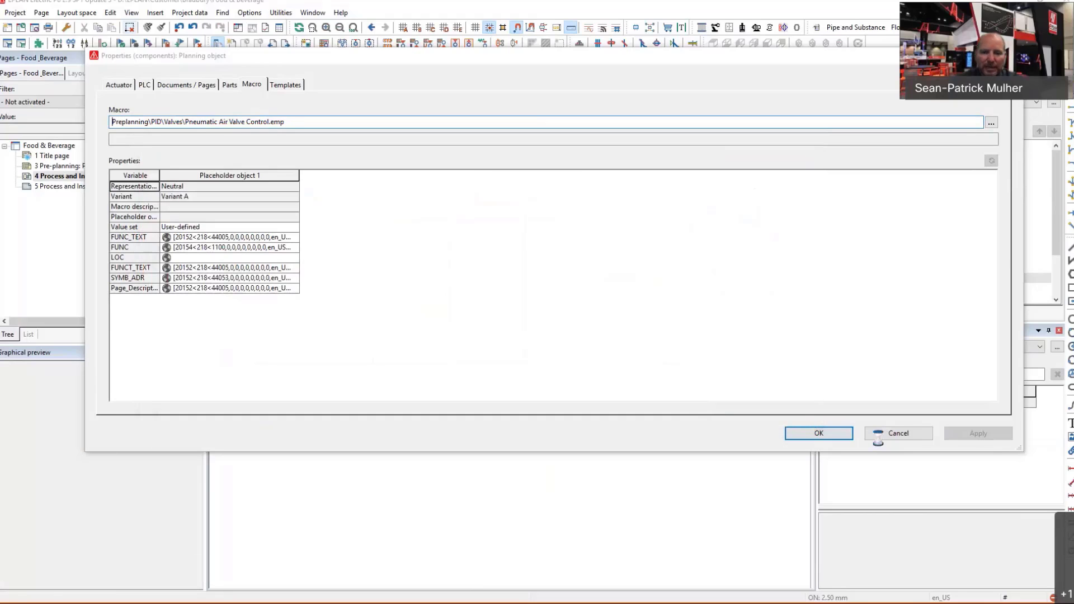
pyautogui.click(818, 433)
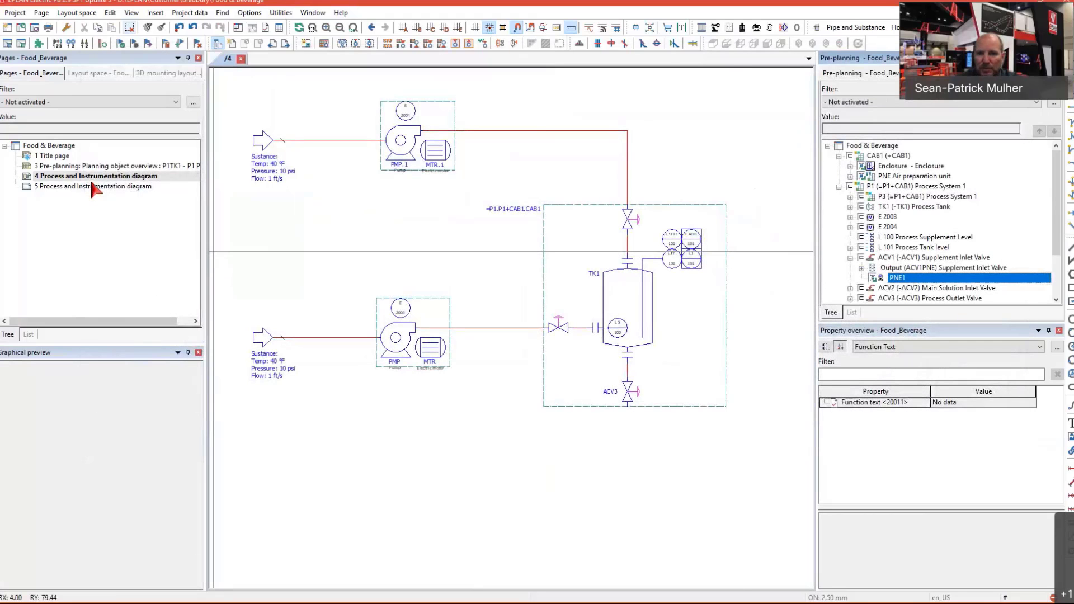
# Delete the CAB1 enclosure segment and bring up the project's pre-planning actions
pyautogui.click(911, 166)
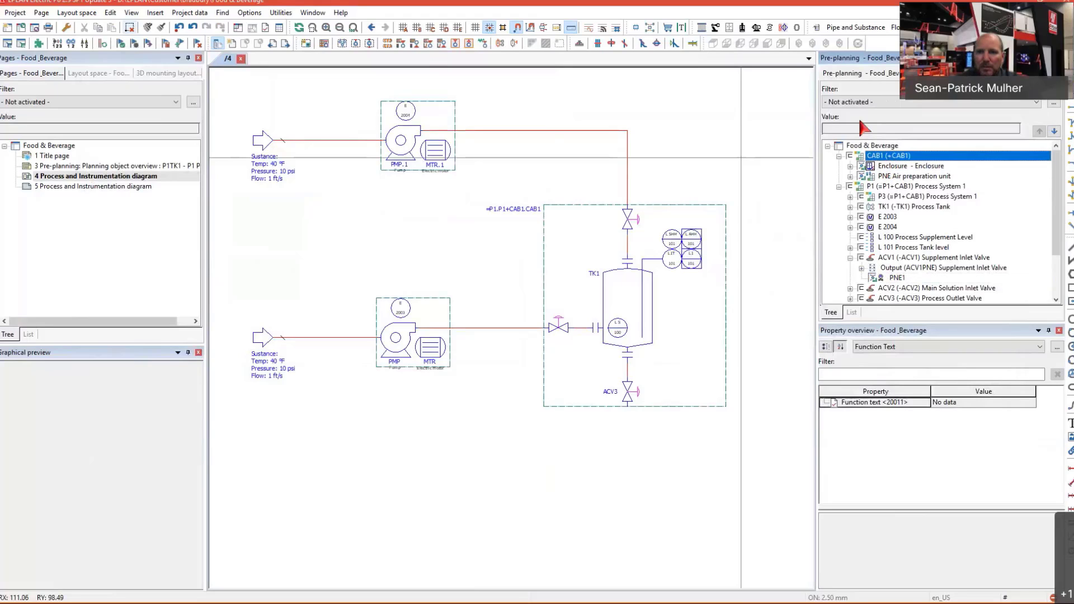
pyautogui.rightClick(884, 156)
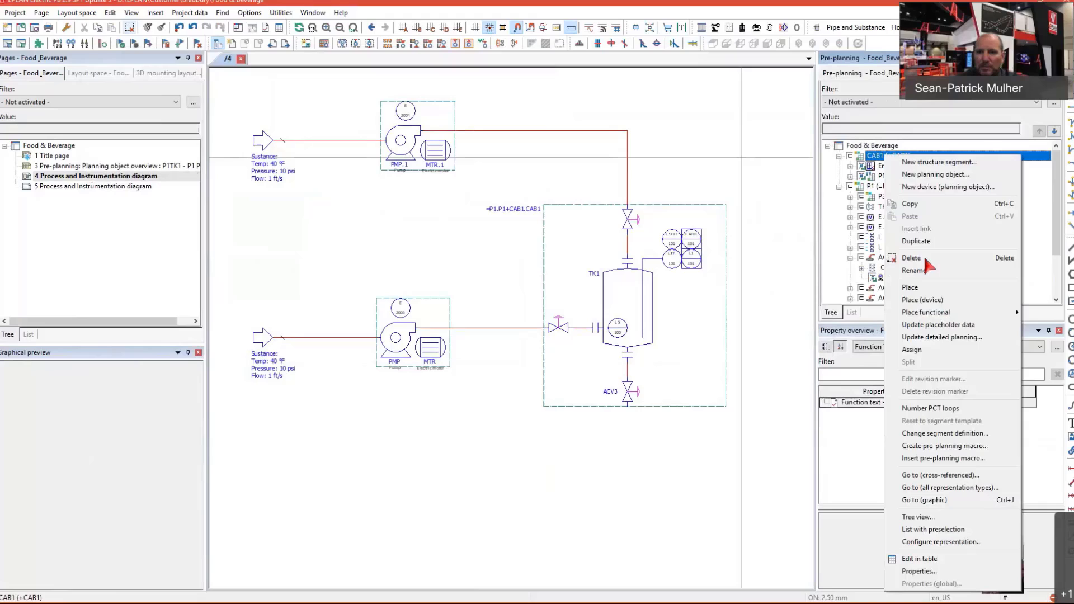
pyautogui.click(911, 257)
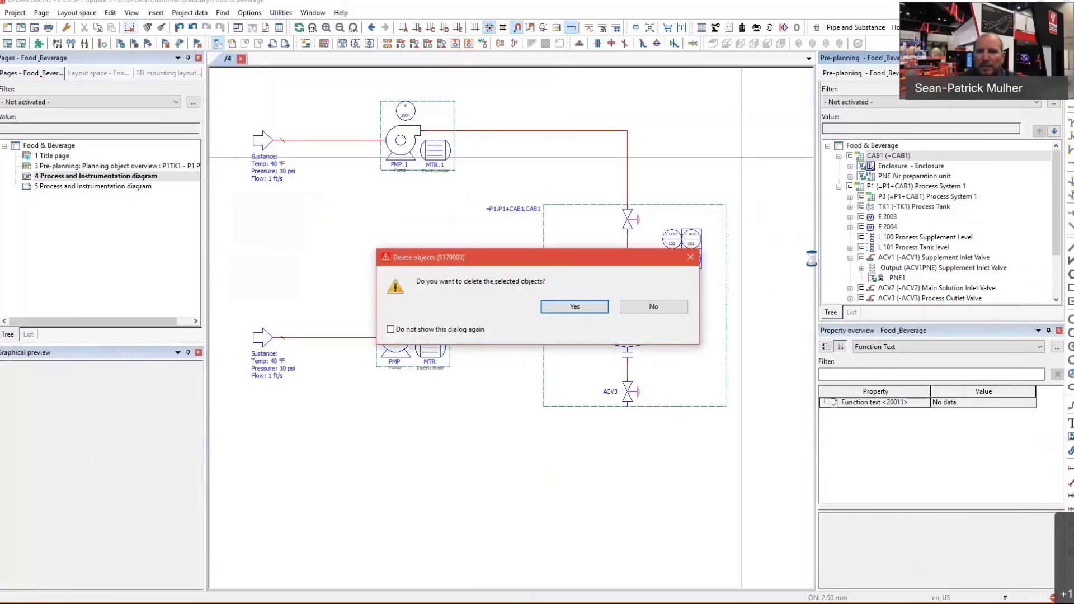
pyautogui.click(573, 306)
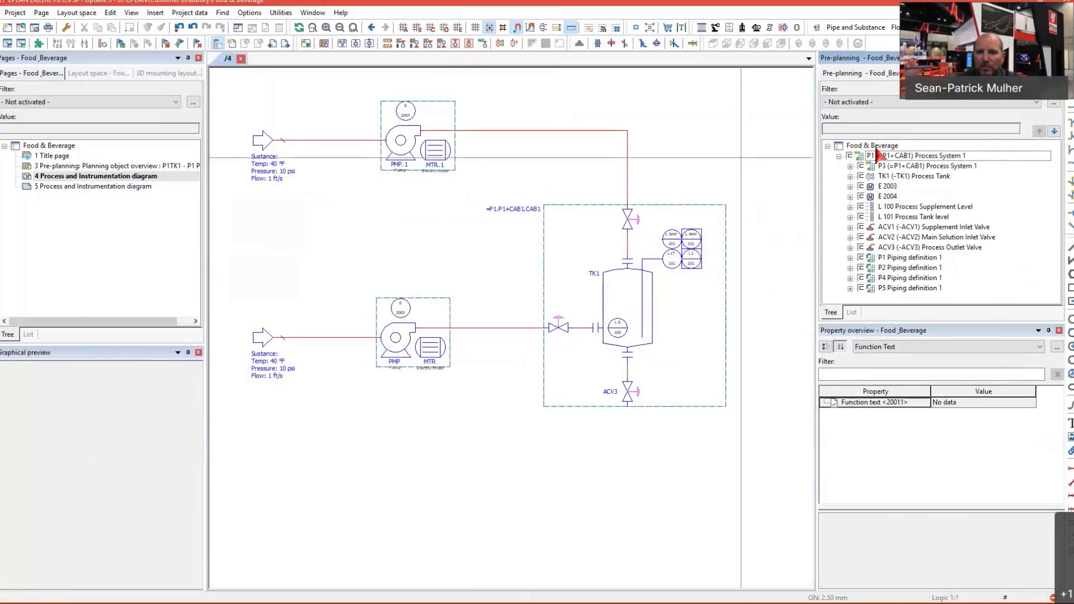
pyautogui.rightClick(871, 146)
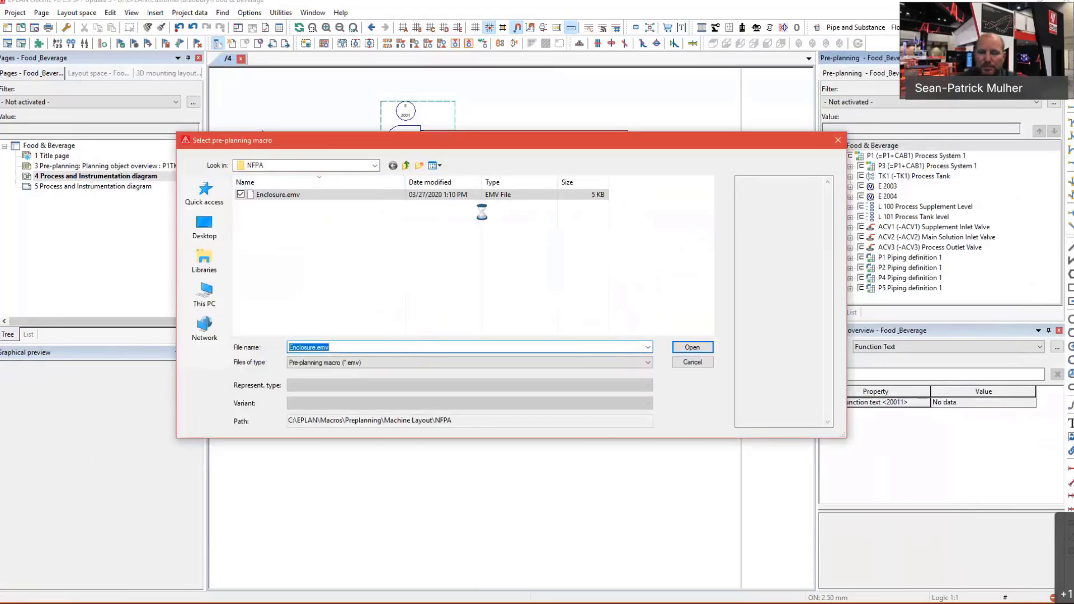
# Insert the Enclosure.emv macro and open the new page 11 Main feed
pyautogui.click(692, 347)
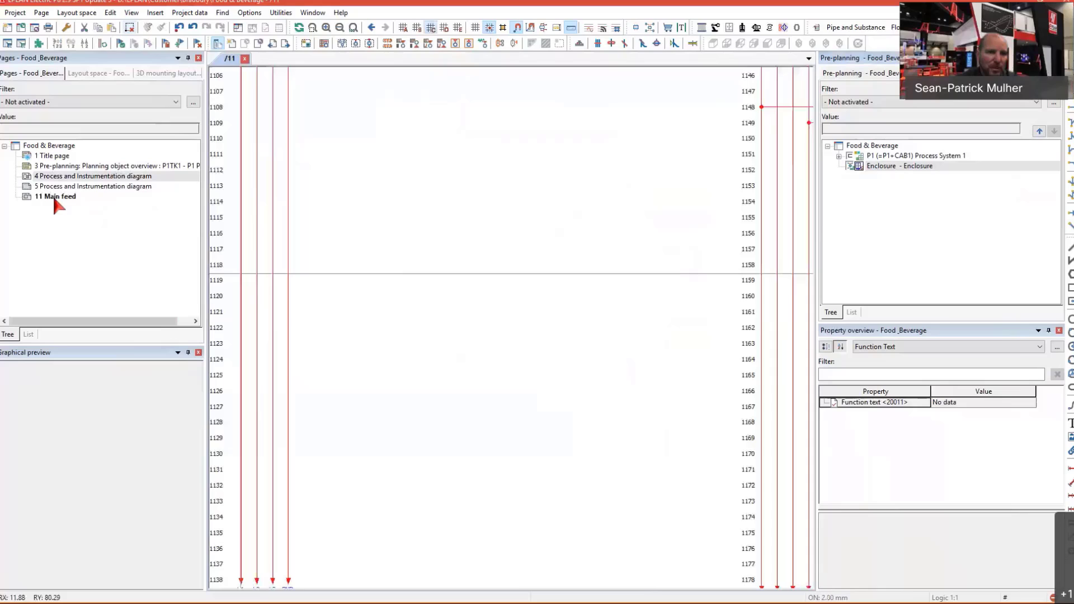
pyautogui.click(56, 195)
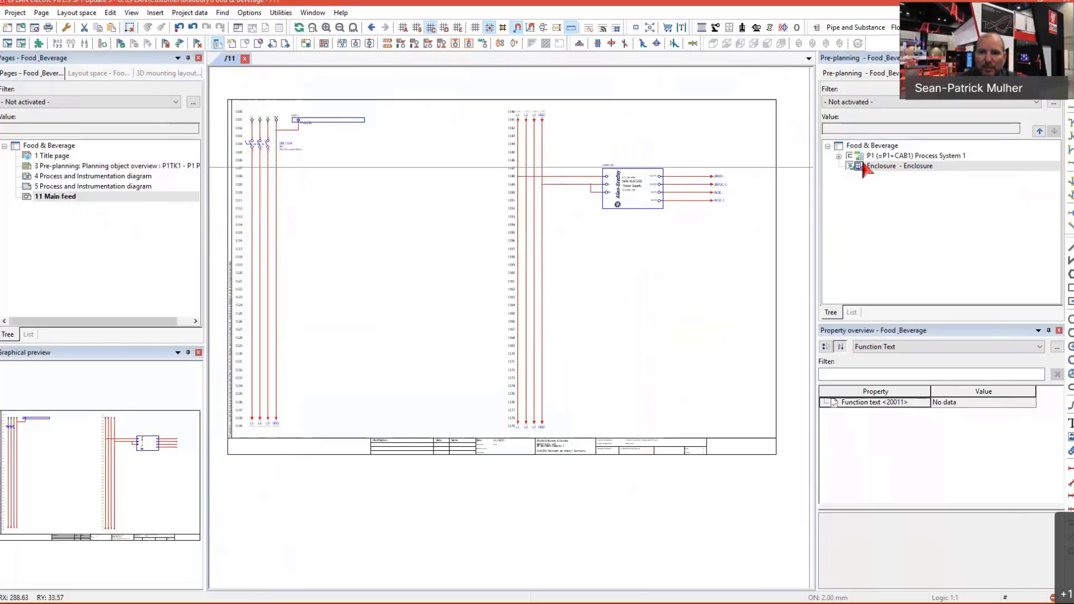
# Create general planning object PNE1, 'Air Preparation Unit', under Food & Beverage
pyautogui.click(872, 145)
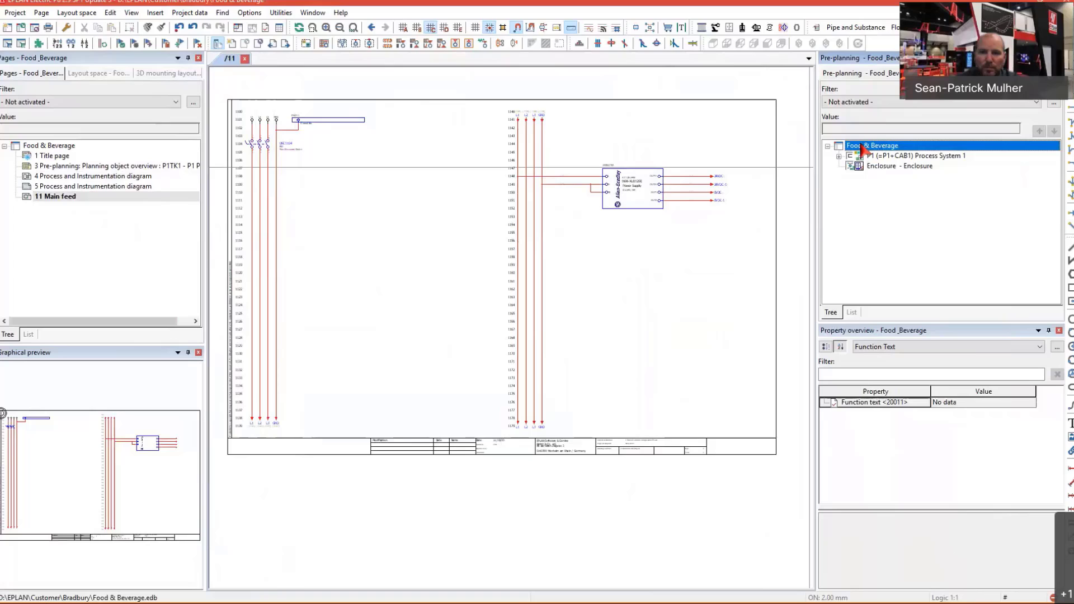
pyautogui.rightClick(877, 146)
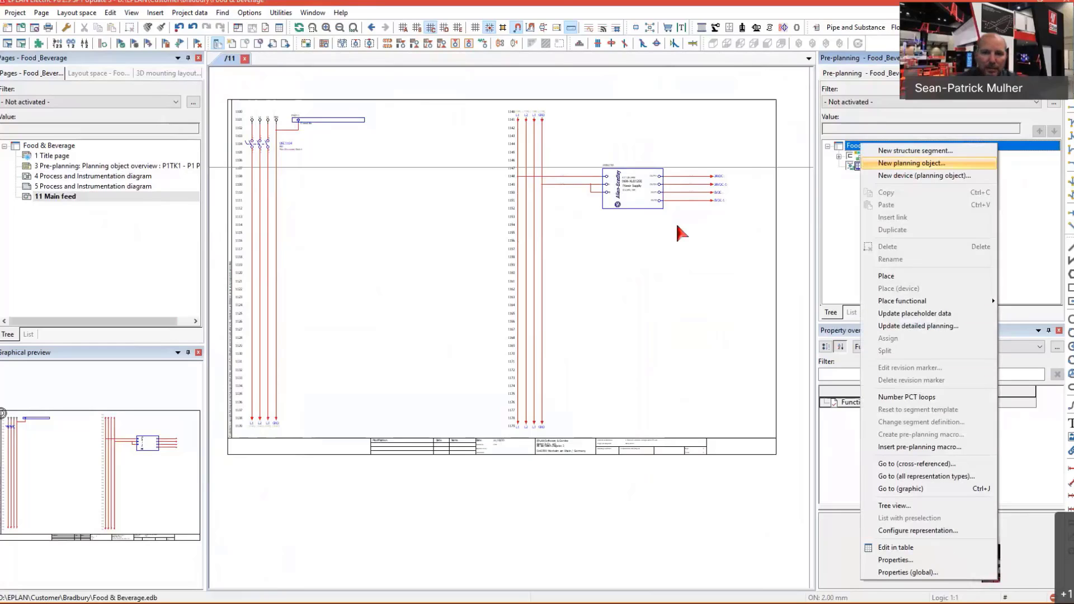
pyautogui.click(914, 150)
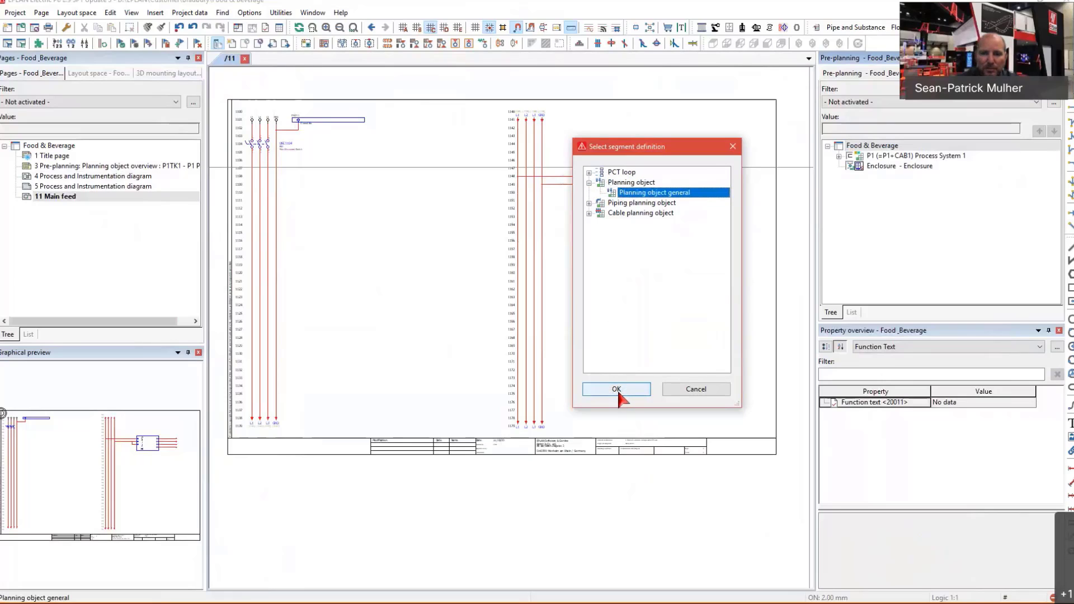
pyautogui.click(615, 390)
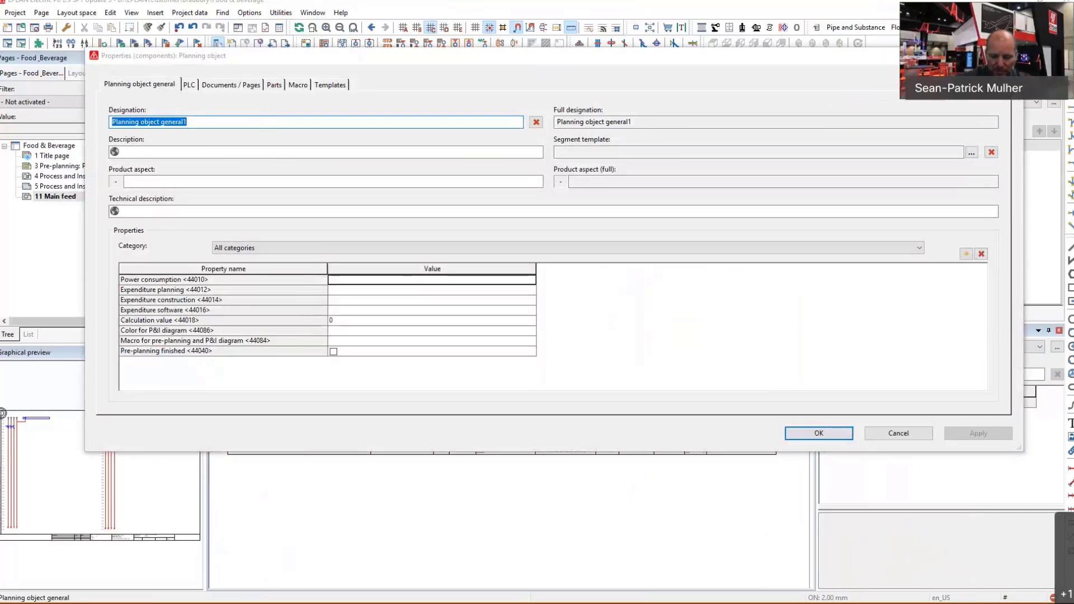
pyautogui.write('PNE')
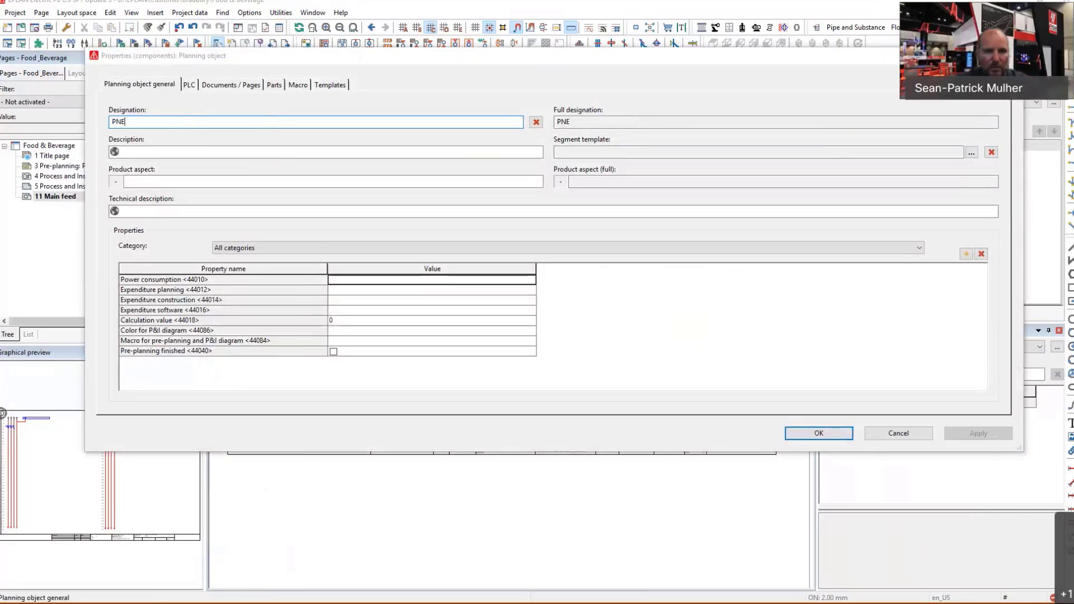
pyautogui.write('A')
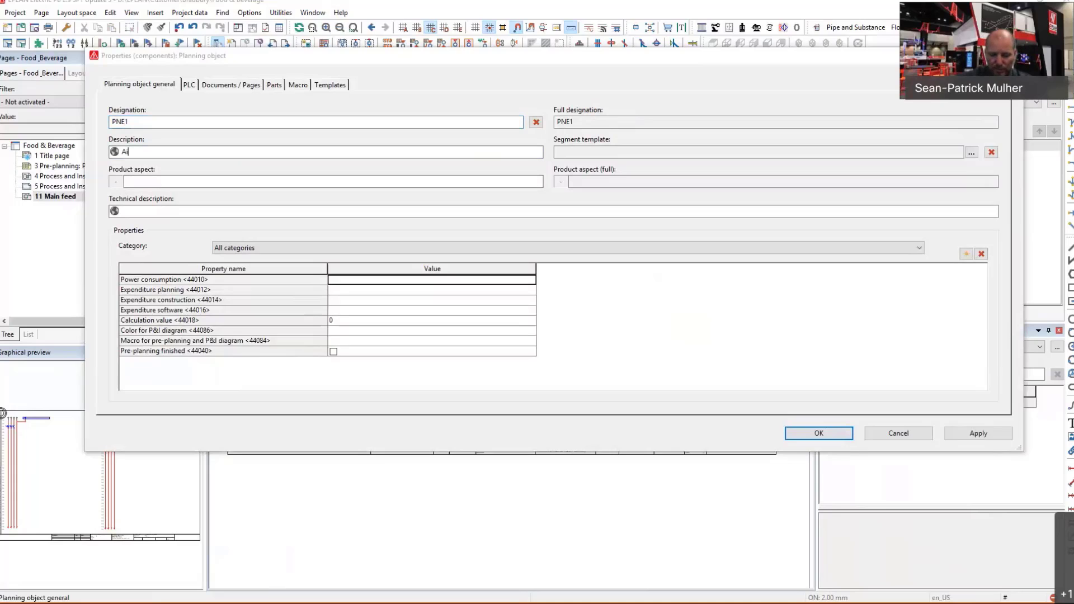
pyautogui.write('ir')
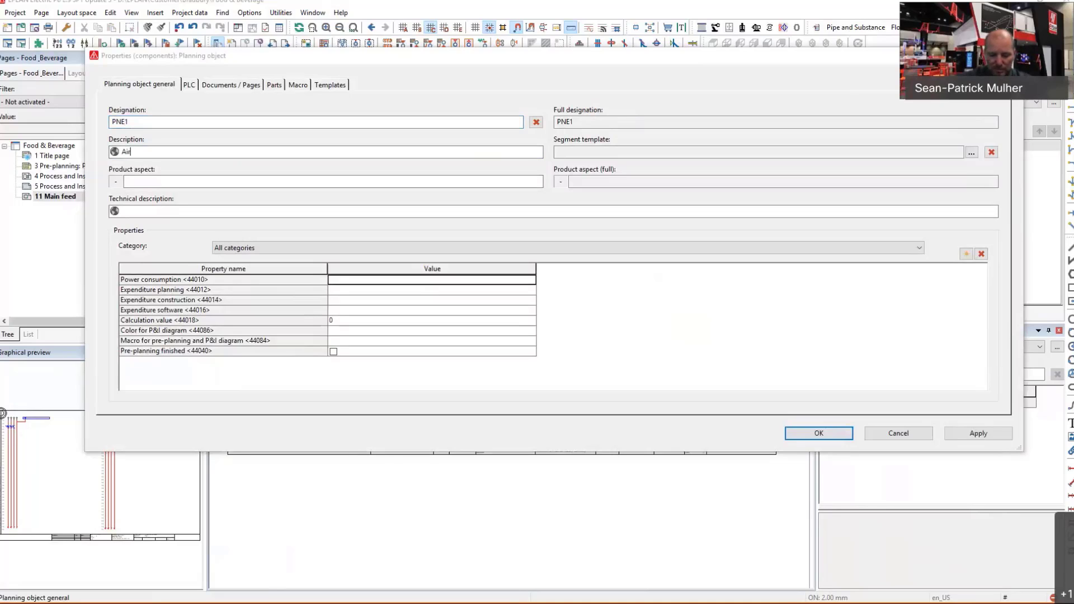
pyautogui.write('Preparation Unit')
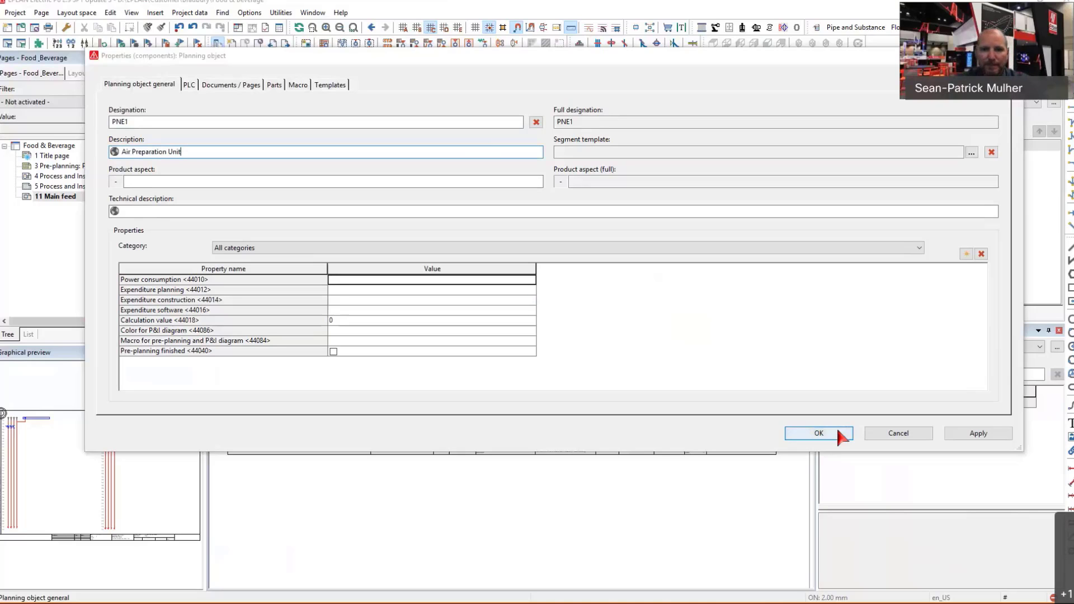
pyautogui.click(818, 433)
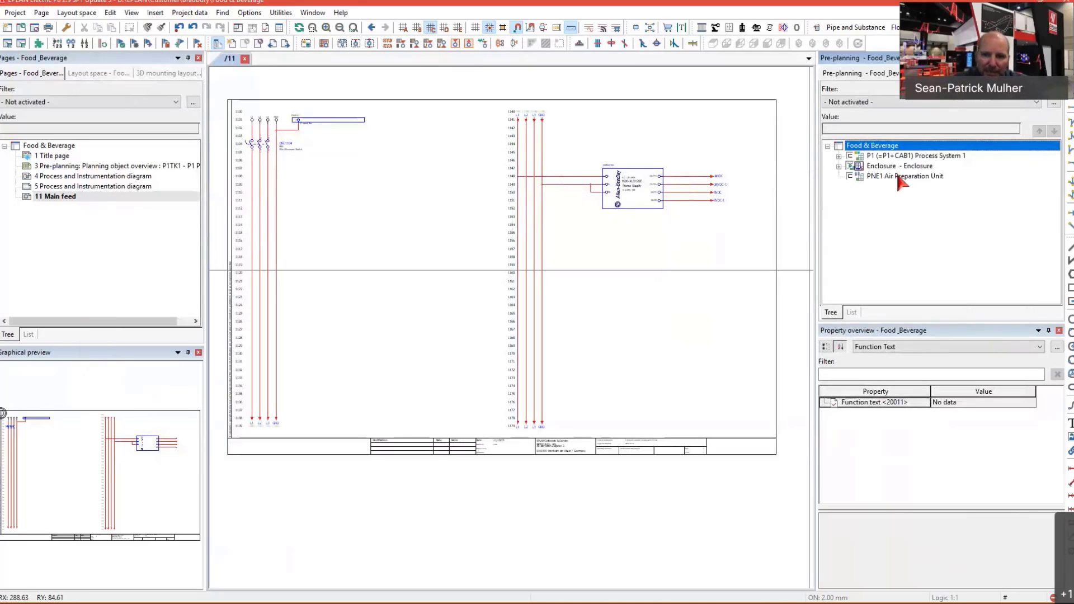
# Browse for PNE1's macro and set the file type to page macros
pyautogui.rightClick(904, 176)
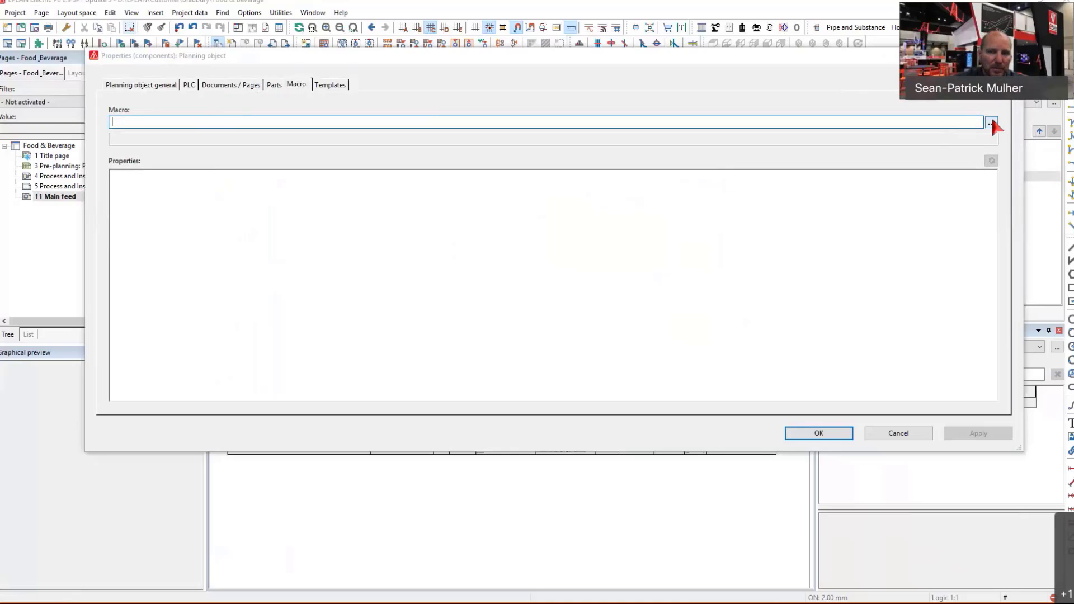
pyautogui.click(991, 122)
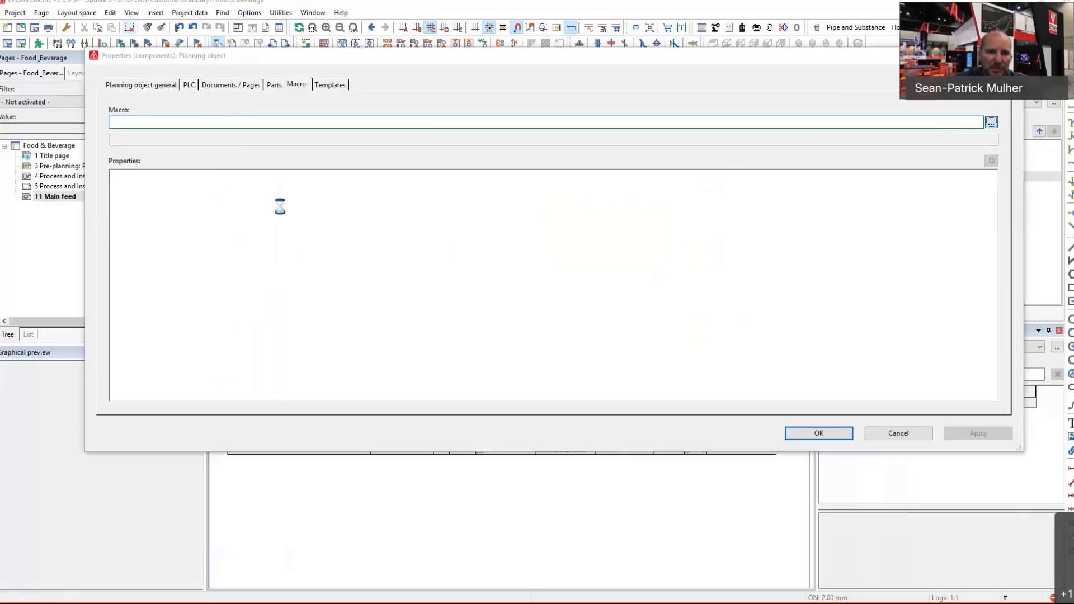
pyautogui.click(991, 122)
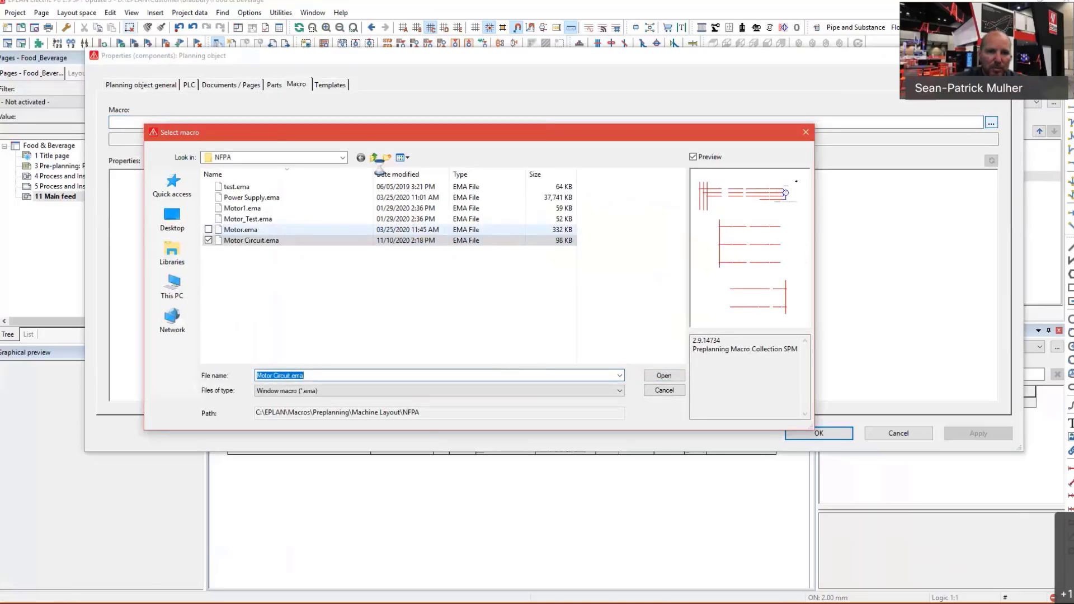
pyautogui.click(373, 158)
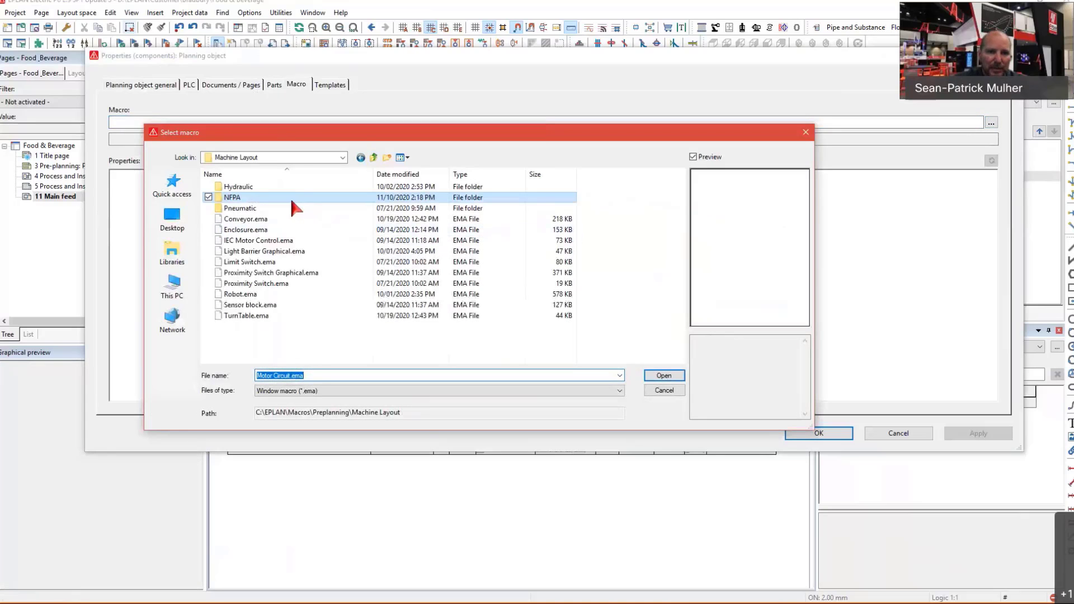
pyautogui.doubleClick(240, 208)
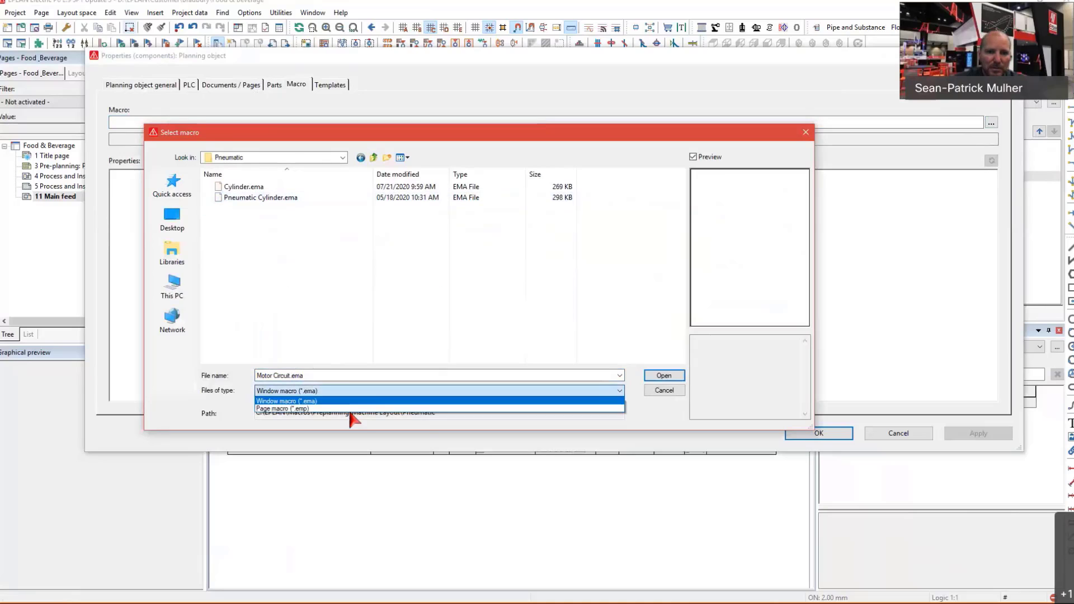
pyautogui.click(283, 409)
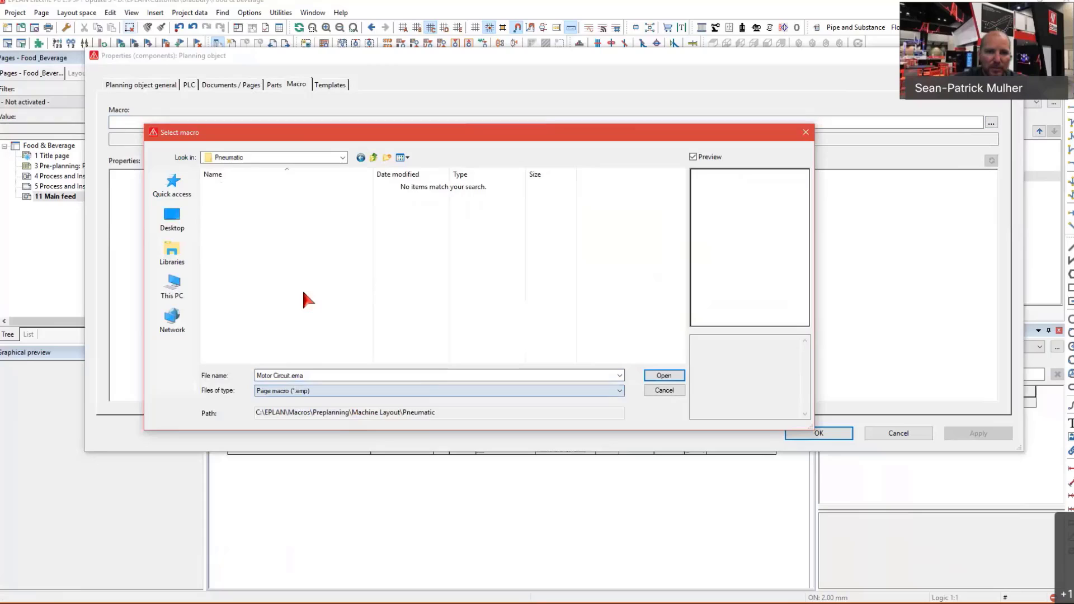
# Select Air Preparation Unit.emp from Preplanning\PID\Valves as PNE1's macro
pyautogui.click(373, 158)
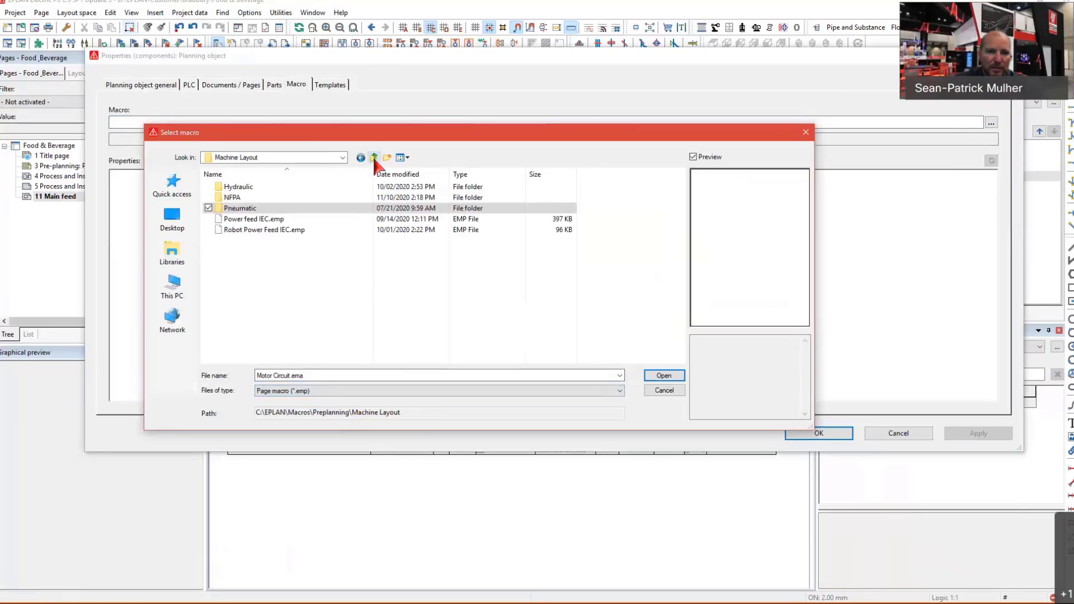
pyautogui.click(373, 158)
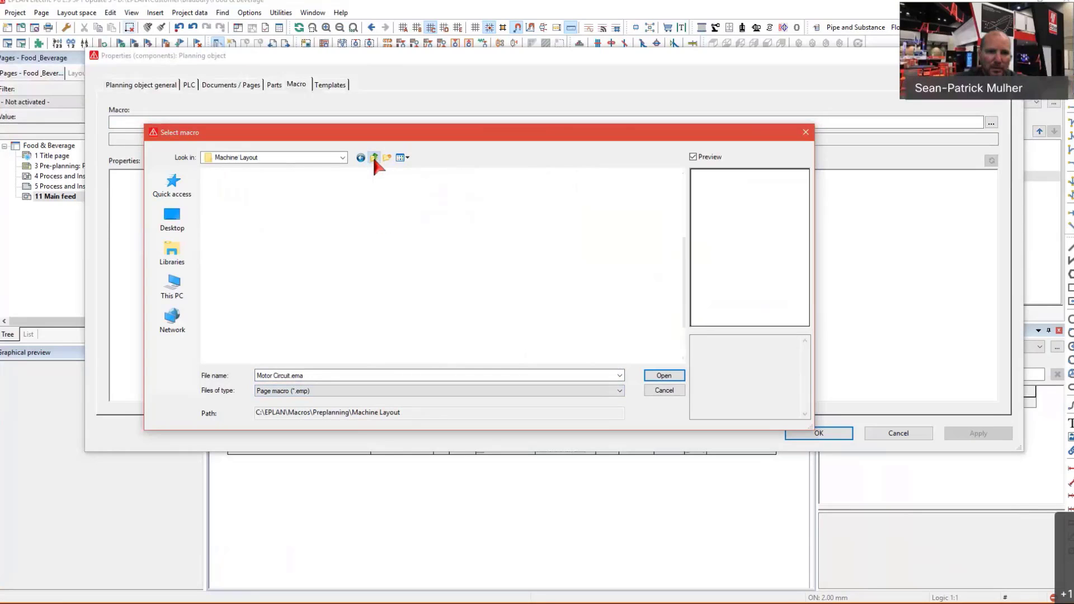
pyautogui.click(373, 158)
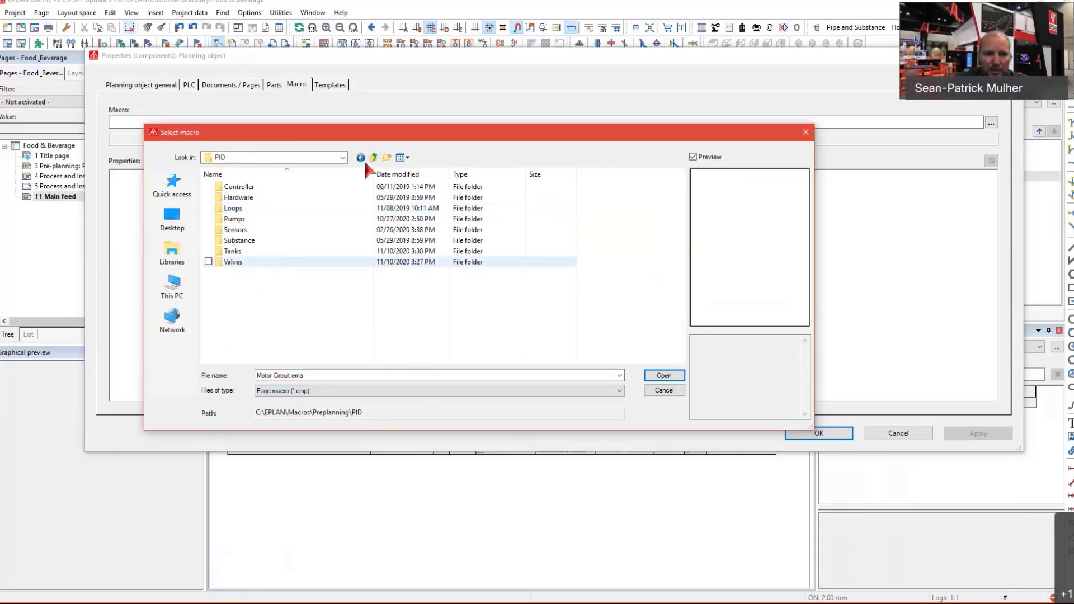
pyautogui.click(373, 158)
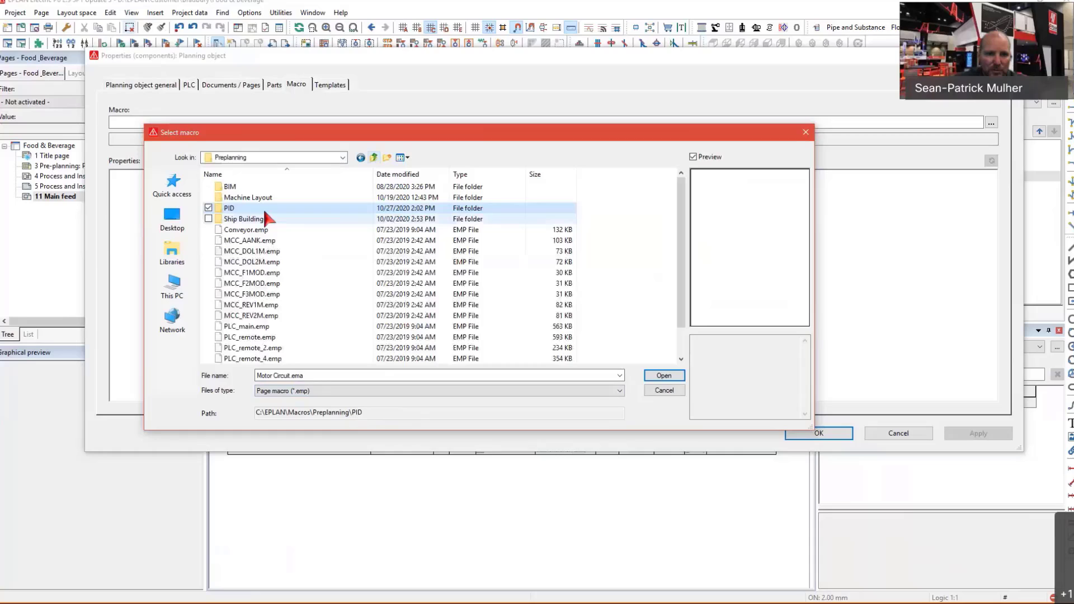
pyautogui.doubleClick(247, 198)
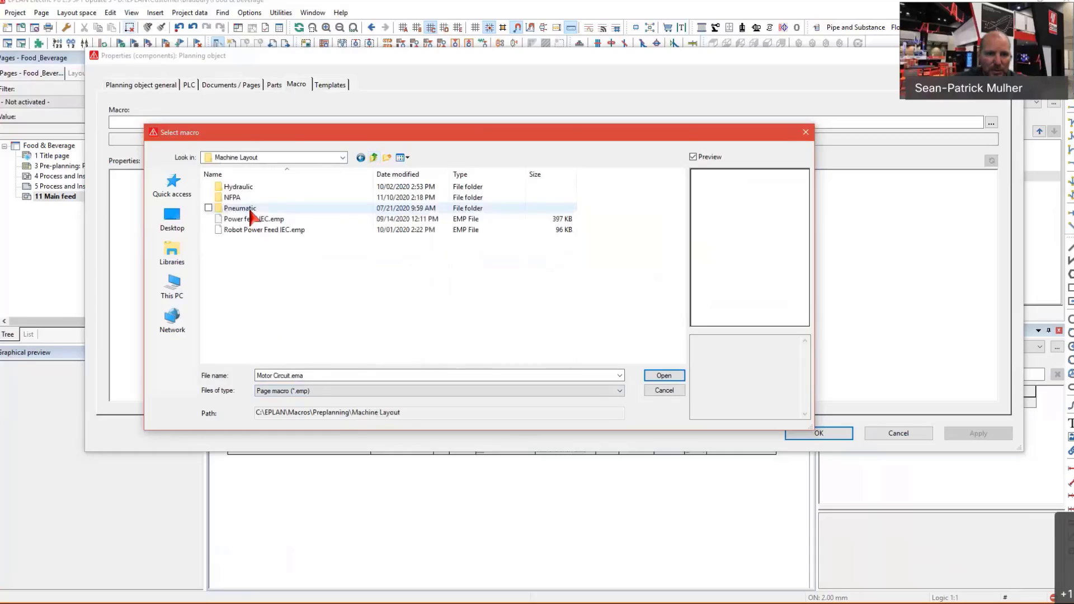
pyautogui.doubleClick(240, 208)
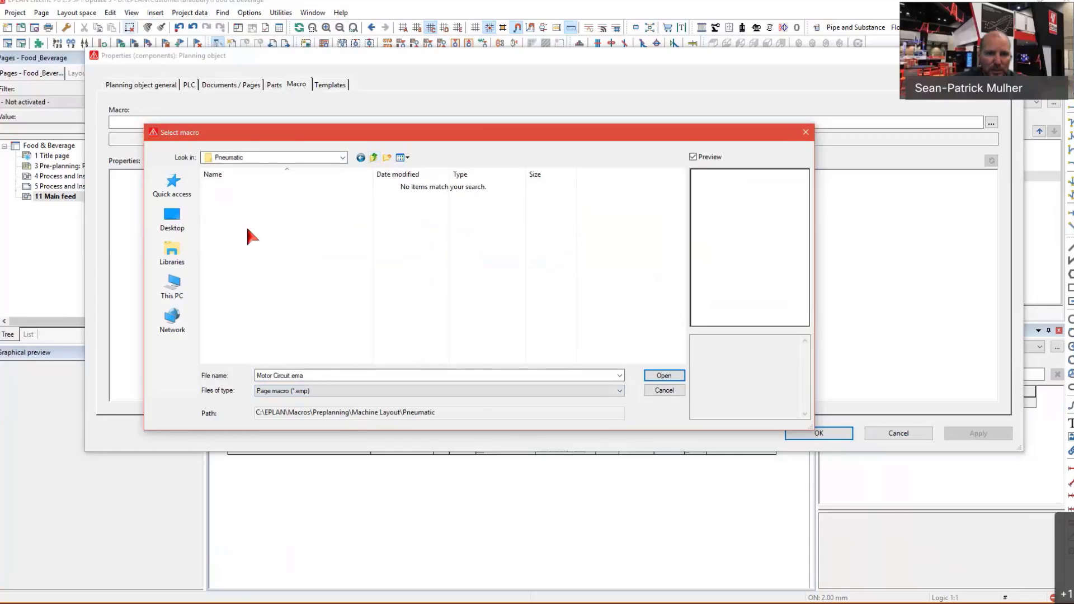
pyautogui.click(437, 390)
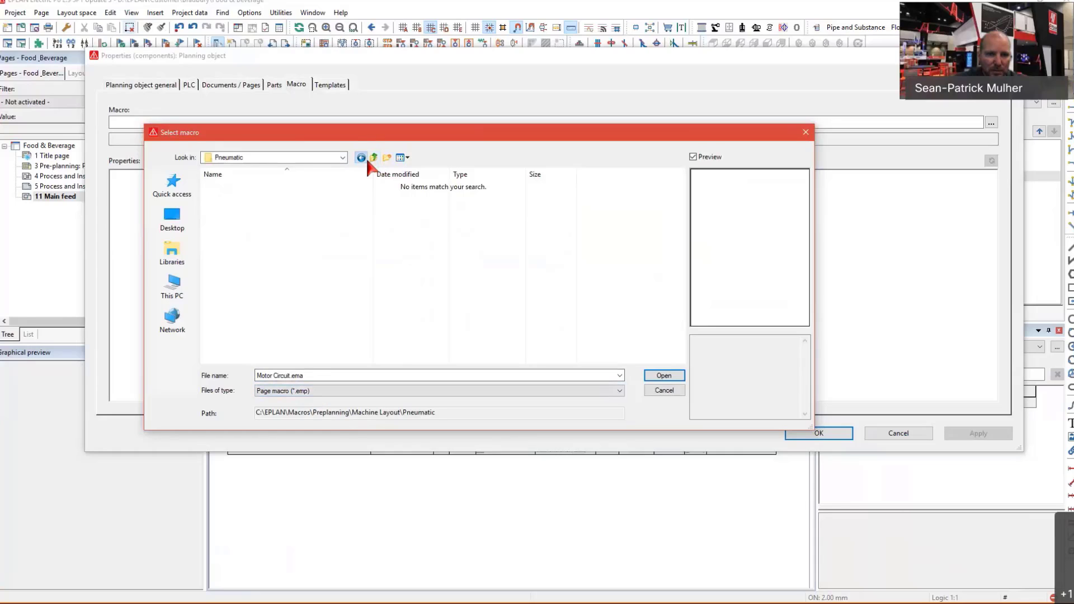
pyautogui.click(373, 158)
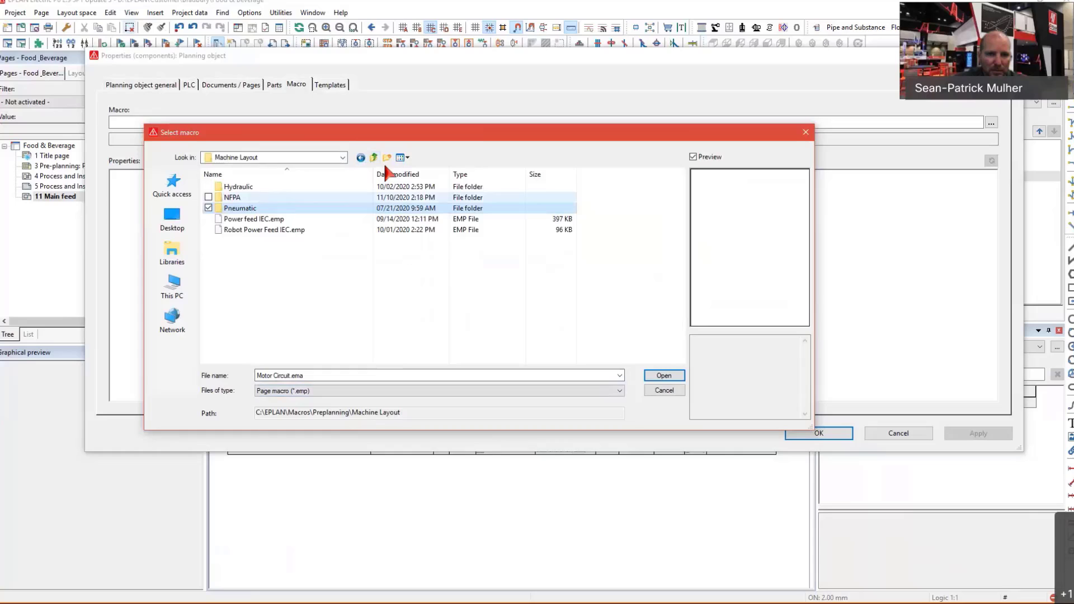
pyautogui.click(373, 158)
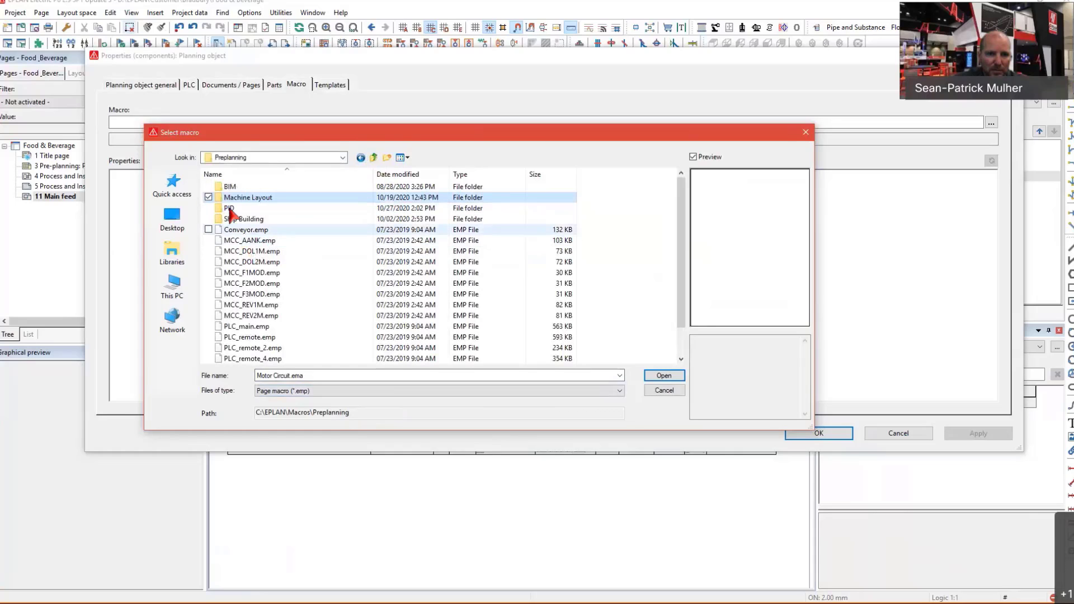
pyautogui.doubleClick(229, 207)
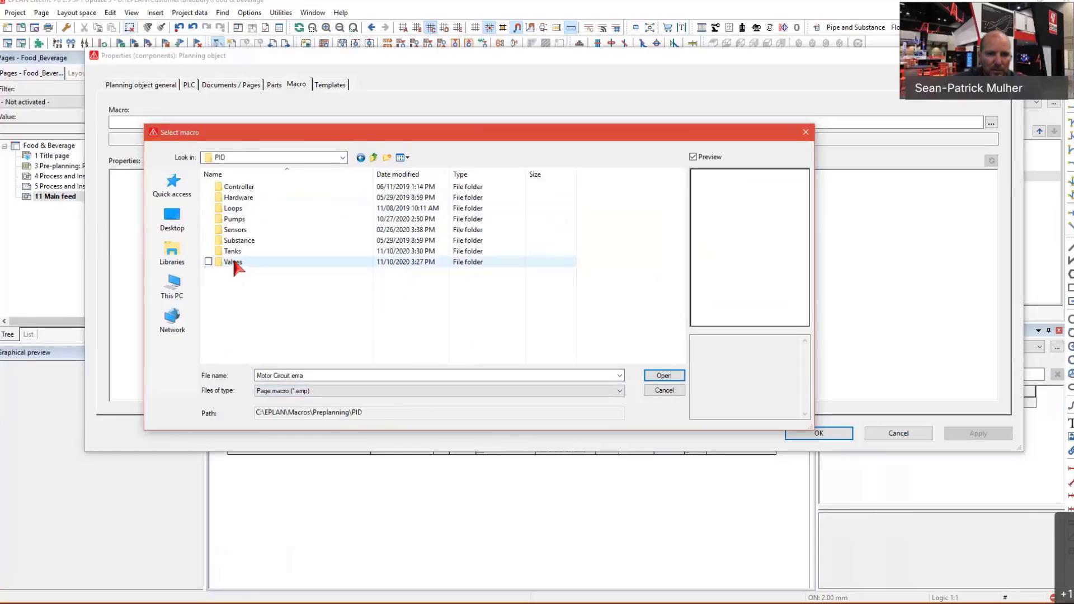
pyautogui.doubleClick(232, 262)
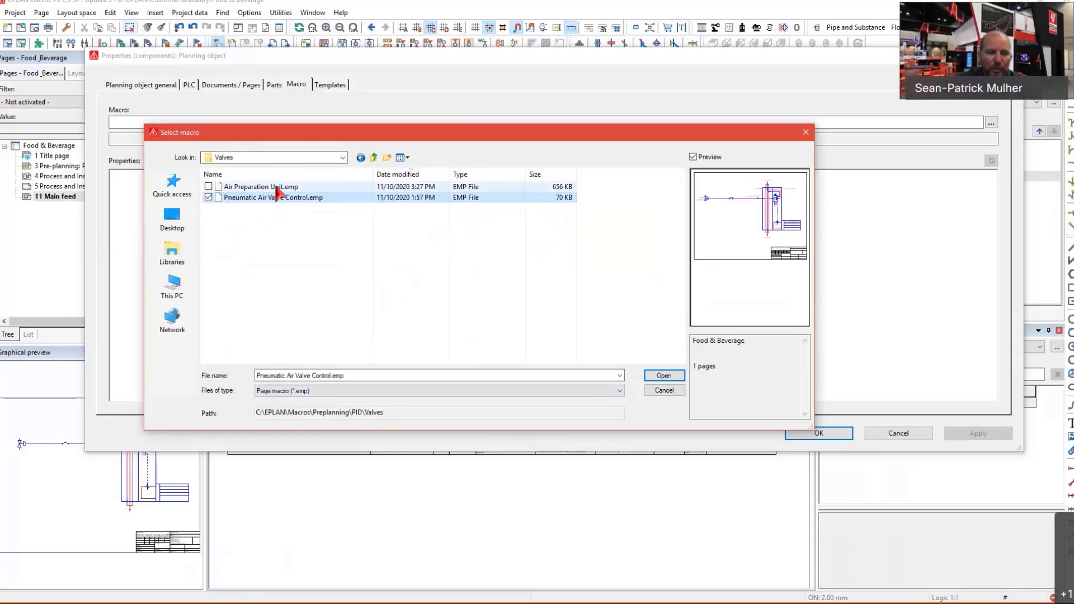
pyautogui.click(260, 186)
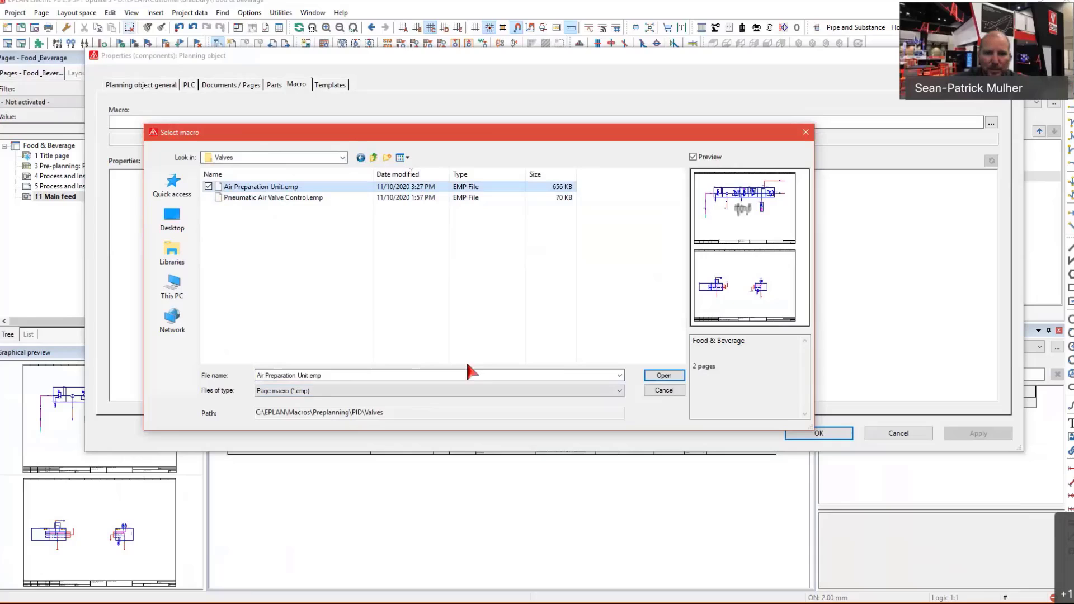
pyautogui.click(662, 374)
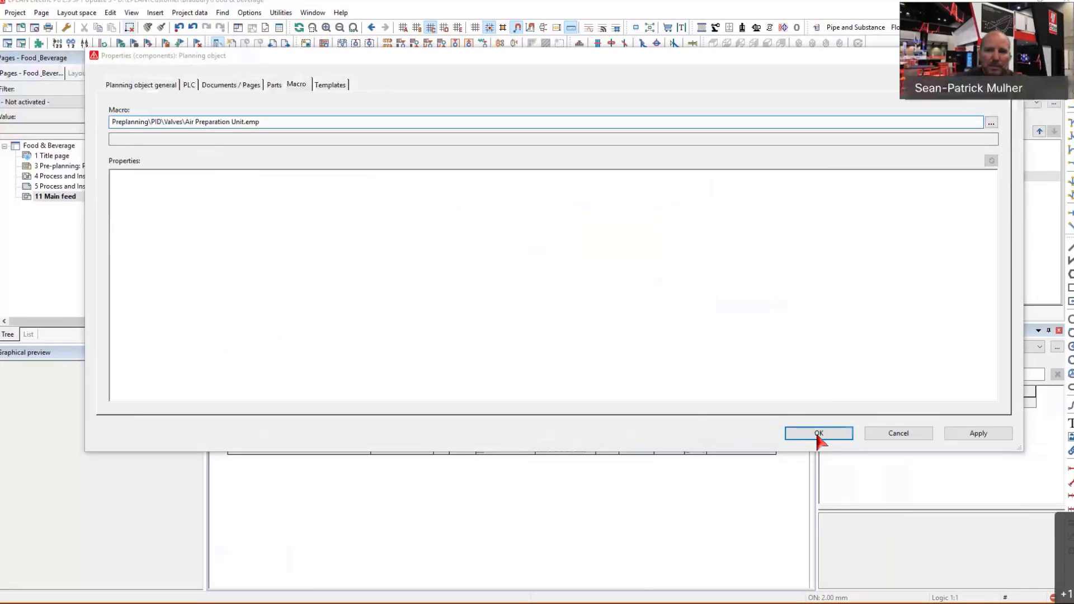
# Apply the macro to create Pneumatic Diagram pages 6 and 10, then open page 10
pyautogui.click(818, 433)
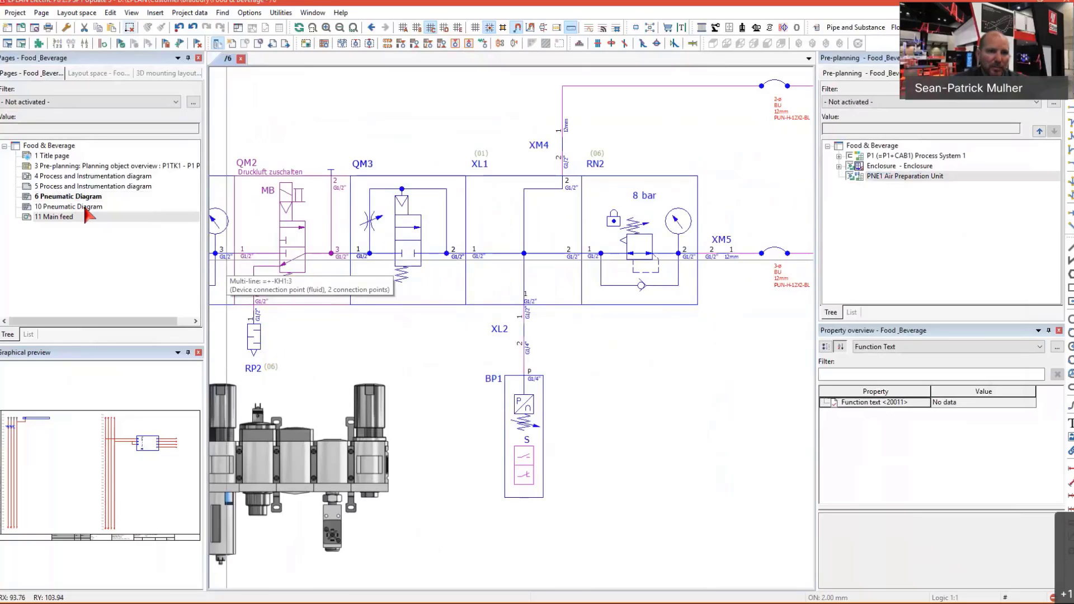
pyautogui.click(68, 206)
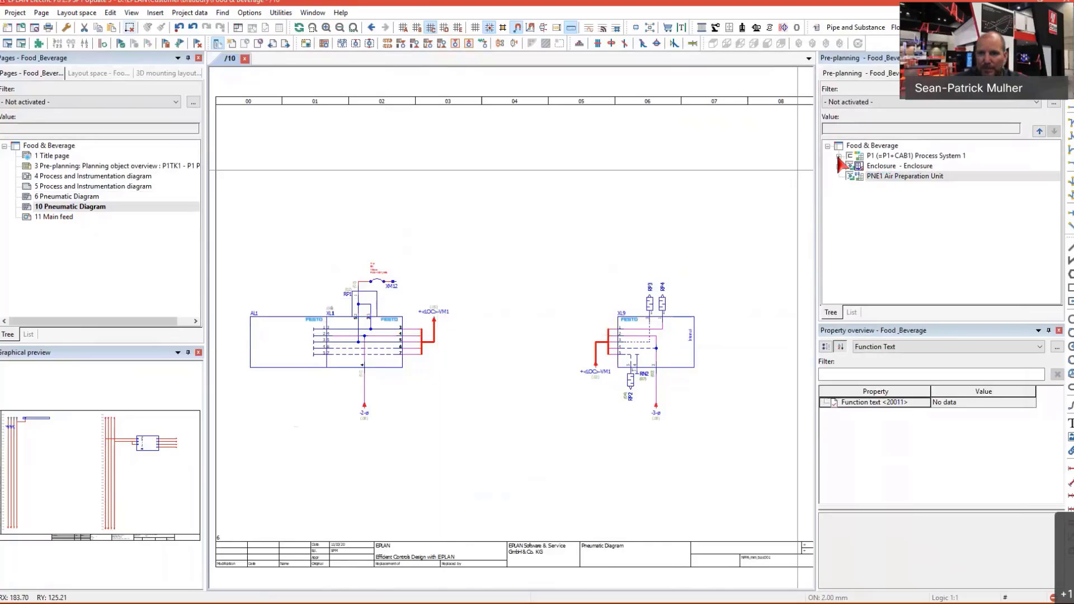
# Generate P1's valve pages 13–15, then preview pages 14 and 15
pyautogui.click(842, 156)
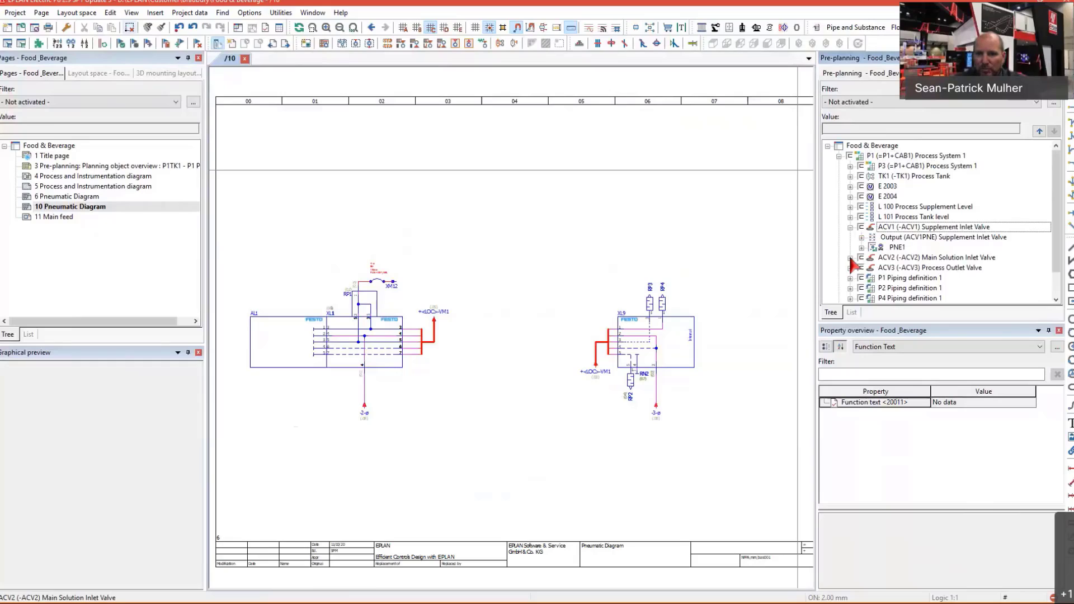
pyautogui.click(935, 257)
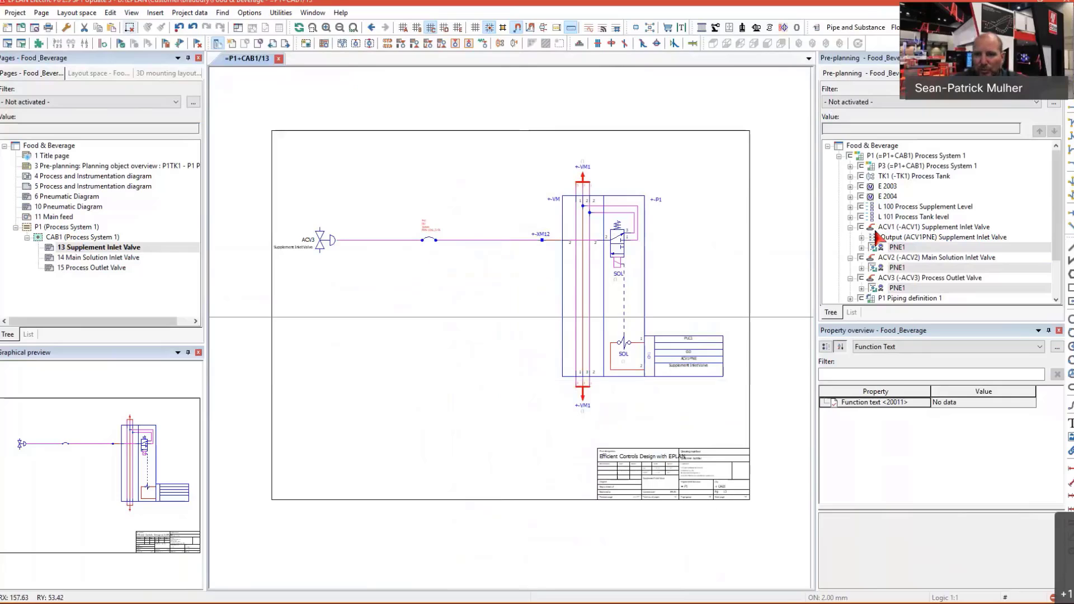
pyautogui.click(935, 227)
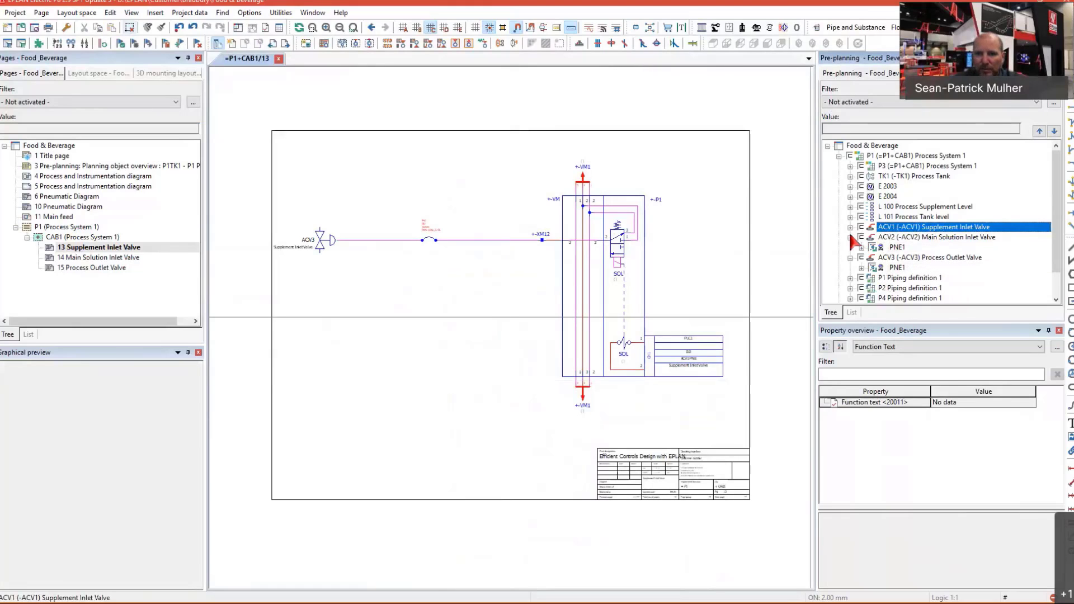
pyautogui.click(934, 237)
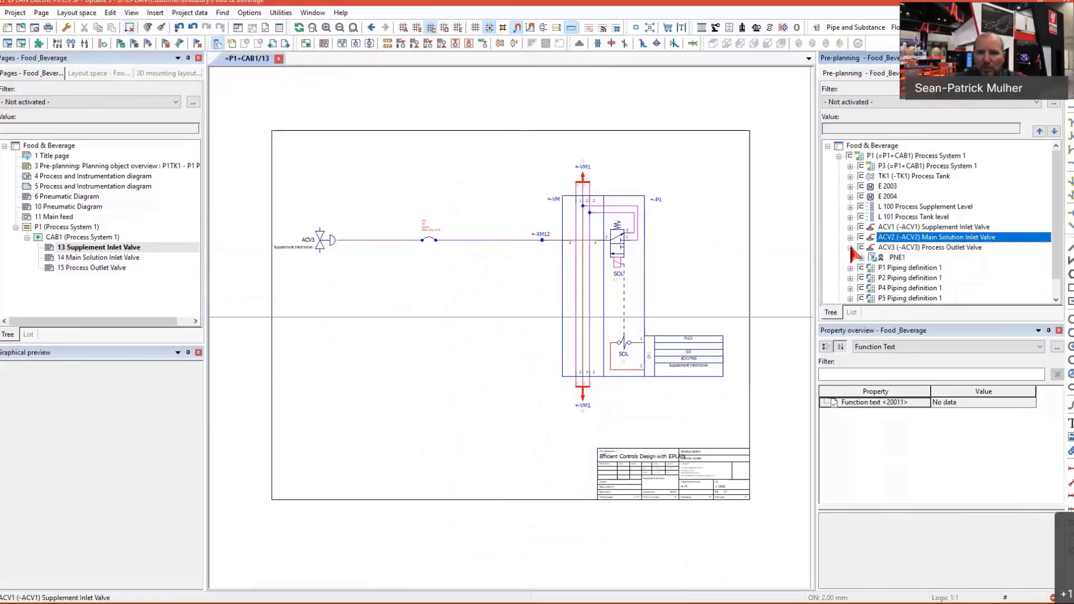
pyautogui.click(931, 247)
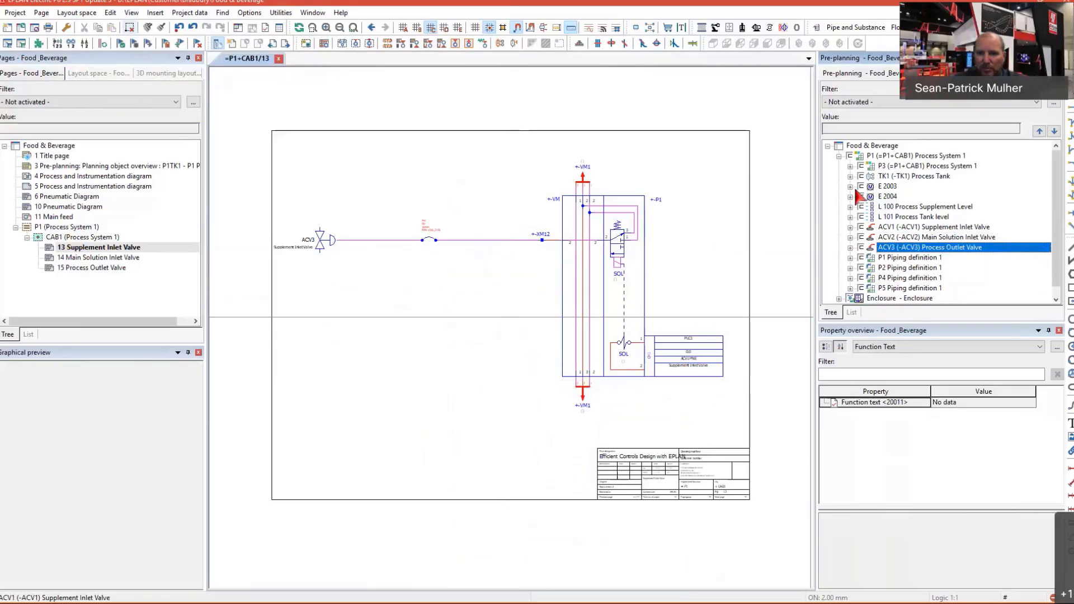
pyautogui.moveTo(875, 233)
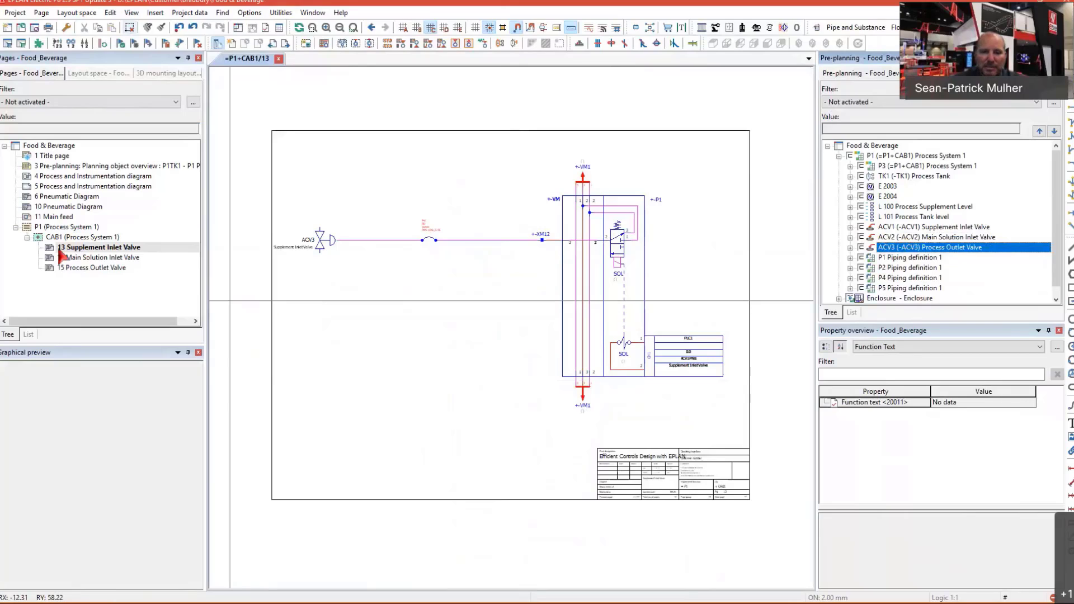
pyautogui.click(99, 257)
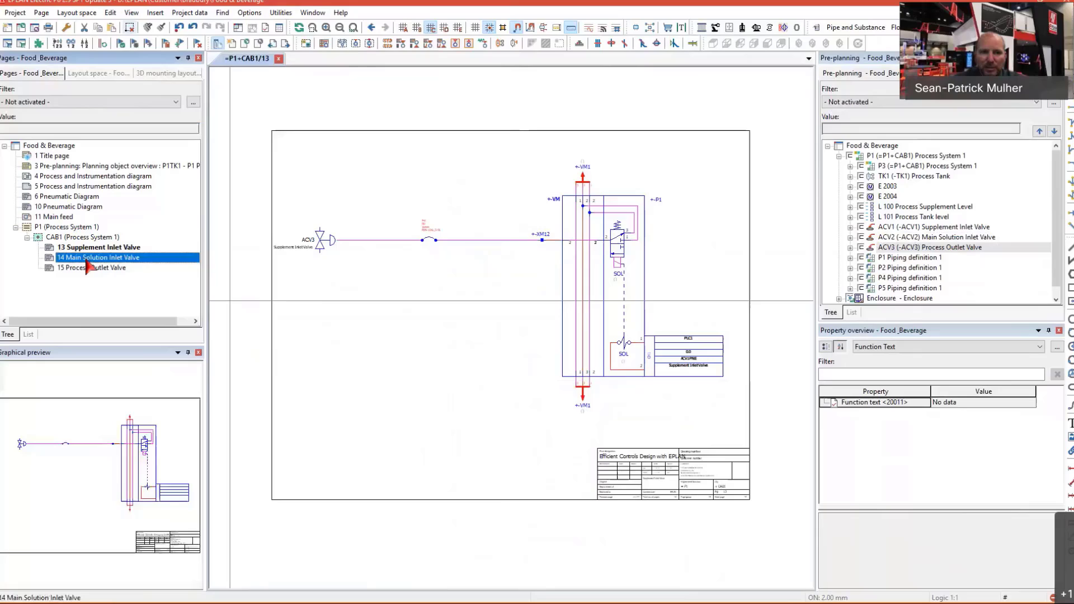
pyautogui.click(95, 267)
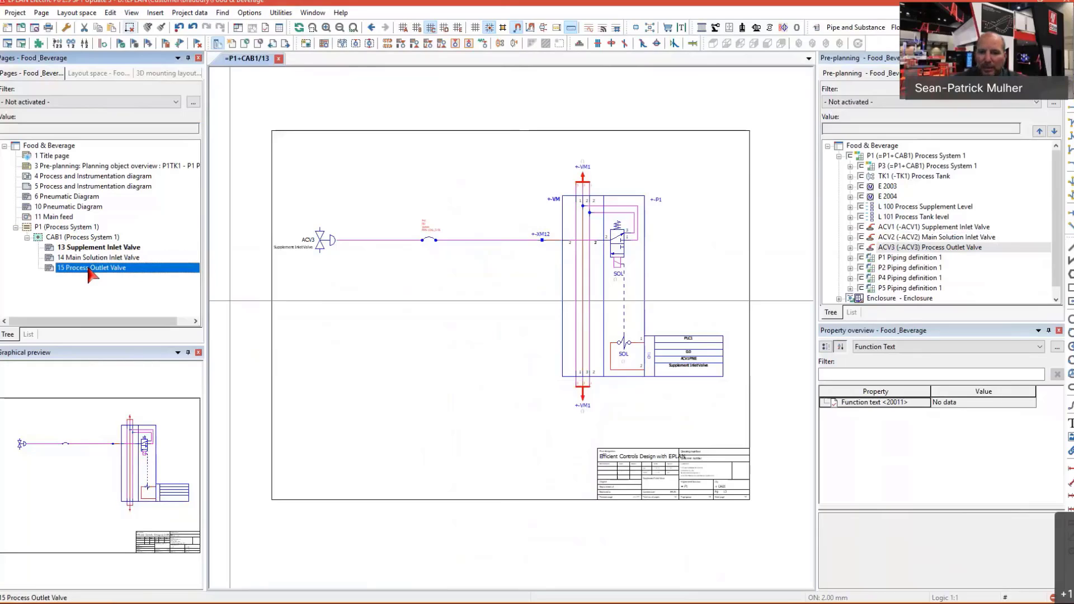